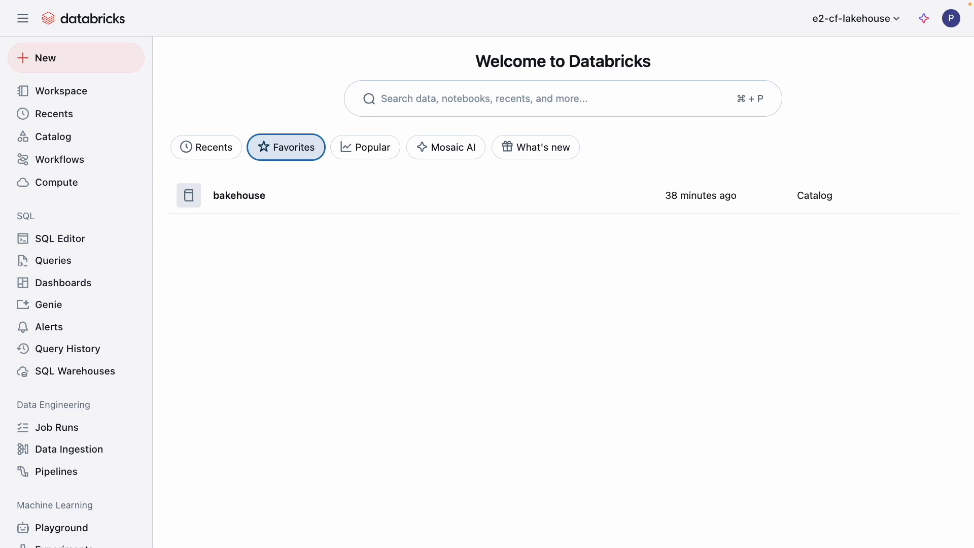
{"action": "mouse_move", "coordinate": [62, 318]}
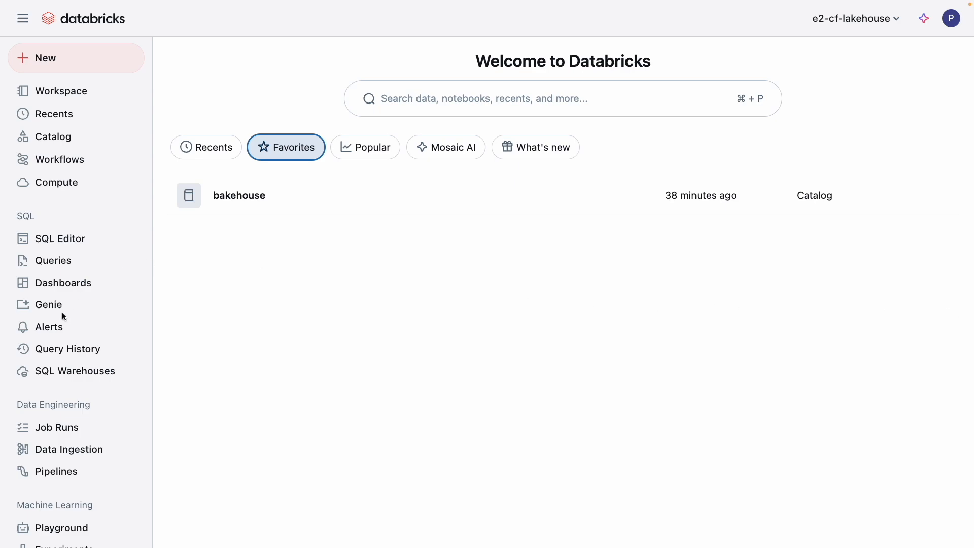
- Start a new Genie space and enter the description 'Bakehouse sales and financial insights'
{"action": "left_click", "coordinate": [48, 304]}
{"action": "type", "text": "Bakeh"}
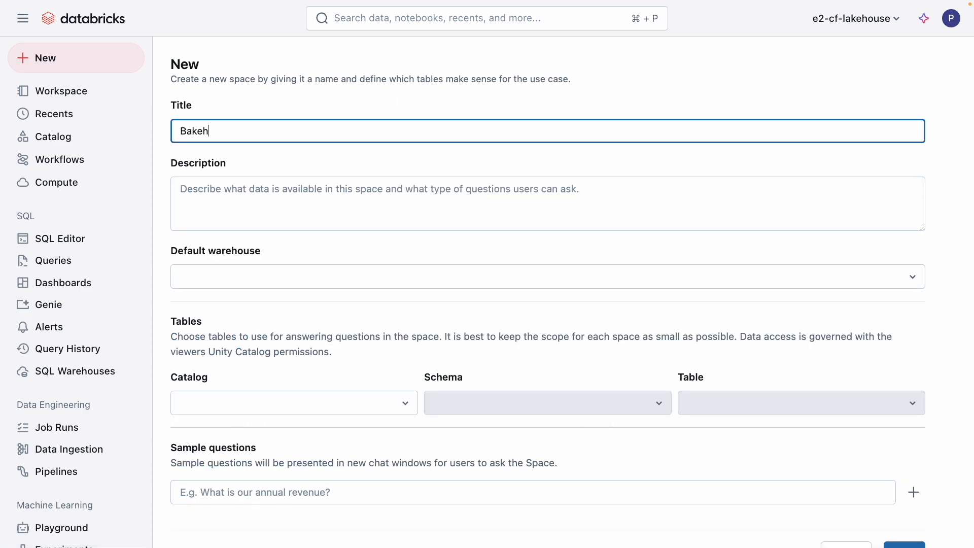
{"action": "left_click", "coordinate": [546, 189]}
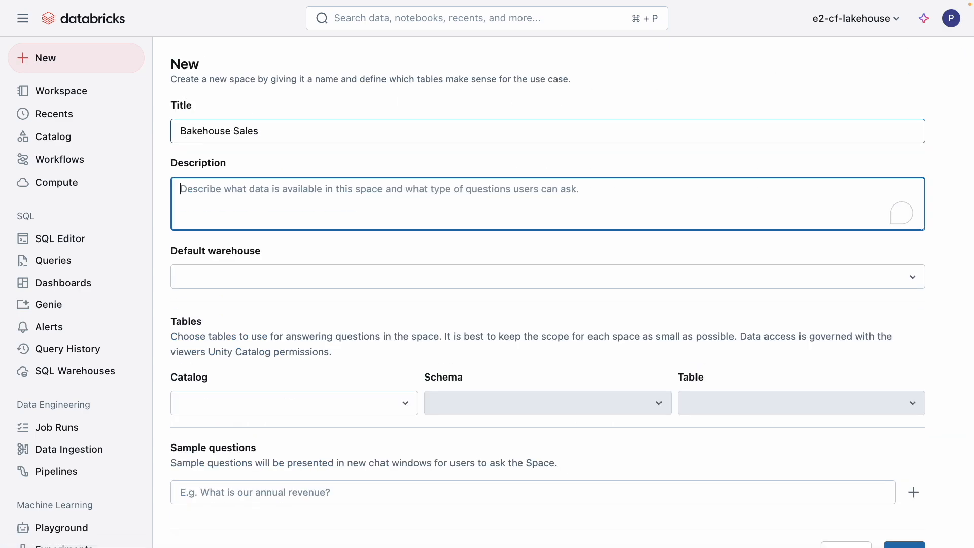
{"action": "type", "text": "Bakehouse sale"}
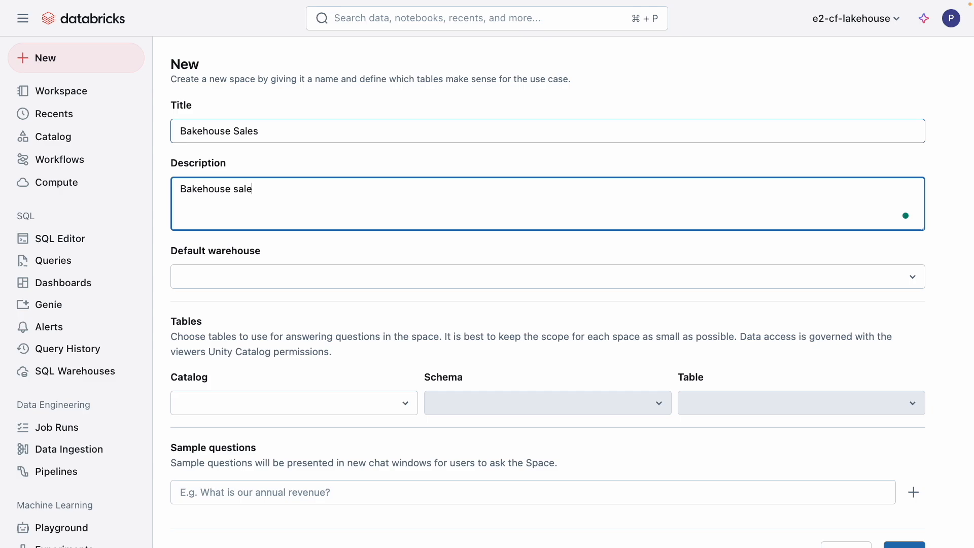
{"action": "type", "text": "s and financial insights"}
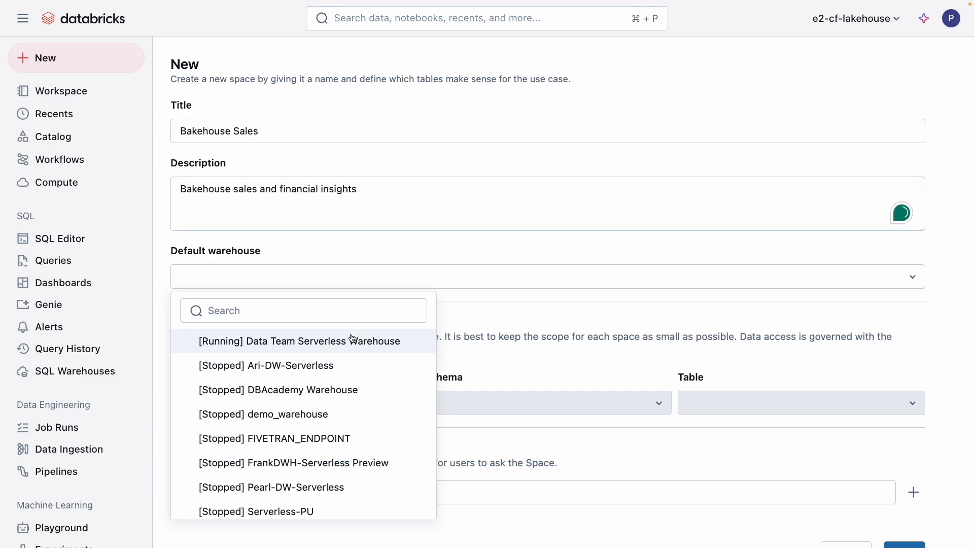
- Choose the running Data Team Serverless Warehouse and draft the sample question 'Which product sold the most units?'
{"action": "left_click", "coordinate": [300, 341]}
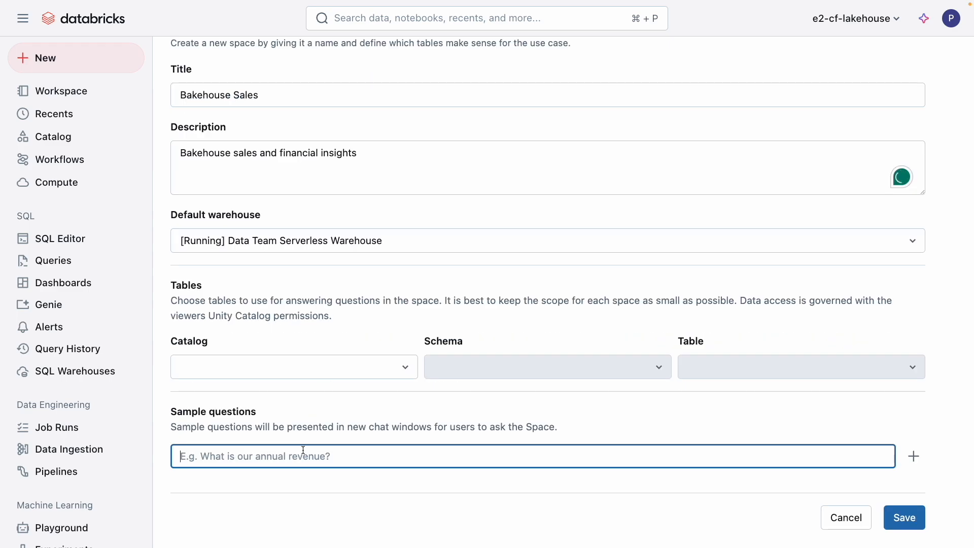
{"action": "type", "text": "Which product"}
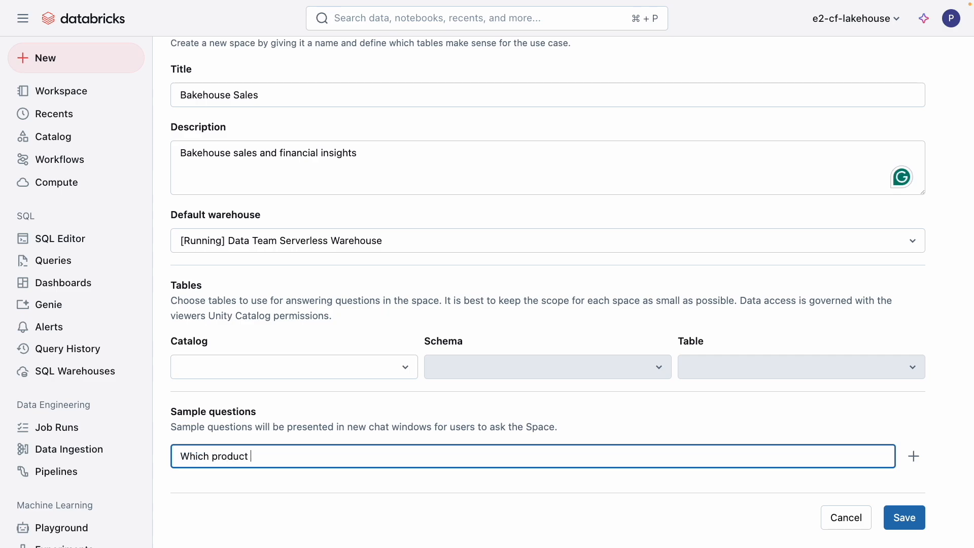
{"action": "type", "text": "sold the mo"}
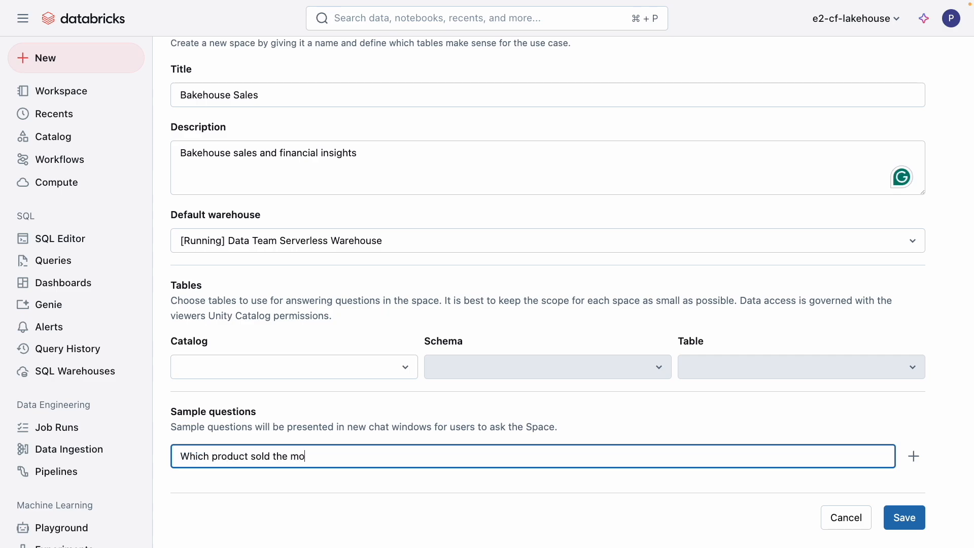
{"action": "type", "text": "st units?"}
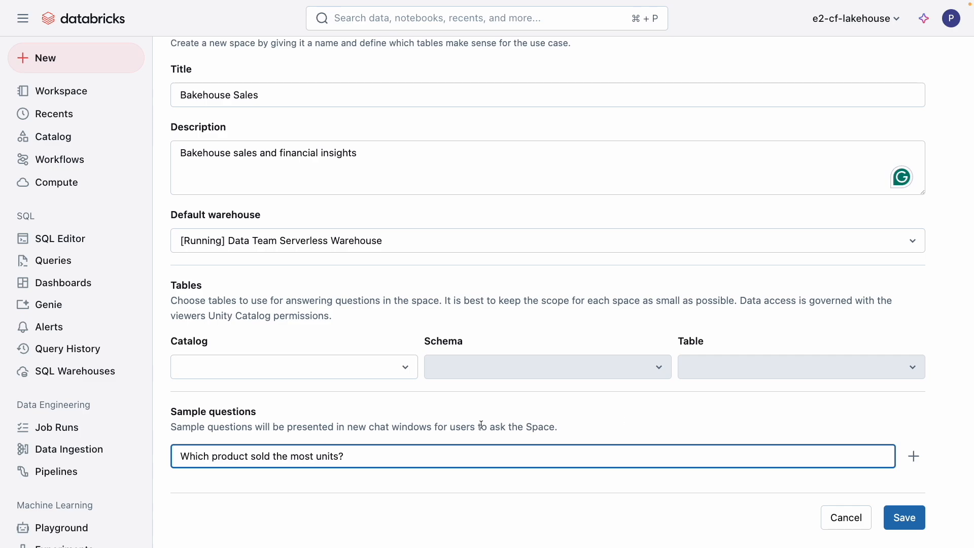
- Add the sample question and attach the franchises and other tables from the bakehouse.sales schema
{"action": "left_click", "coordinate": [913, 457]}
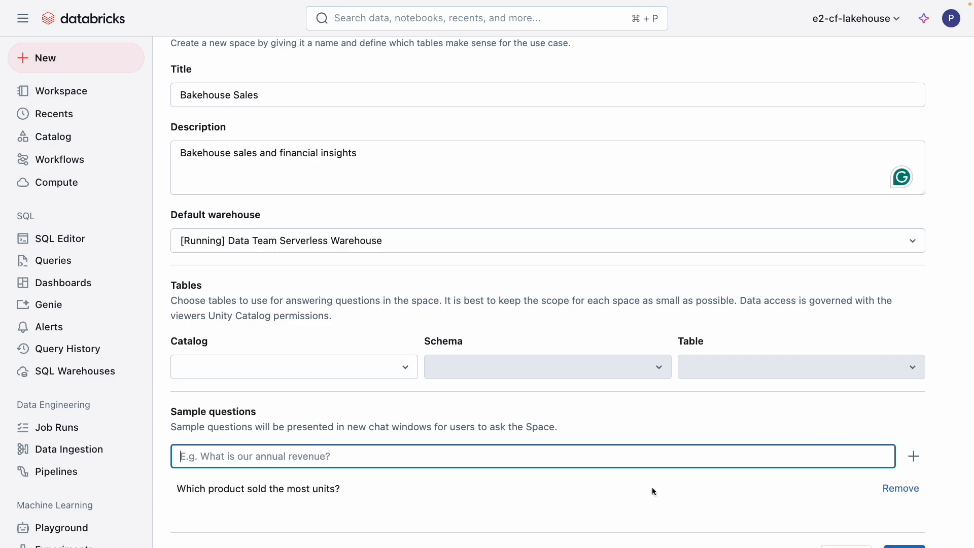
{"action": "type", "text": "bake"}
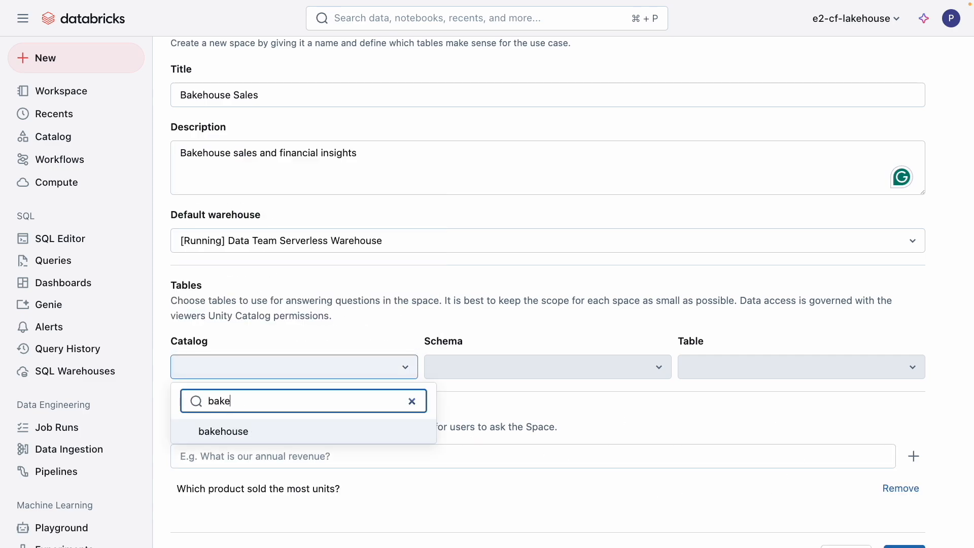
{"action": "left_click", "coordinate": [223, 431]}
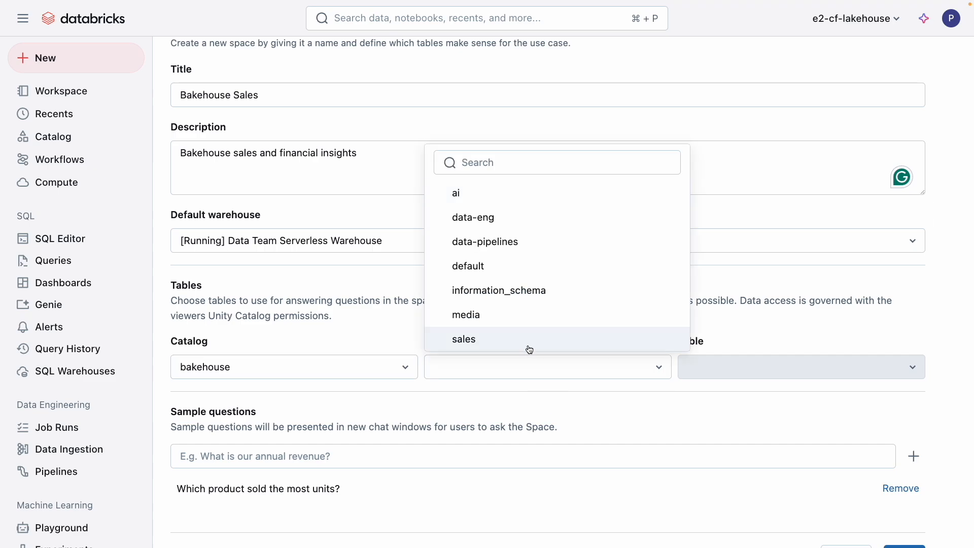
{"action": "left_click", "coordinate": [463, 339]}
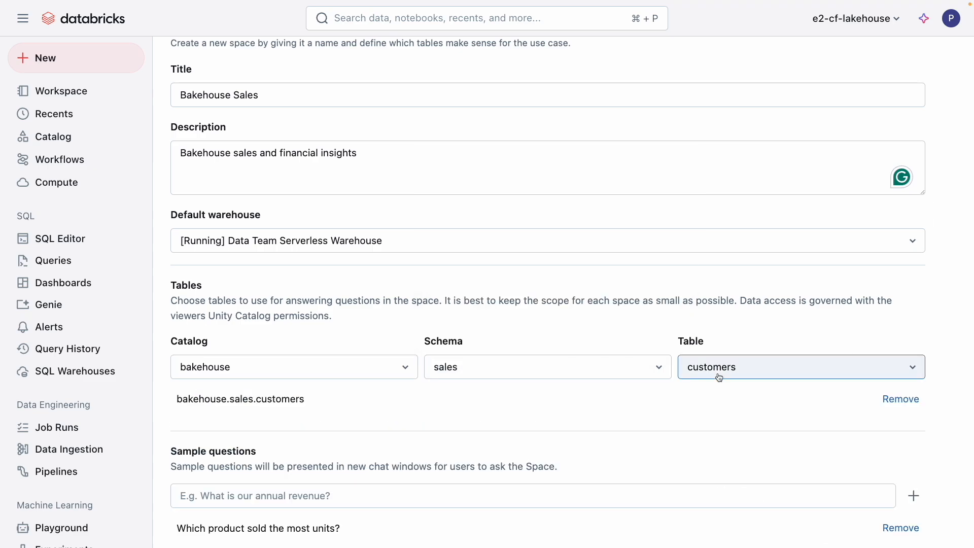
{"action": "left_click", "coordinate": [802, 367]}
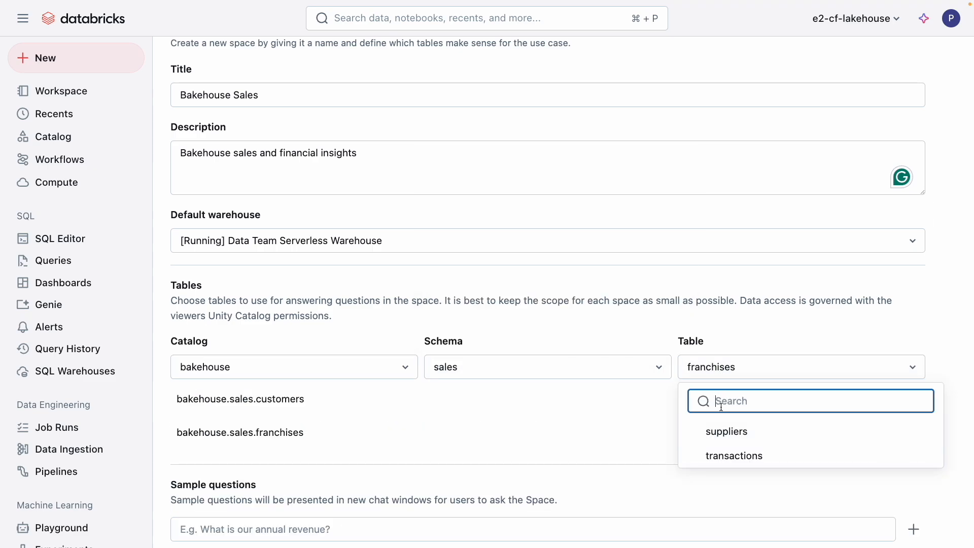
{"action": "left_click", "coordinate": [733, 456]}
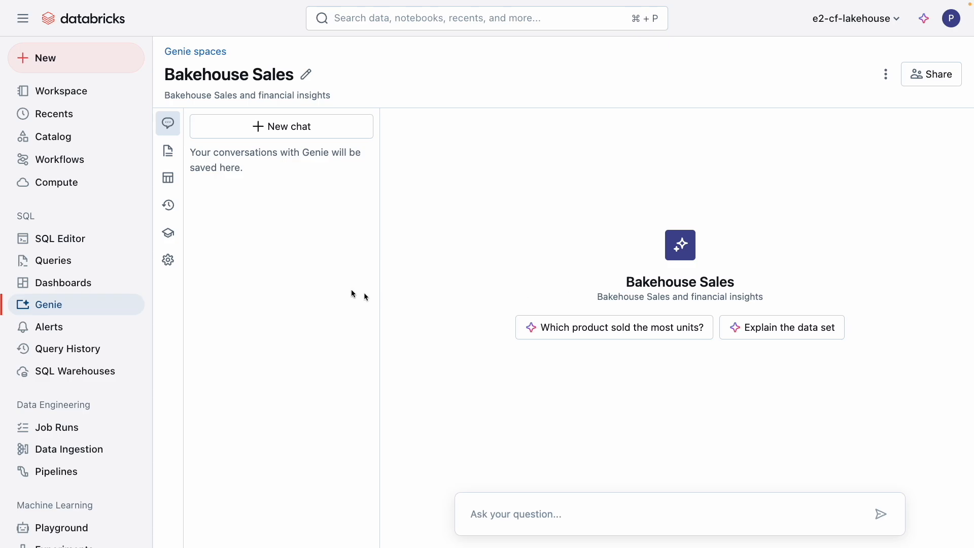
{"action": "mouse_move", "coordinate": [54, 141]}
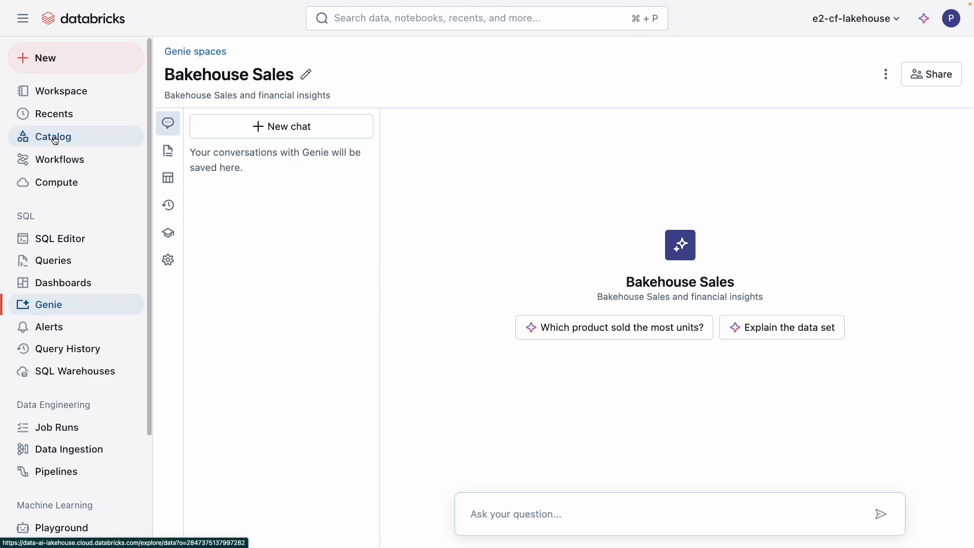
{"action": "left_click", "coordinate": [52, 136]}
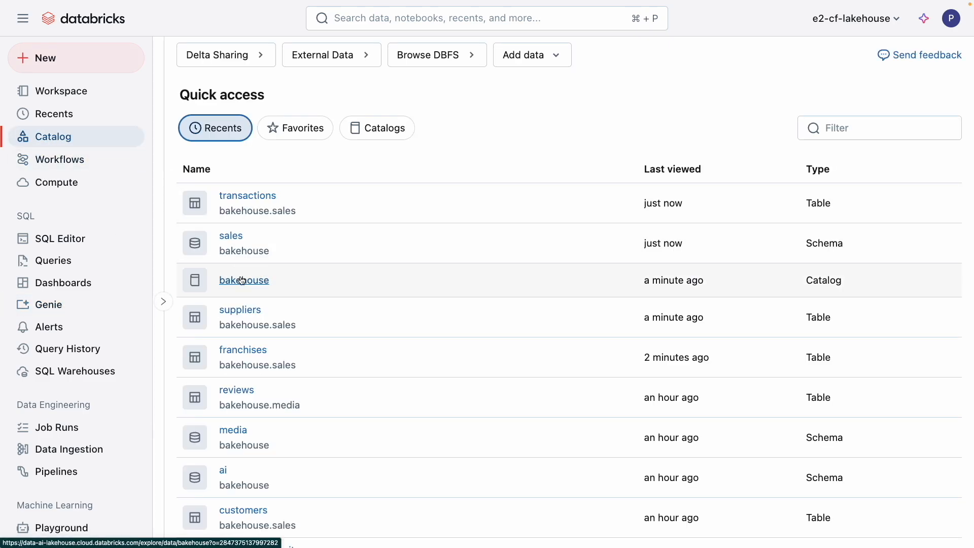
{"action": "left_click", "coordinate": [244, 280]}
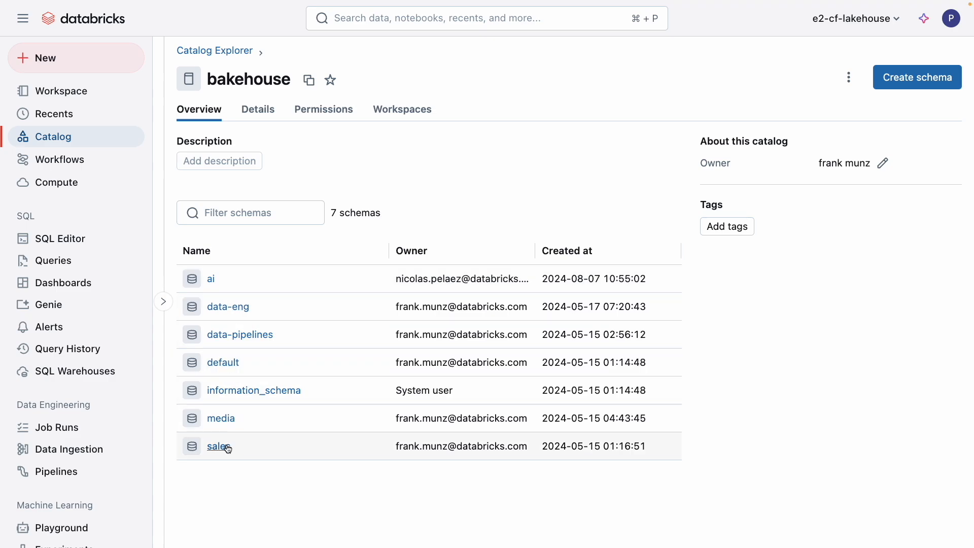
{"action": "left_click", "coordinate": [215, 446]}
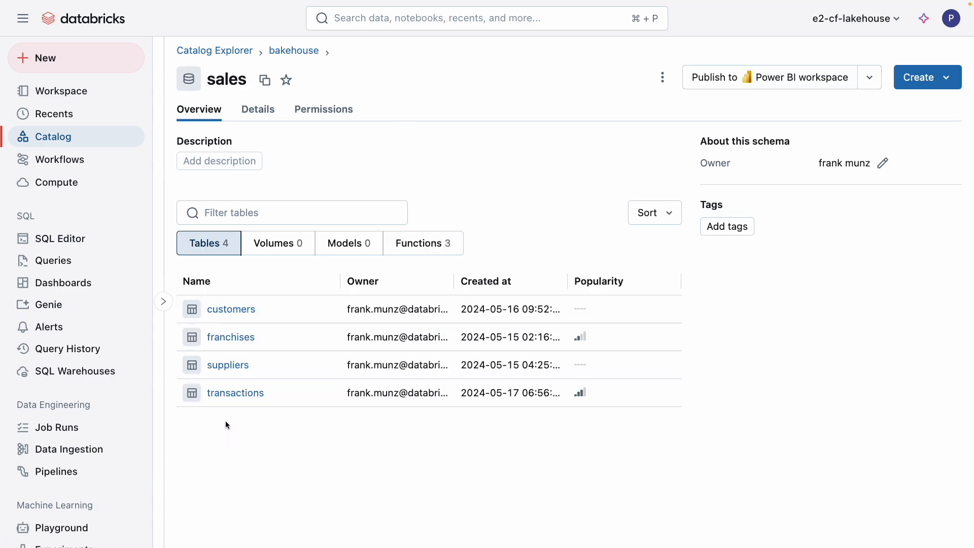
{"action": "left_click", "coordinate": [236, 393]}
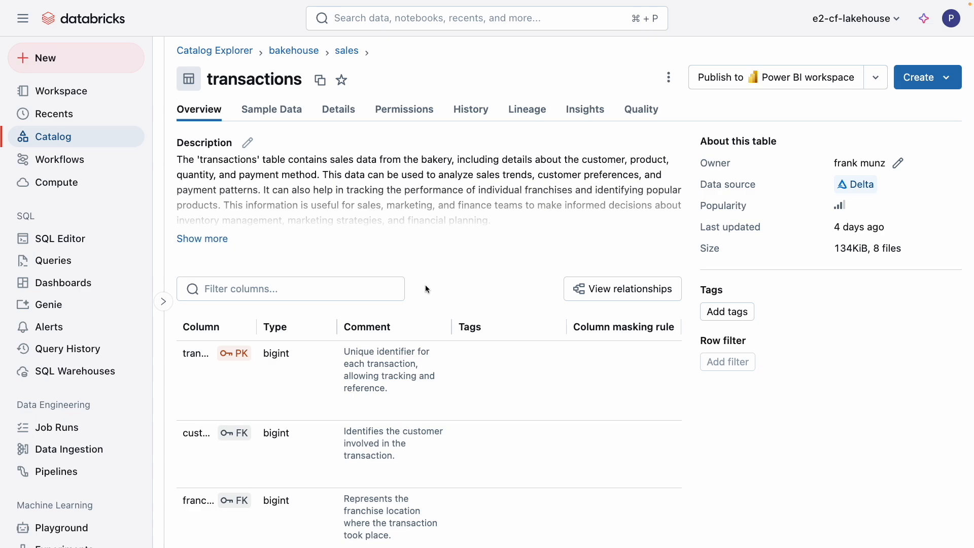
{"action": "mouse_move", "coordinate": [237, 464]}
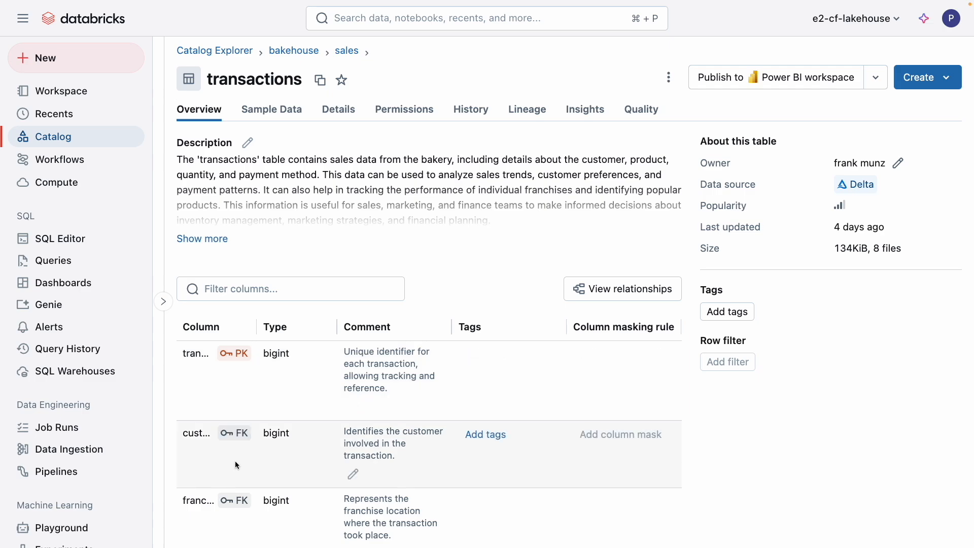
{"action": "mouse_move", "coordinate": [416, 297]}
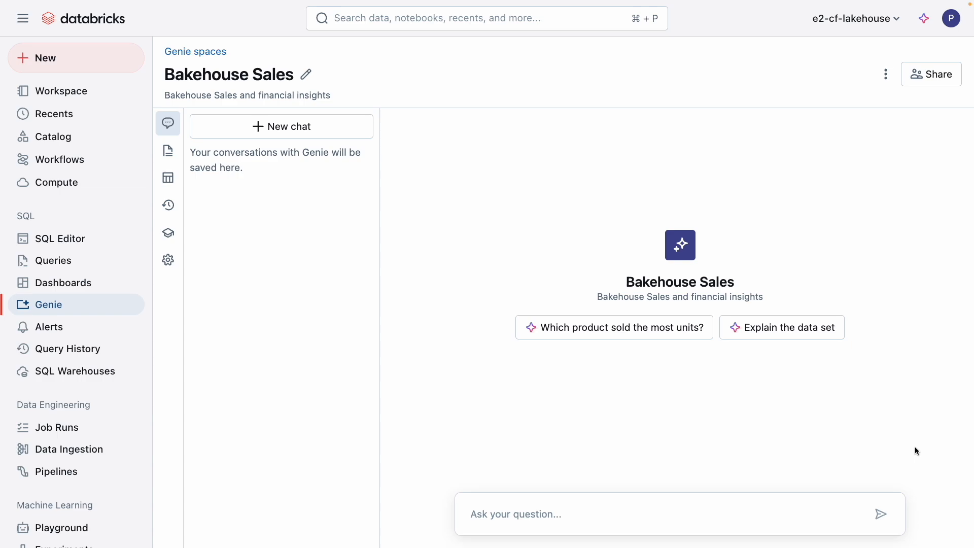
- Ask 'Show me the name of the suppliers for each franchise?' and review the result table
{"action": "left_click", "coordinate": [591, 523]}
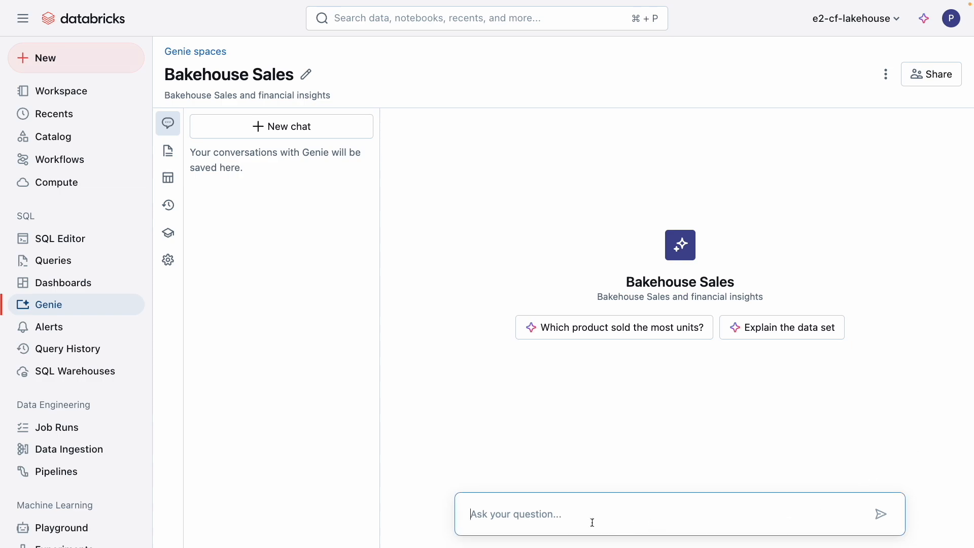
{"action": "type", "text": "Show me the name of the suppliers for"}
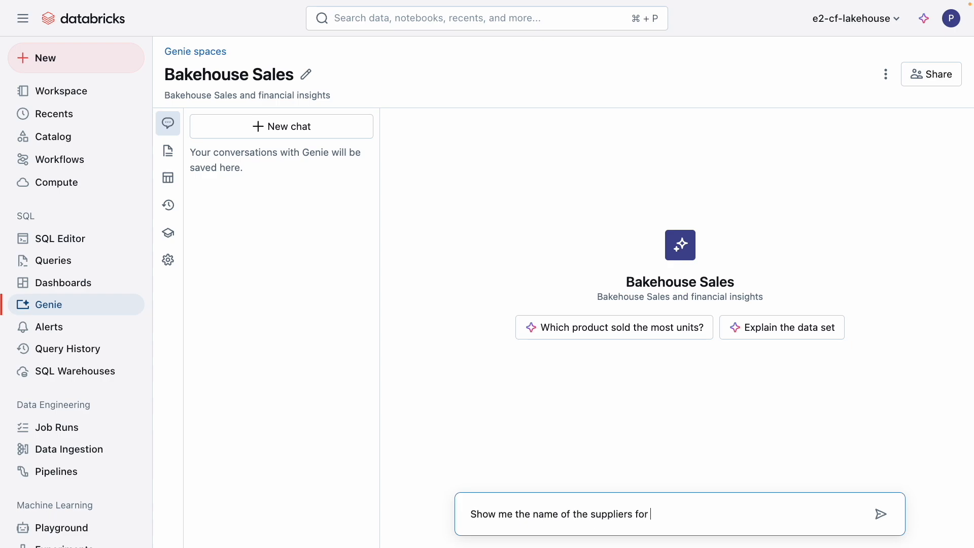
{"action": "left_click", "coordinate": [880, 513]}
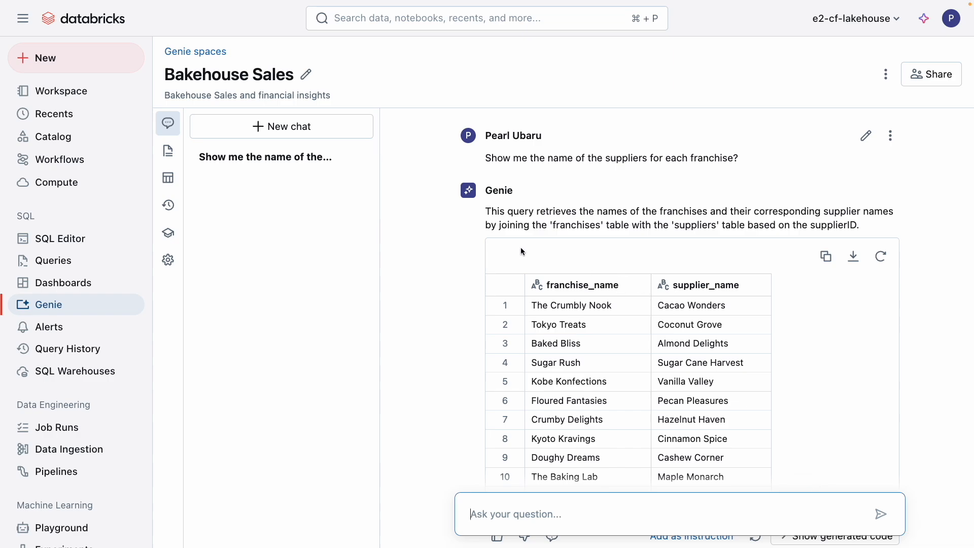
{"action": "mouse_move", "coordinate": [827, 238]}
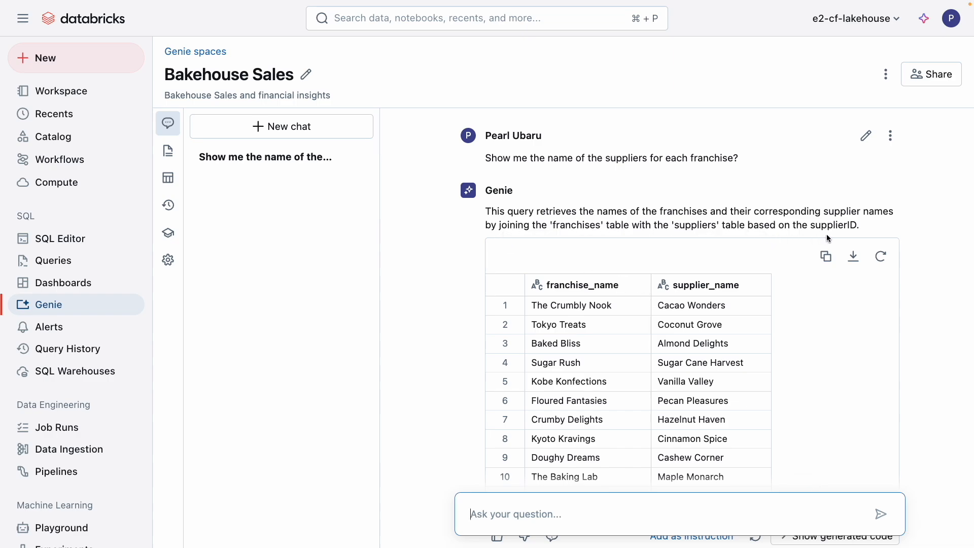
{"action": "scroll", "scroll_direction": "down", "scroll_amount": 3}
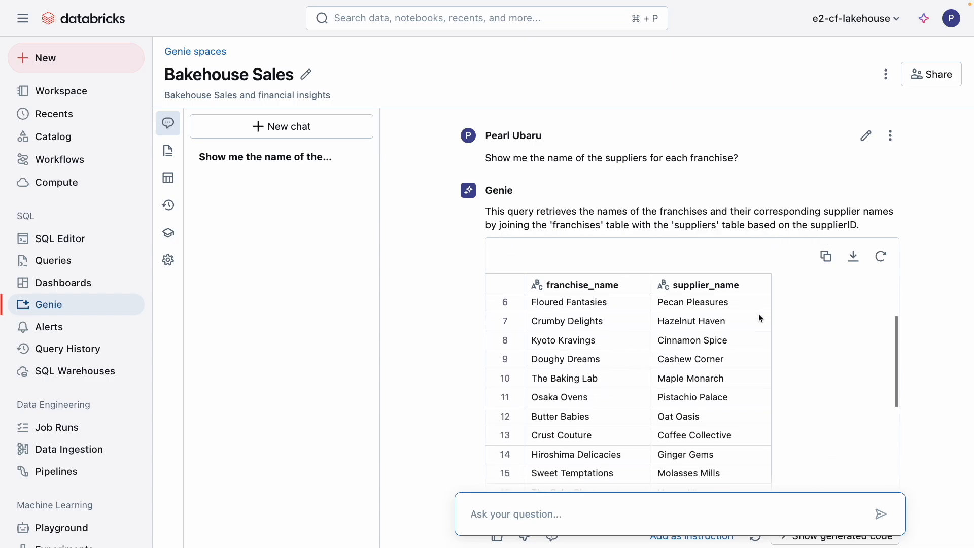
{"action": "scroll", "scroll_direction": "down", "scroll_amount": 3}
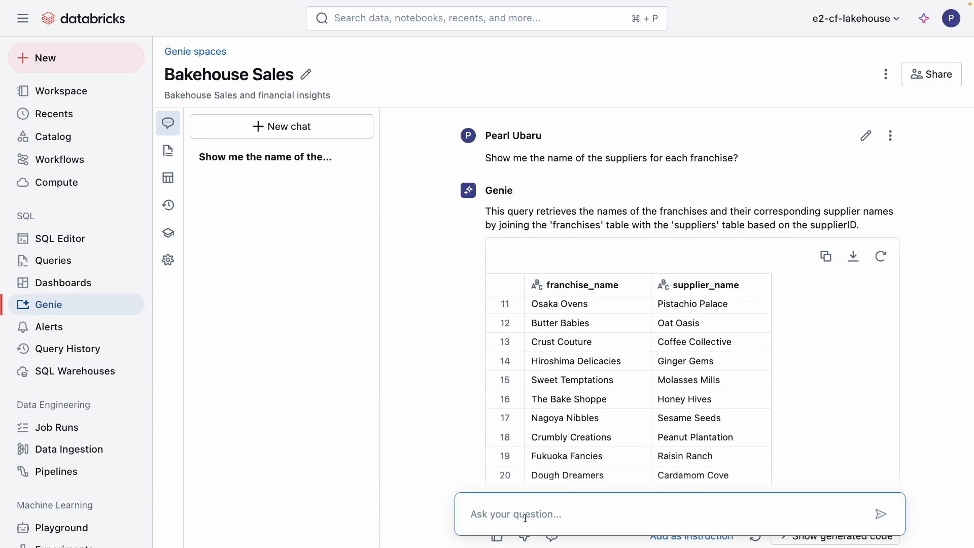
- Ask 'Which product sold the most?' and view the Outback Oatmeal, 3252 units answer
{"action": "type", "text": "Which product sold th"}
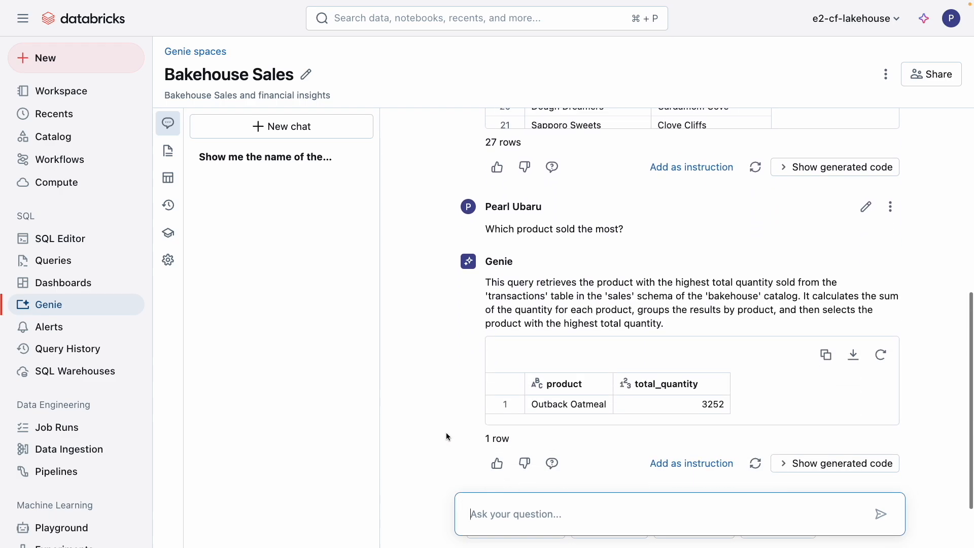
{"action": "scroll", "scroll_direction": "down", "scroll_amount": 3}
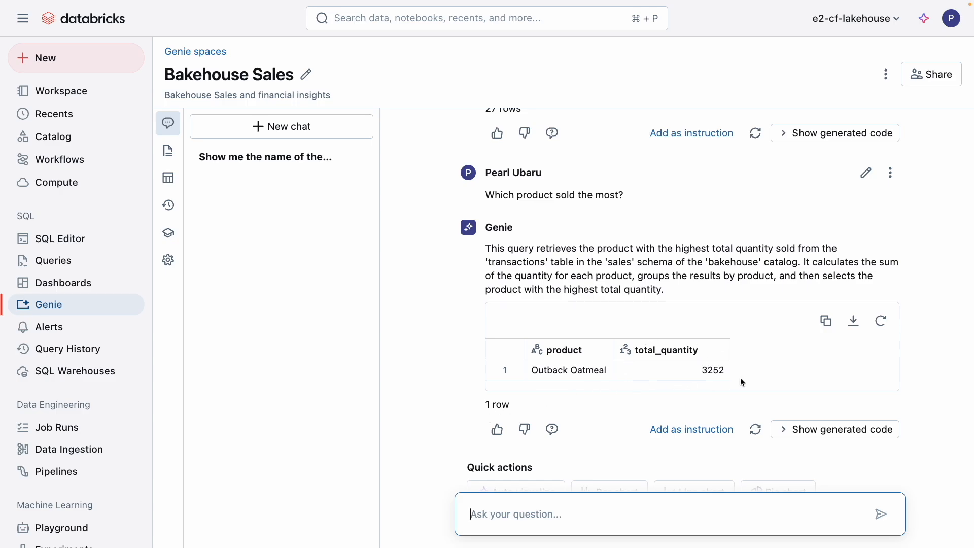
{"action": "mouse_move", "coordinate": [739, 390]}
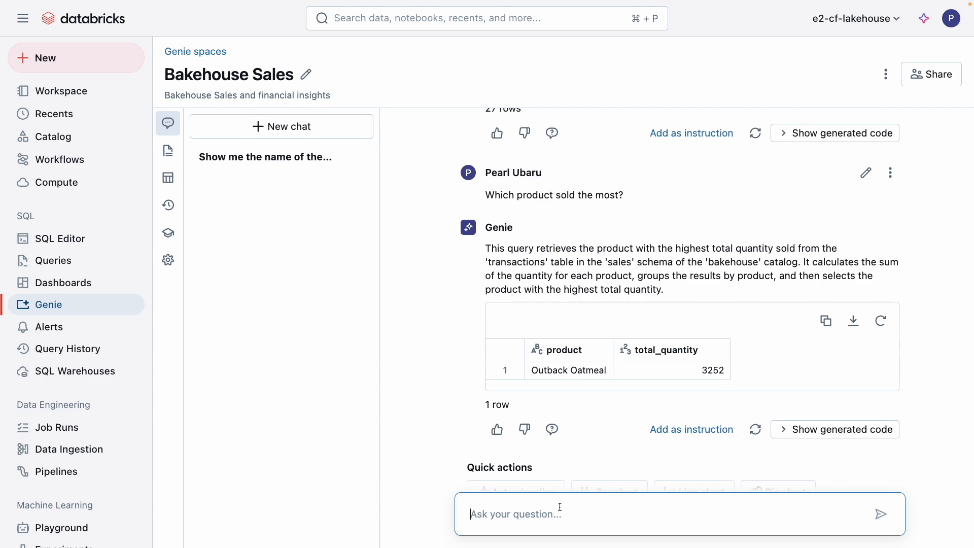
- Ask the follow-up 'Instead of quantity, please show me sales' and view Outback Oatmeal at 9756
{"action": "type", "text": "Instead of quantity, please s"}
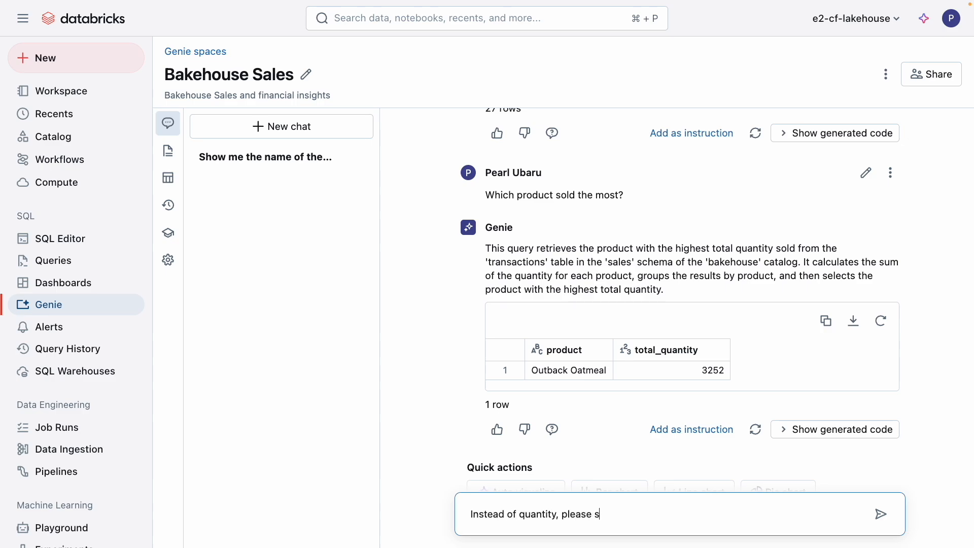
{"action": "type", "text": "how me sales"}
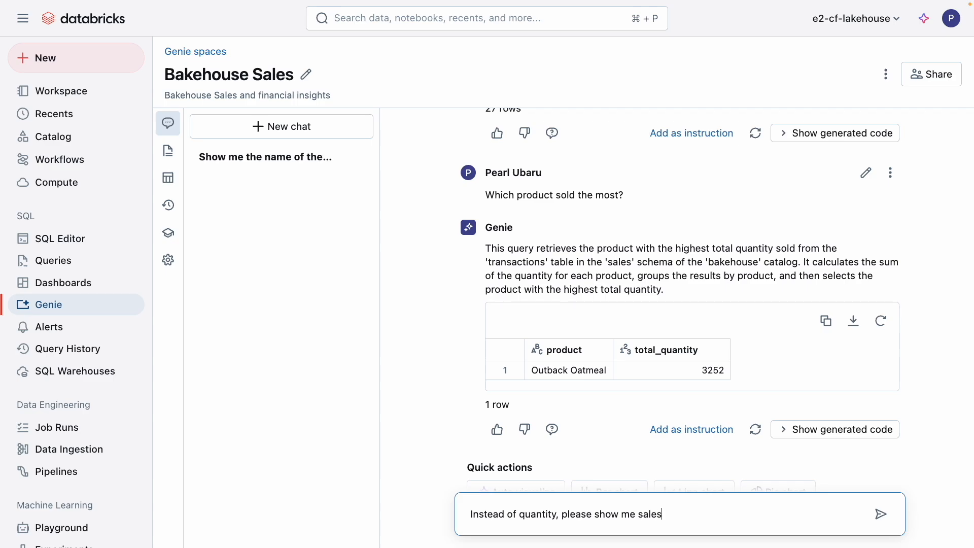
{"action": "left_click", "coordinate": [881, 513]}
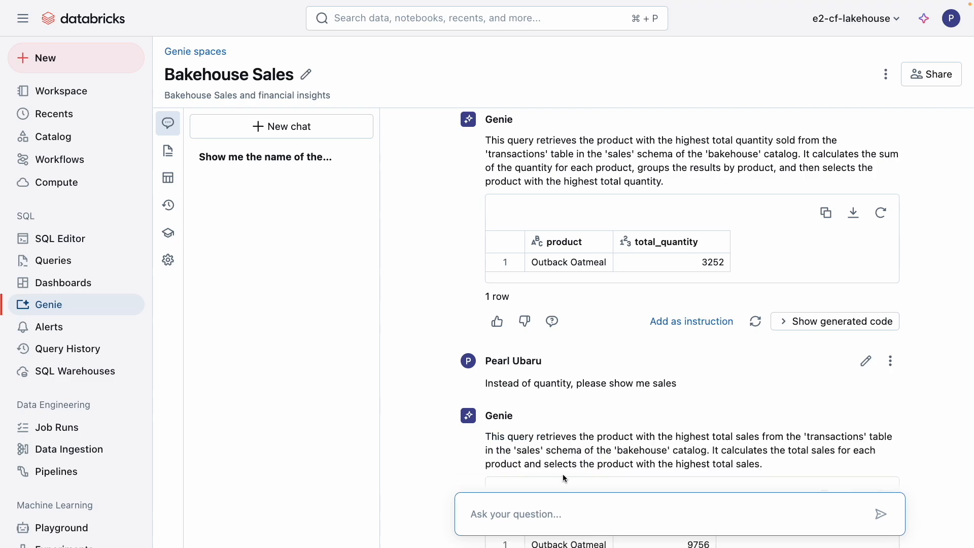
{"action": "scroll", "scroll_direction": "down", "scroll_amount": 3}
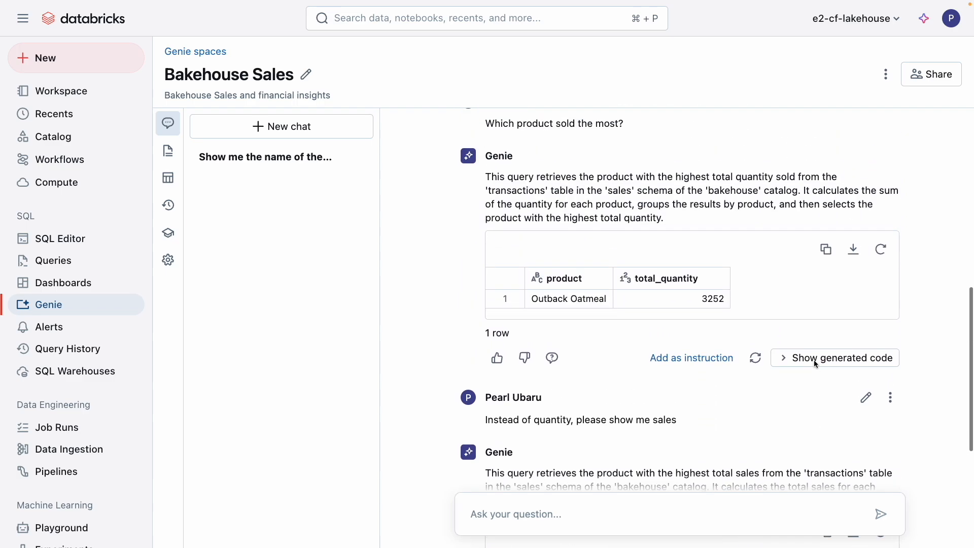
- Reveal the generated SQL for the quantity answer, then for the sales answer summing totalPrice per product
{"action": "left_click", "coordinate": [834, 357]}
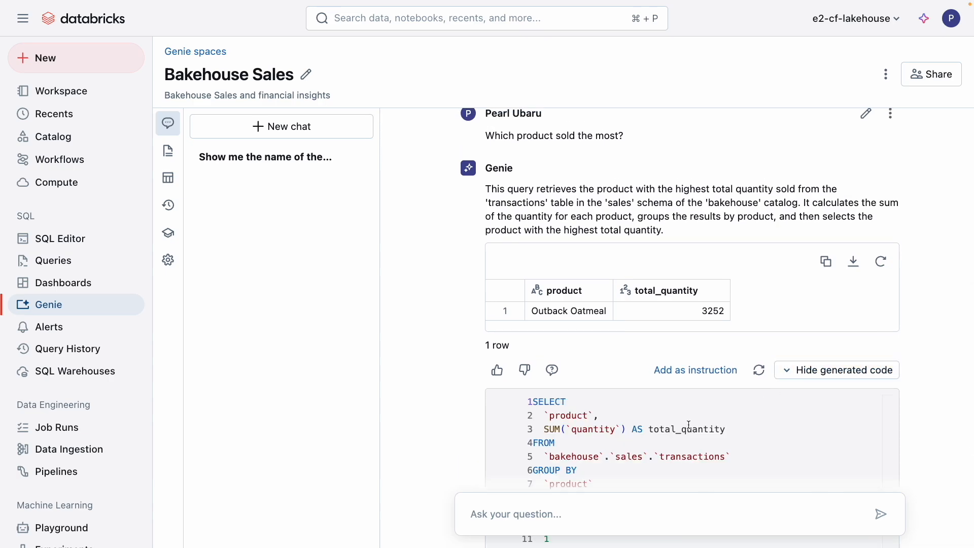
{"action": "mouse_move", "coordinate": [602, 432]}
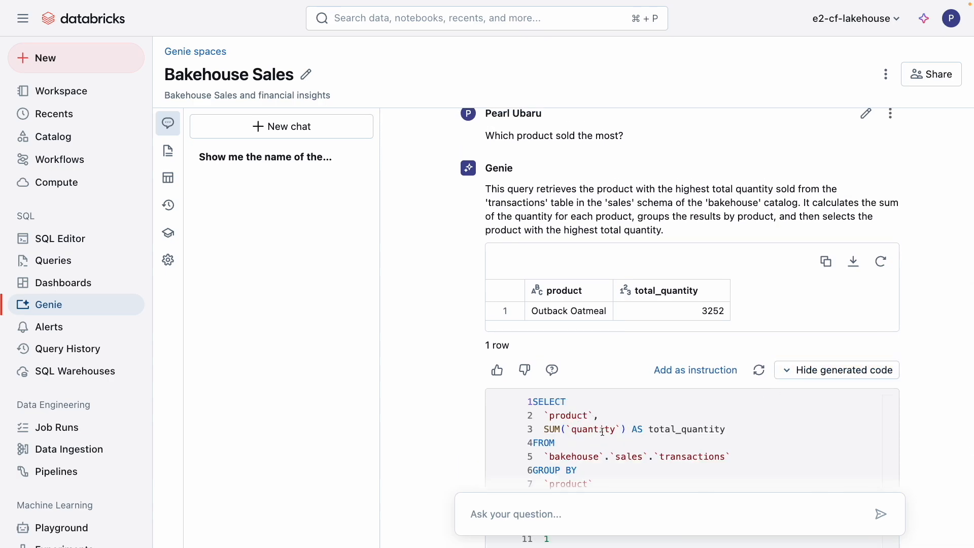
{"action": "left_click", "coordinate": [836, 369]}
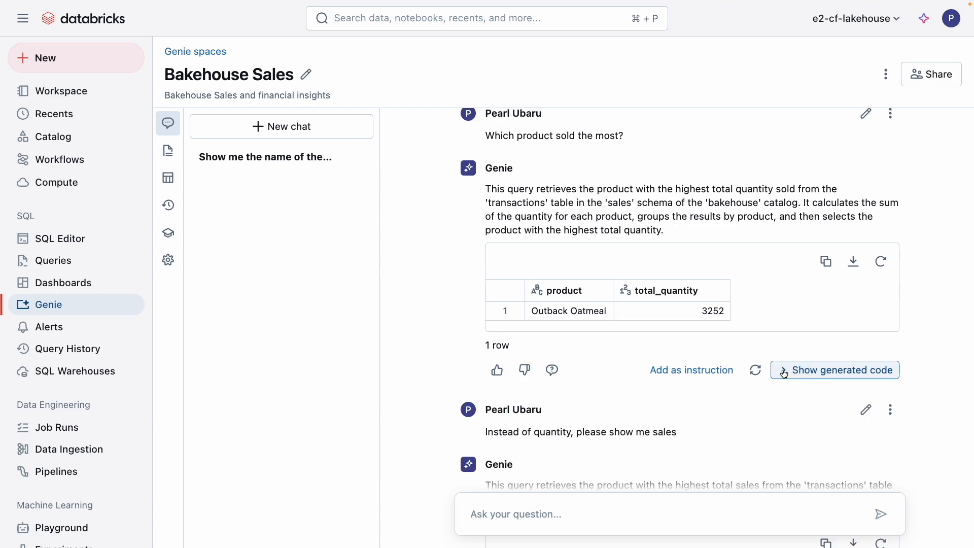
{"action": "scroll", "scroll_direction": "down", "scroll_amount": 3}
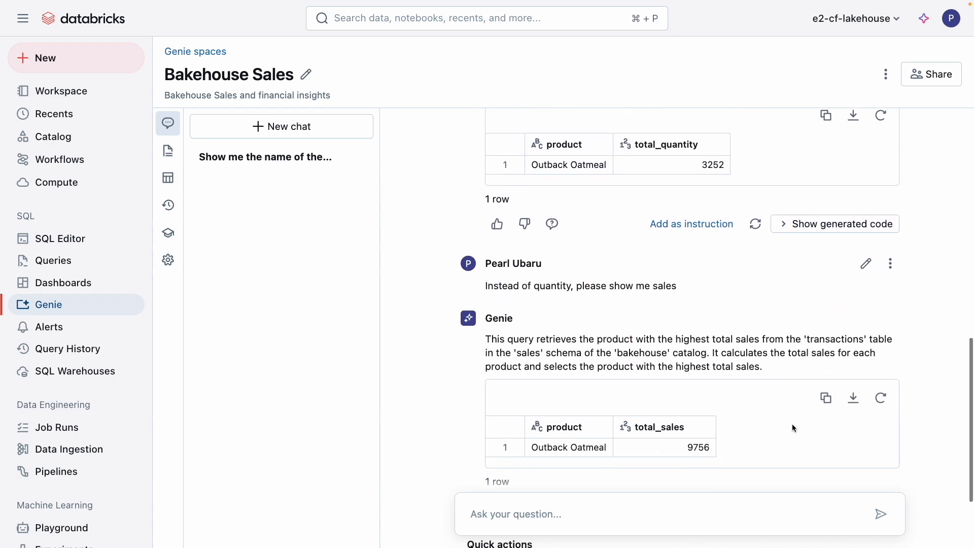
{"action": "scroll", "scroll_direction": "down", "scroll_amount": 3}
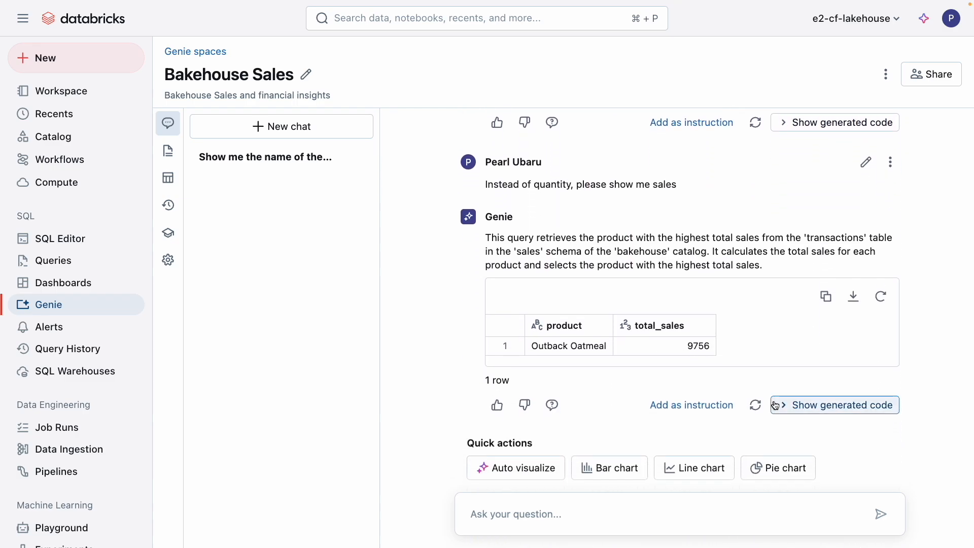
{"action": "left_click", "coordinate": [834, 405]}
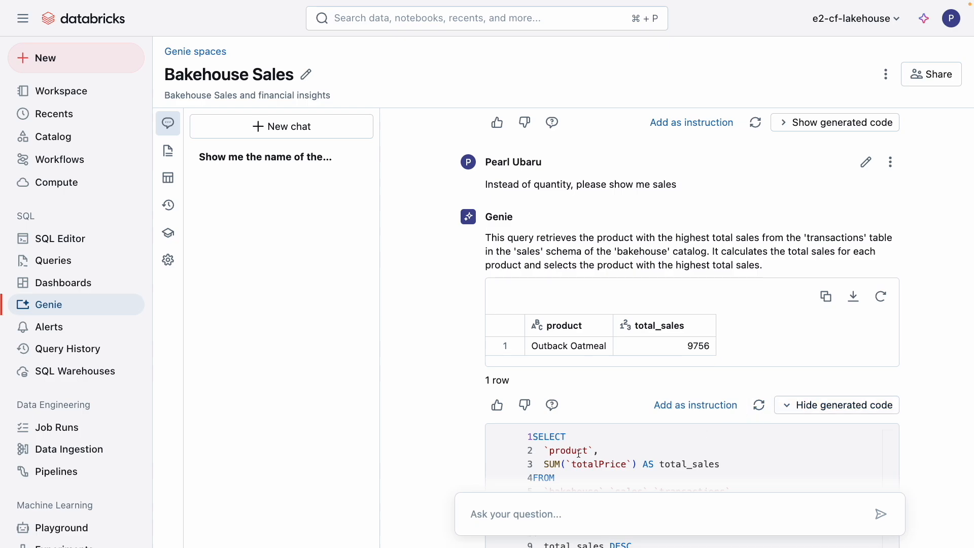
{"action": "scroll", "scroll_direction": "down", "scroll_amount": 3}
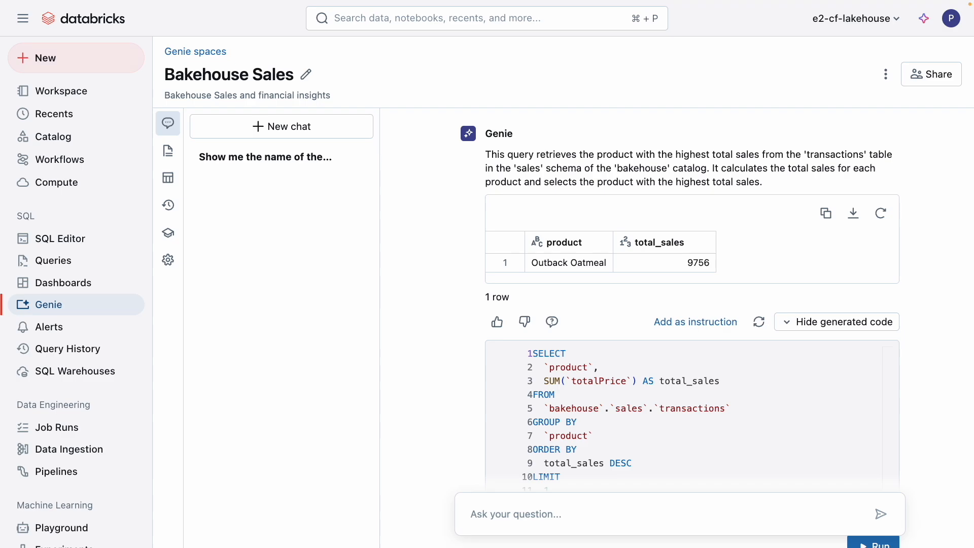
{"action": "mouse_move", "coordinate": [618, 231]}
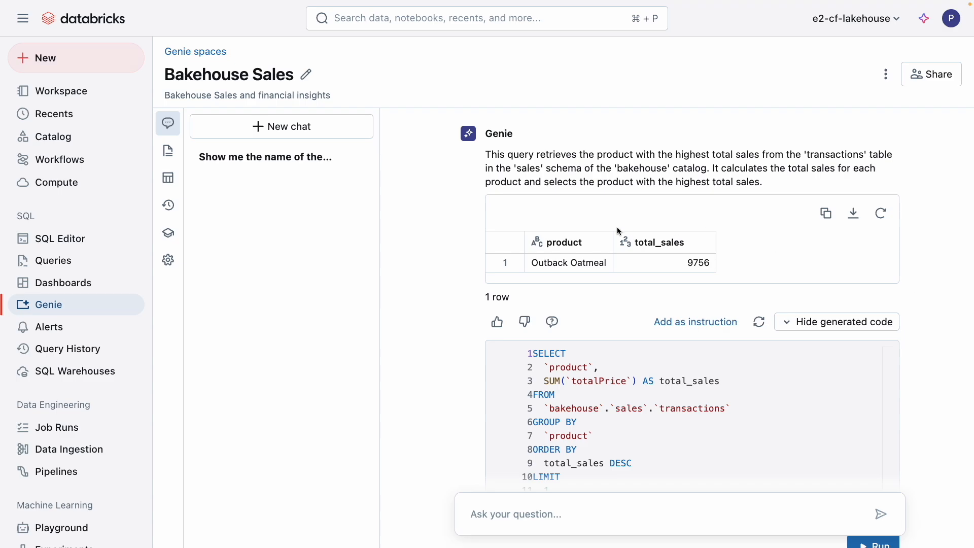
- Save the general instruction '- fiscal year starts in February of each year'
{"action": "left_click", "coordinate": [167, 150]}
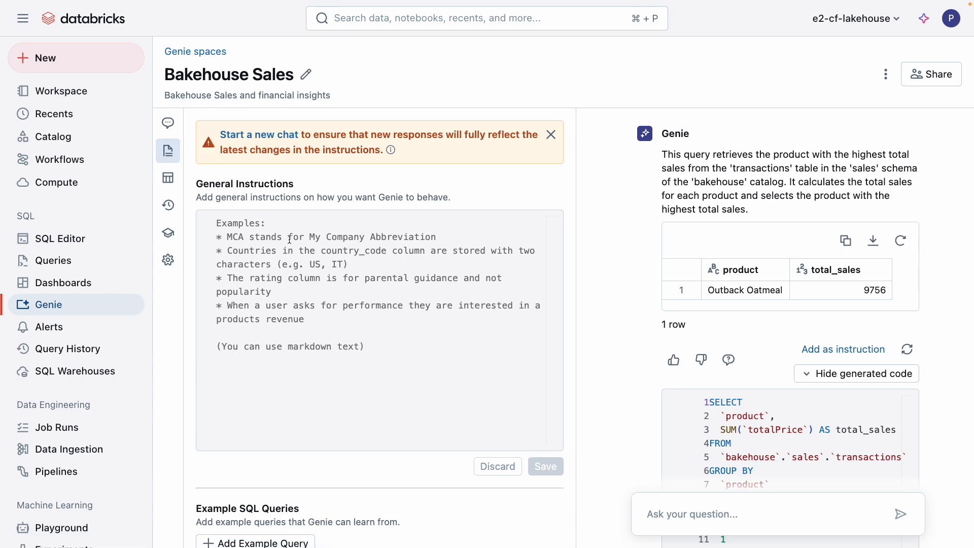
{"action": "mouse_move", "coordinate": [317, 261]}
{"action": "type", "text": "-"}
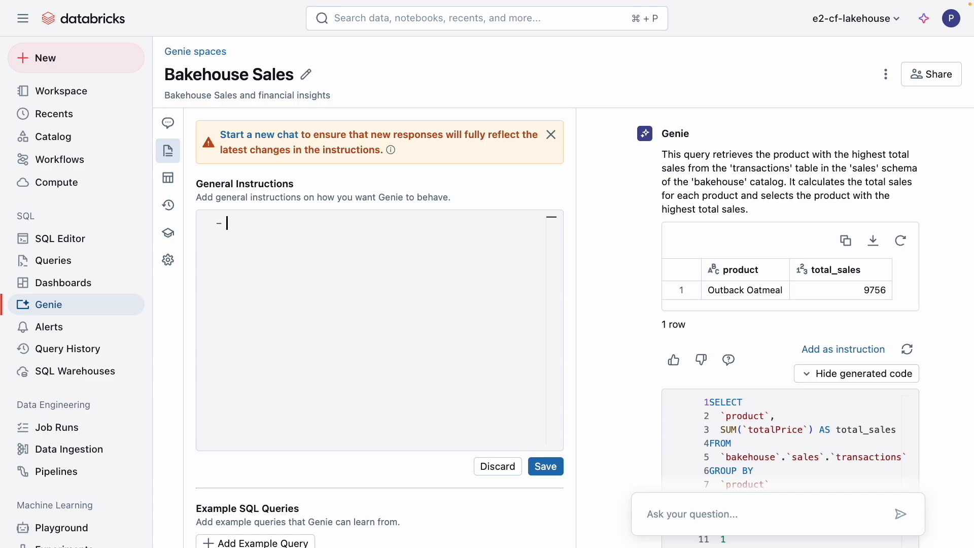
{"action": "type", "text": "fiscal year starts in February of each year"}
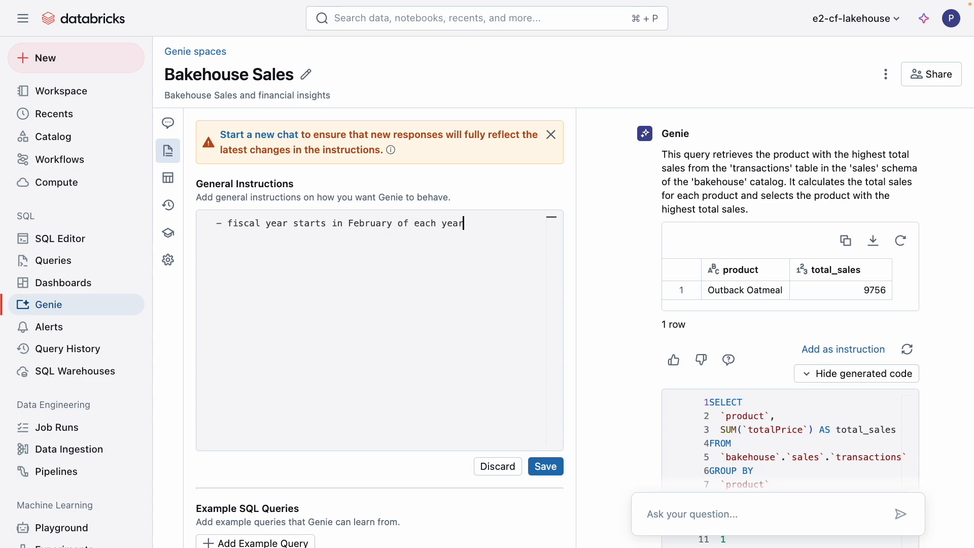
{"action": "left_click", "coordinate": [544, 465]}
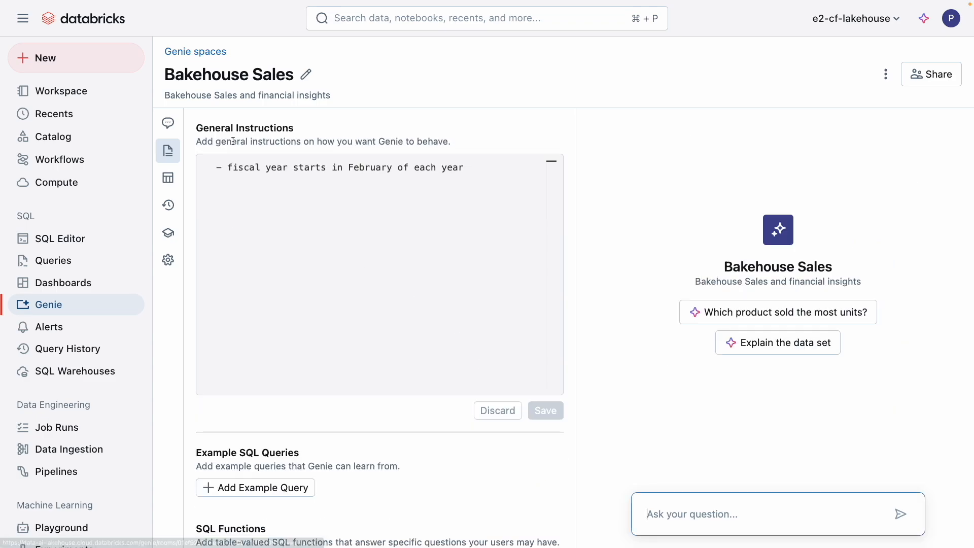
- Ask a fresh chat 'Who was our best seller in Q2?' and return to the general instructions
{"action": "left_click", "coordinate": [169, 123]}
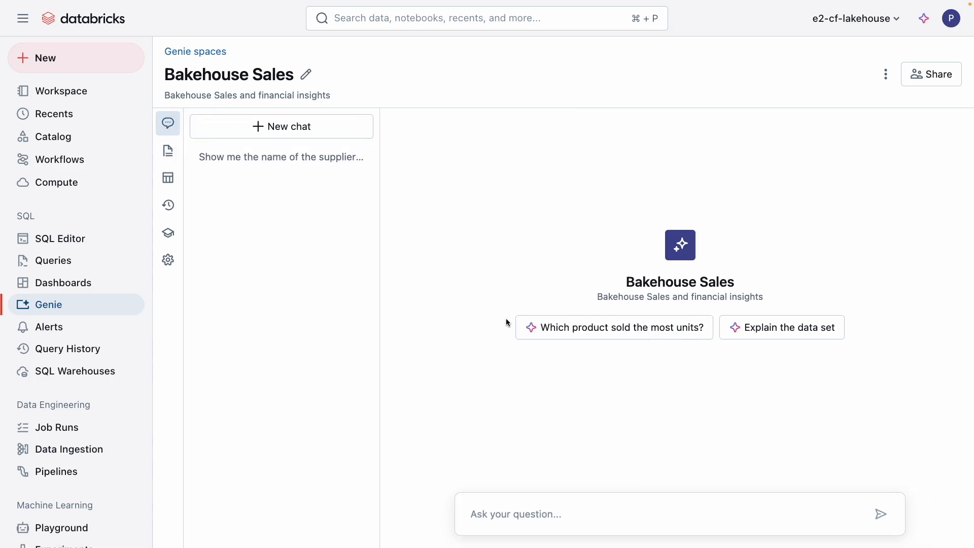
{"action": "type", "text": "Who was our best"}
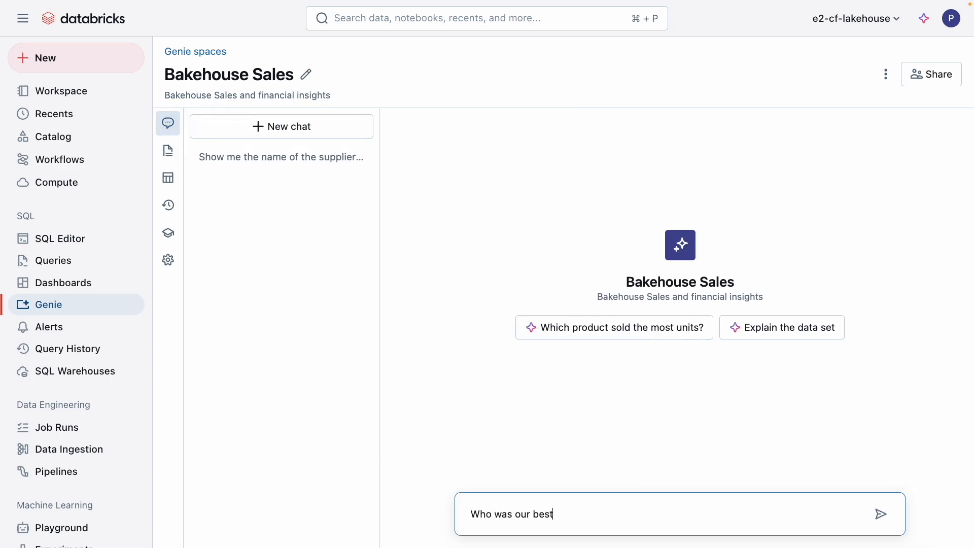
{"action": "left_click", "coordinate": [880, 513]}
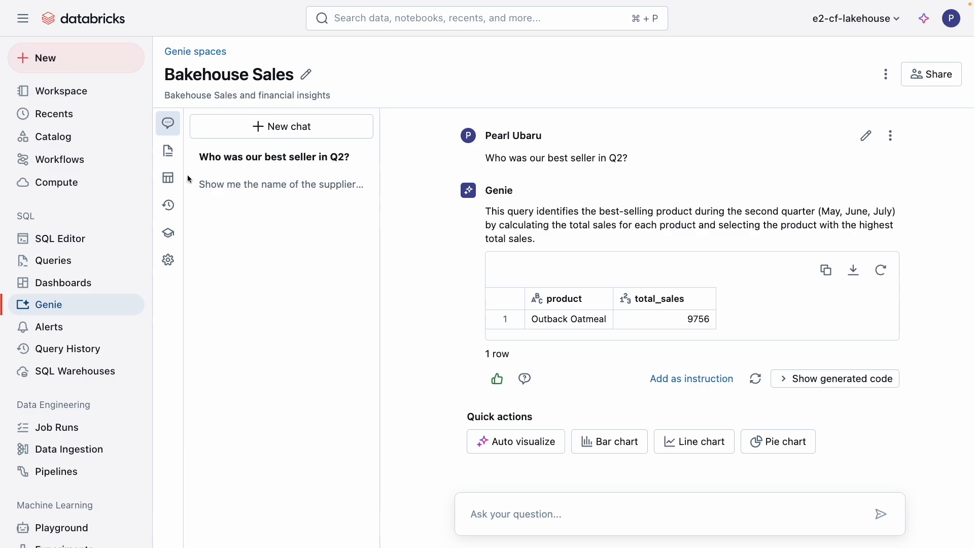
{"action": "left_click", "coordinate": [168, 150]}
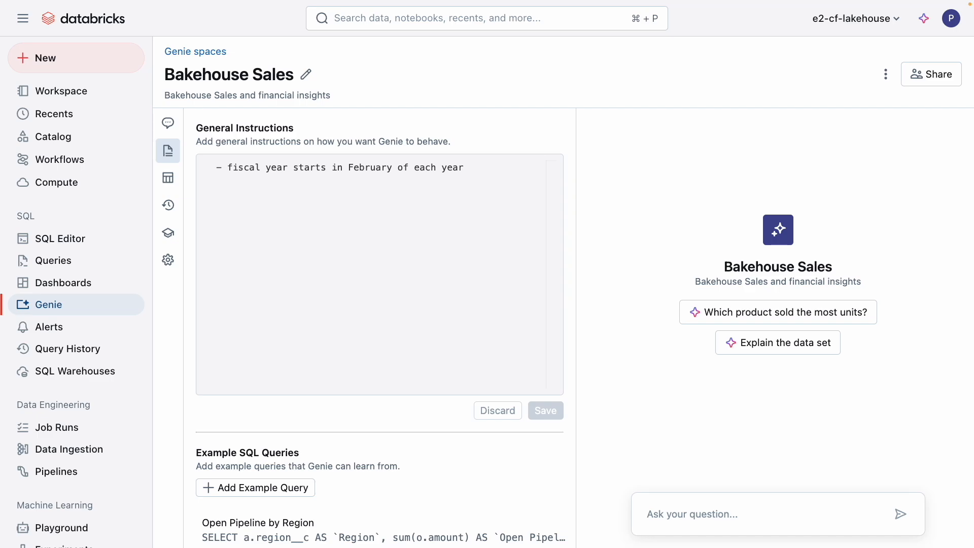
- Scroll to the Example SQL Queries section listing the two existing example queries
{"action": "scroll", "scroll_direction": "down", "scroll_amount": 3}
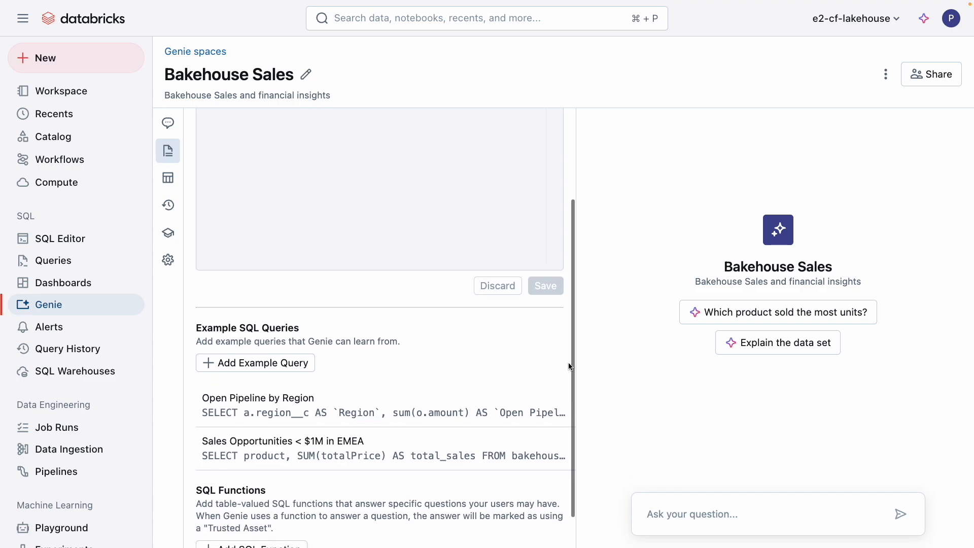
{"action": "scroll", "scroll_direction": "down", "scroll_amount": 3}
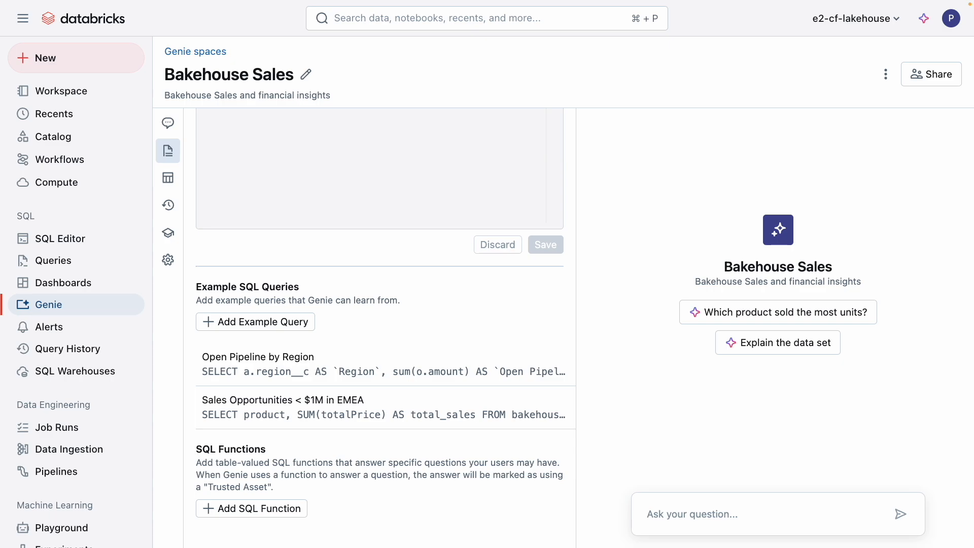
{"action": "mouse_move", "coordinate": [201, 265]}
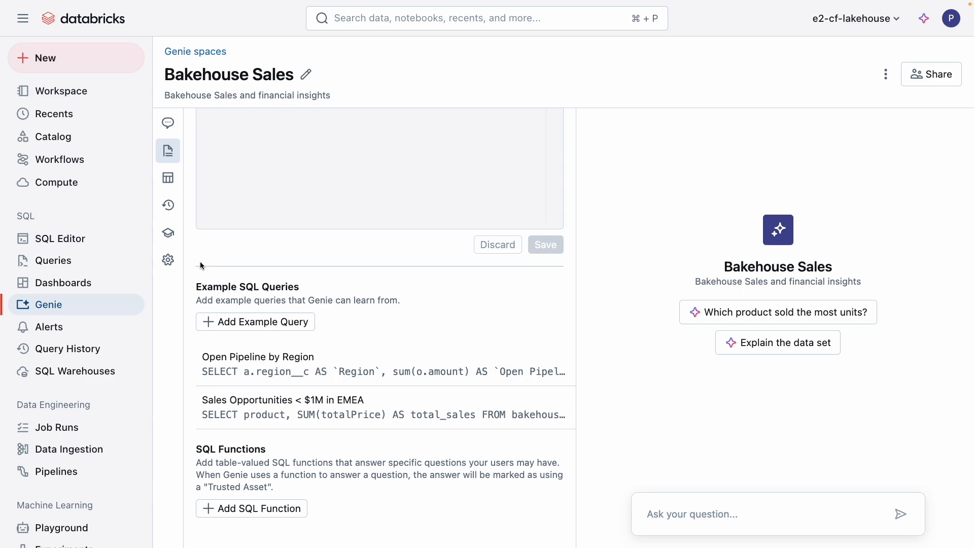
{"action": "mouse_move", "coordinate": [235, 373]}
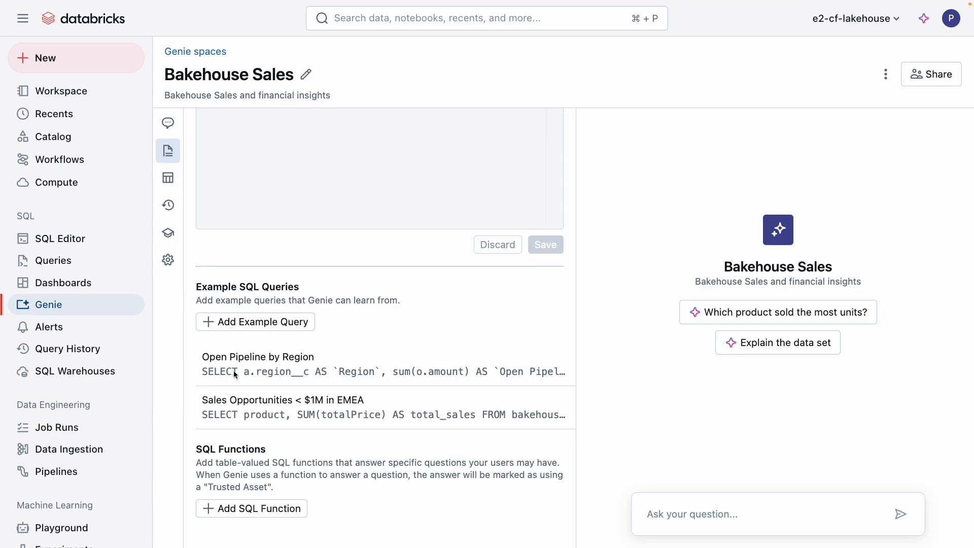
{"action": "mouse_move", "coordinate": [167, 122]}
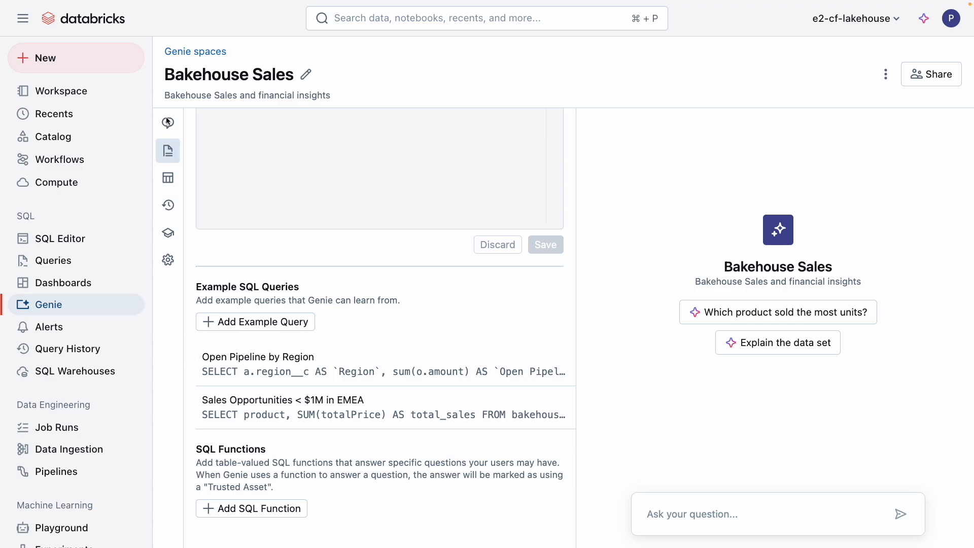
- Ask Genie how much revenue the cash cows made in the first week of May 2024
{"action": "left_click", "coordinate": [168, 123]}
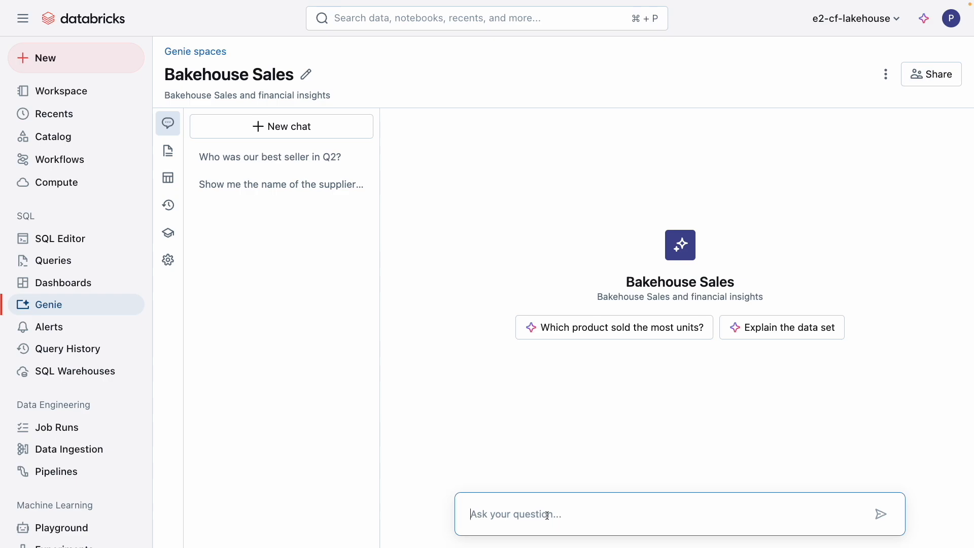
{"action": "type", "text": "How much revenue in total did we make fro"}
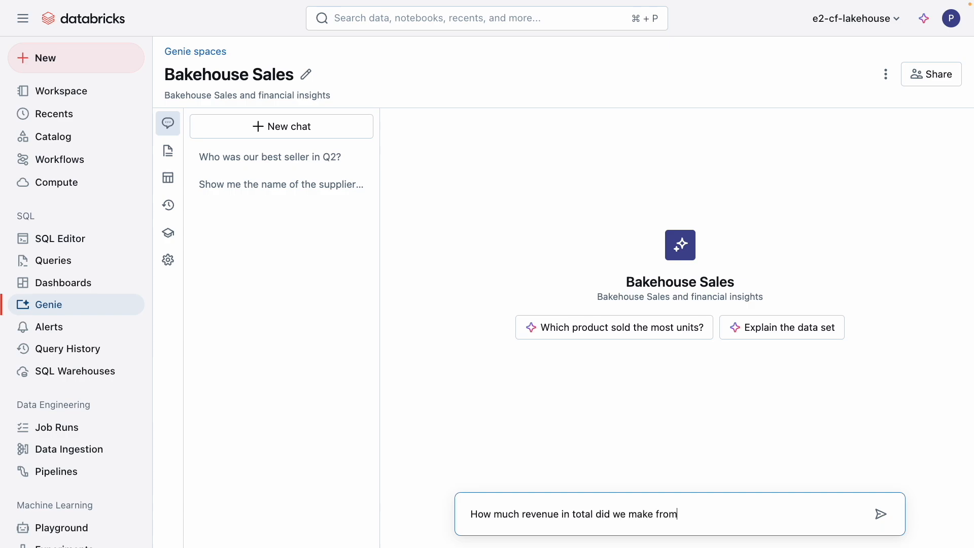
{"action": "type", "text": "my cash cows in the fir"}
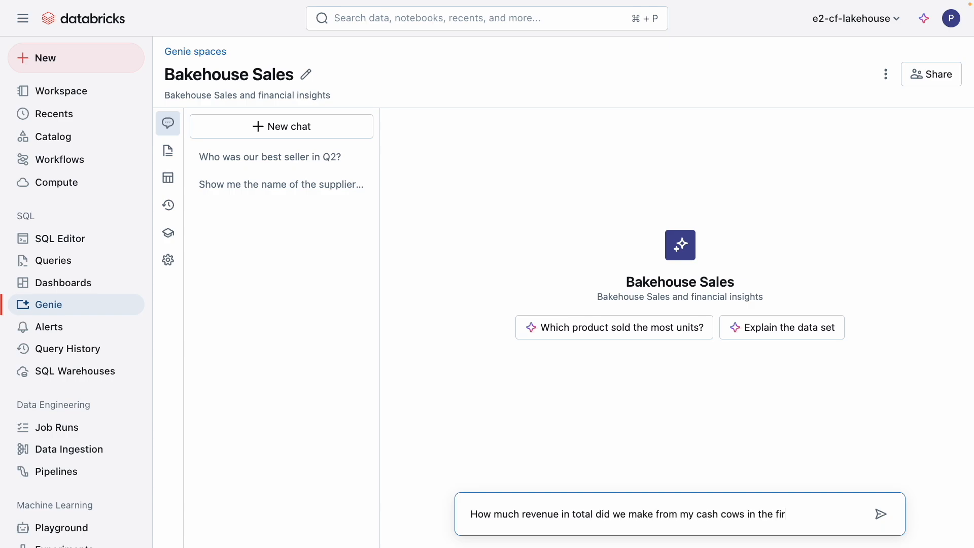
{"action": "left_click", "coordinate": [880, 513]}
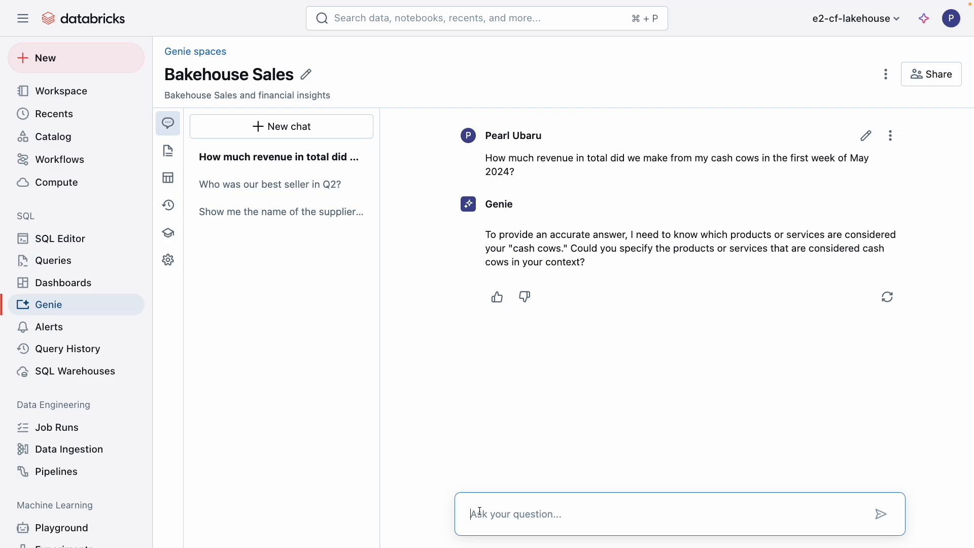
- Reply that cash cows are customers spending more than $150 in any given week
{"action": "type", "text": "Cash cows are customers that generated more"}
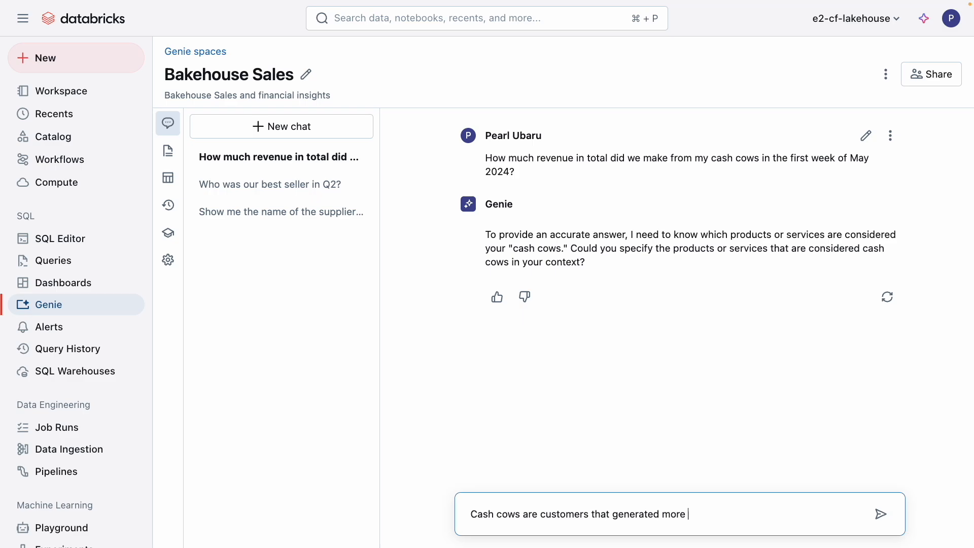
{"action": "type", "text": "than $150 in a"}
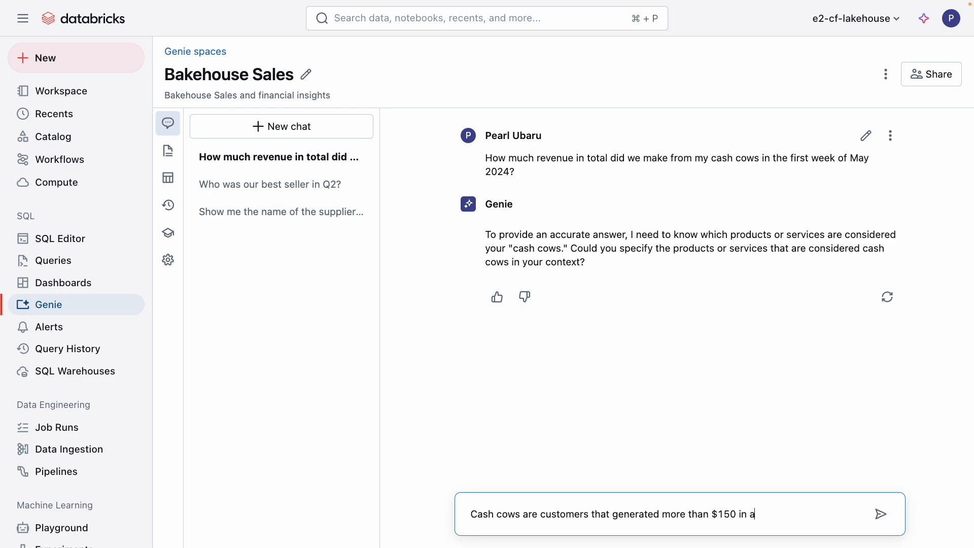
{"action": "type", "text": "ny given we"}
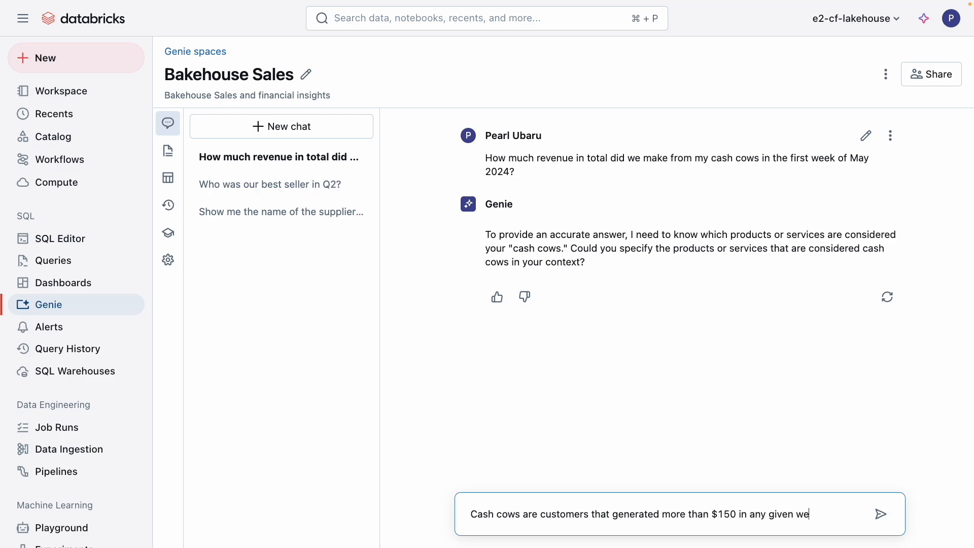
{"action": "left_click", "coordinate": [880, 513]}
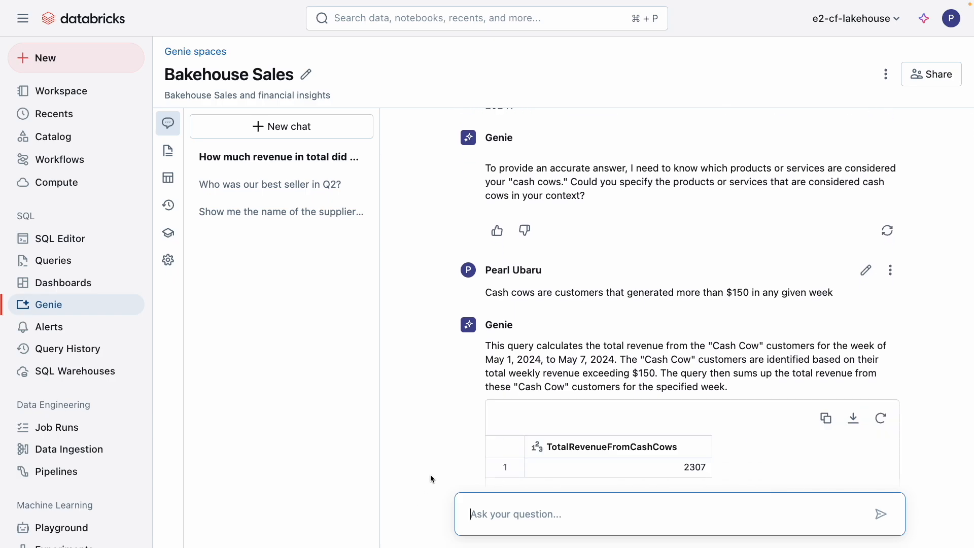
- Reveal and review the generated SQL with the WeeklyRevenue CTE filtering revenue above 150
{"action": "scroll", "scroll_direction": "down", "scroll_amount": 3}
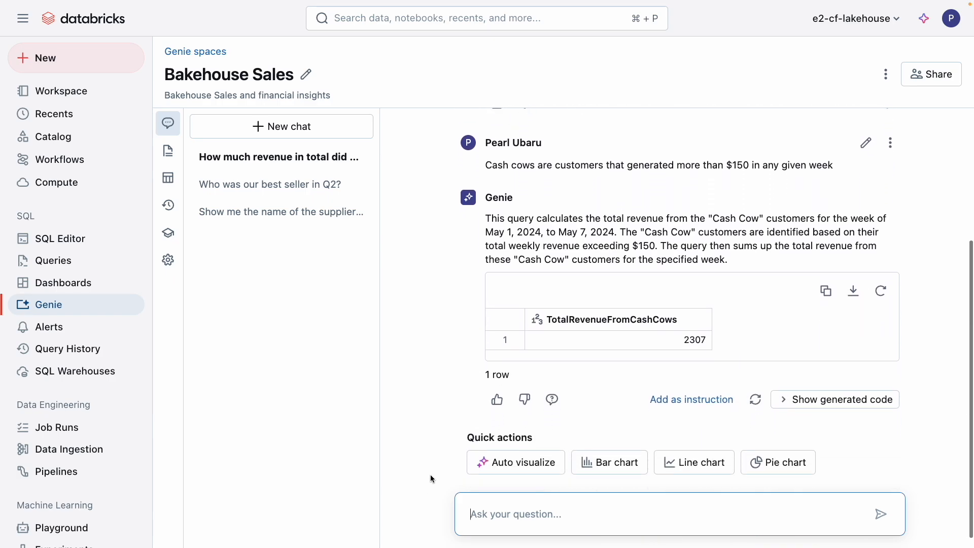
{"action": "left_click", "coordinate": [833, 399]}
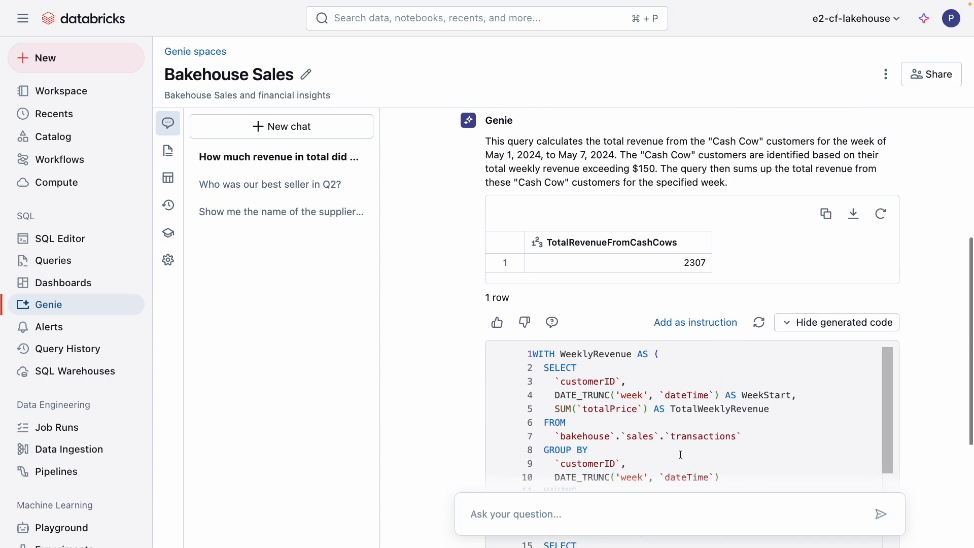
{"action": "scroll", "scroll_direction": "down", "scroll_amount": 3}
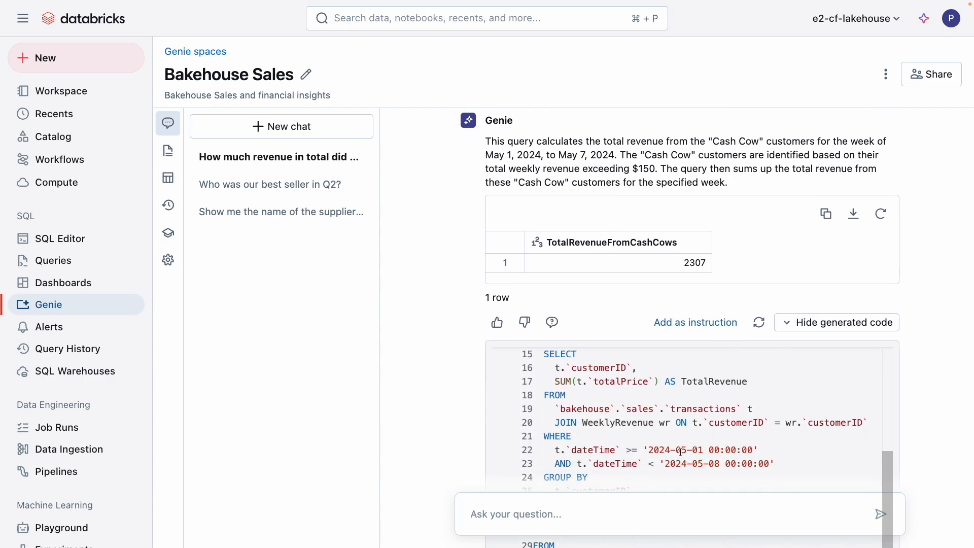
{"action": "scroll", "scroll_direction": "down", "scroll_amount": 3}
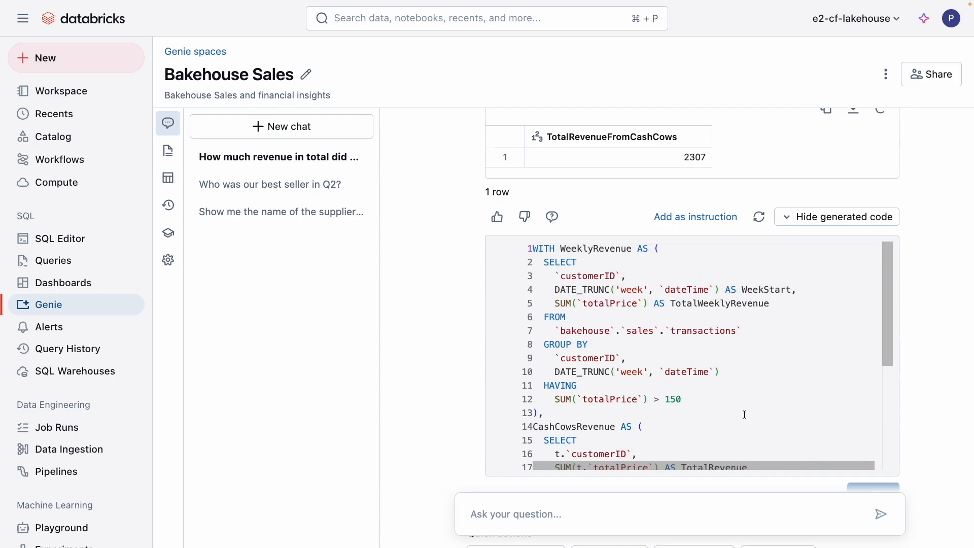
{"action": "mouse_move", "coordinate": [644, 400]}
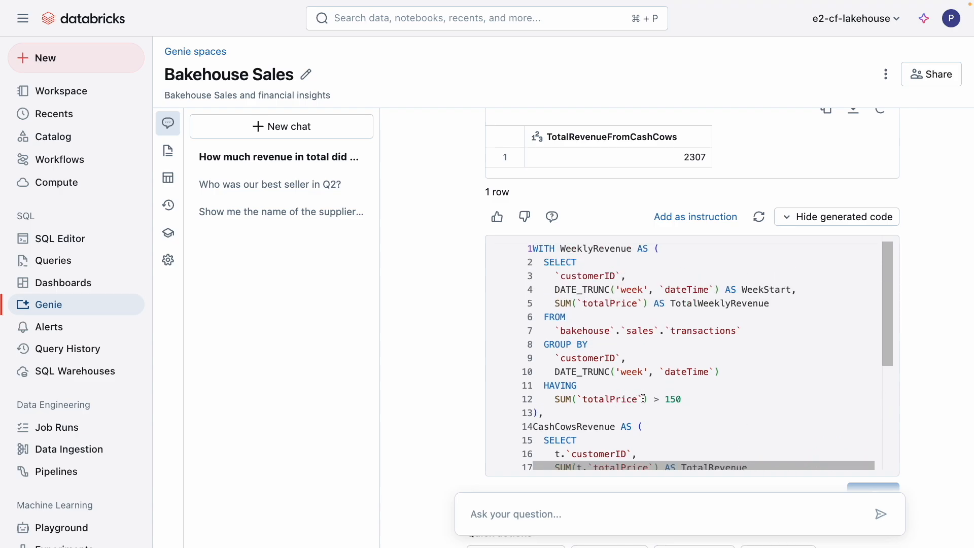
{"action": "mouse_move", "coordinate": [675, 244]}
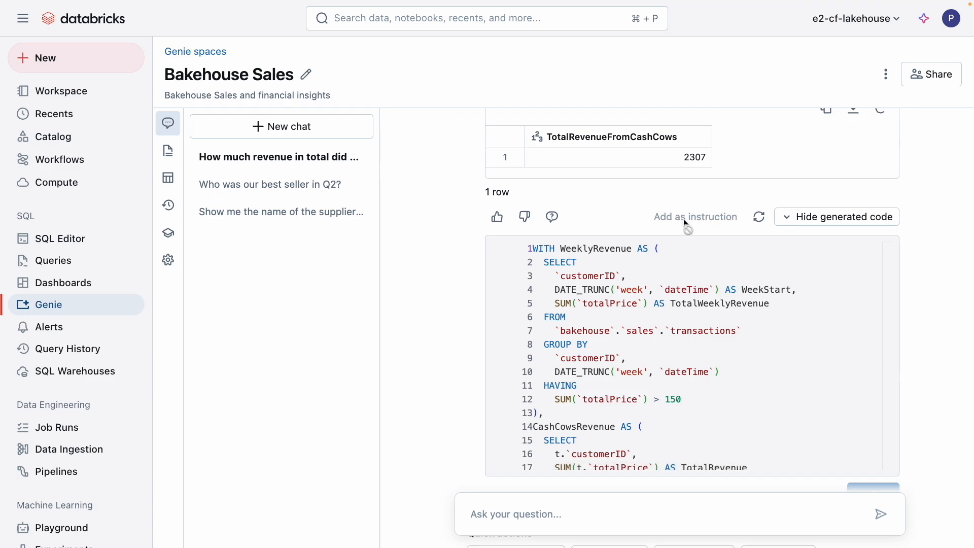
- Add the cash cow answer as an example query in Instructions, then go to Benchmarks
{"action": "left_click", "coordinate": [168, 151]}
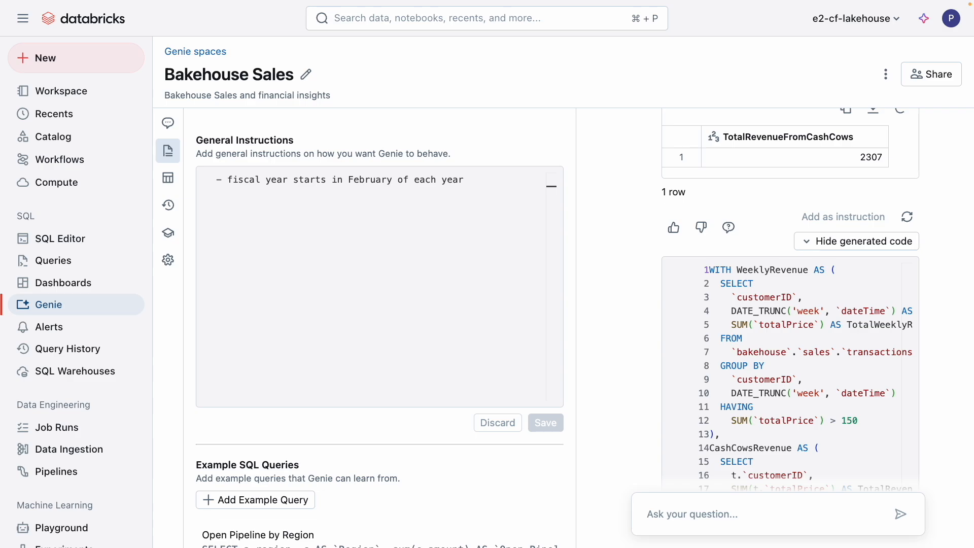
{"action": "mouse_move", "coordinate": [456, 433]}
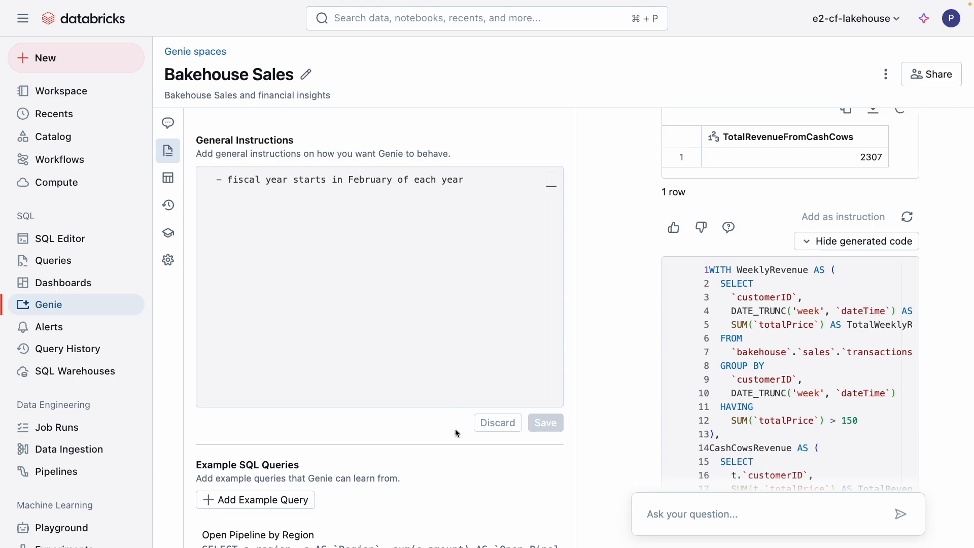
{"action": "scroll", "scroll_direction": "down", "scroll_amount": 3}
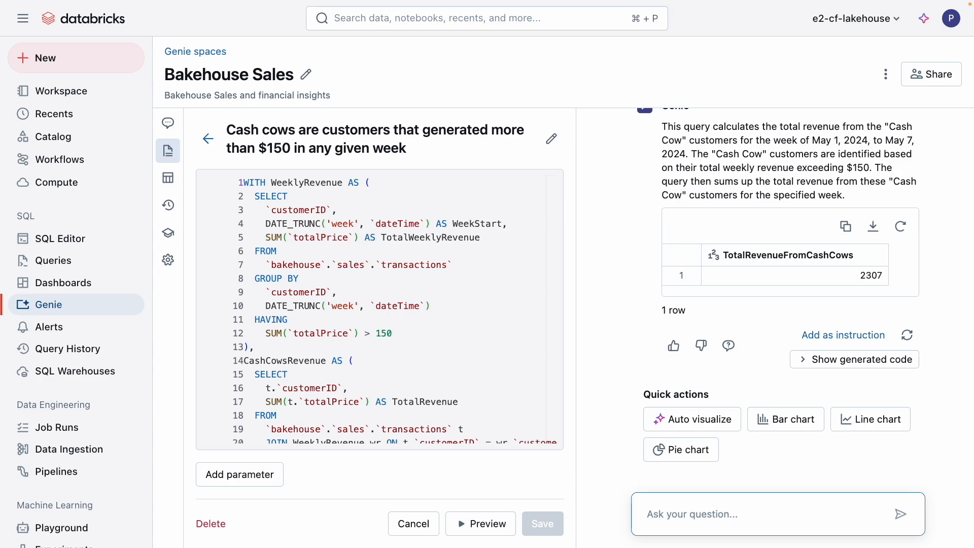
{"action": "mouse_move", "coordinate": [424, 476]}
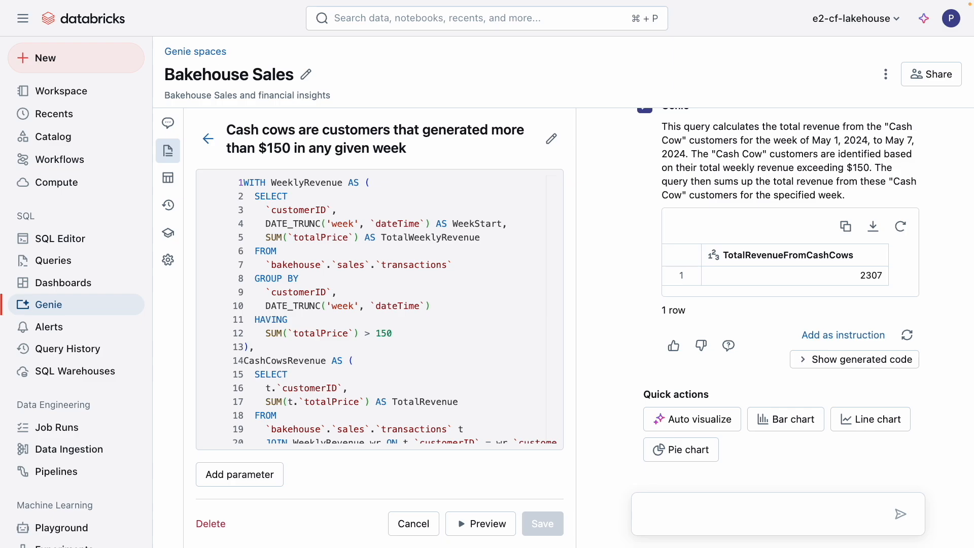
{"action": "left_click", "coordinate": [167, 233]}
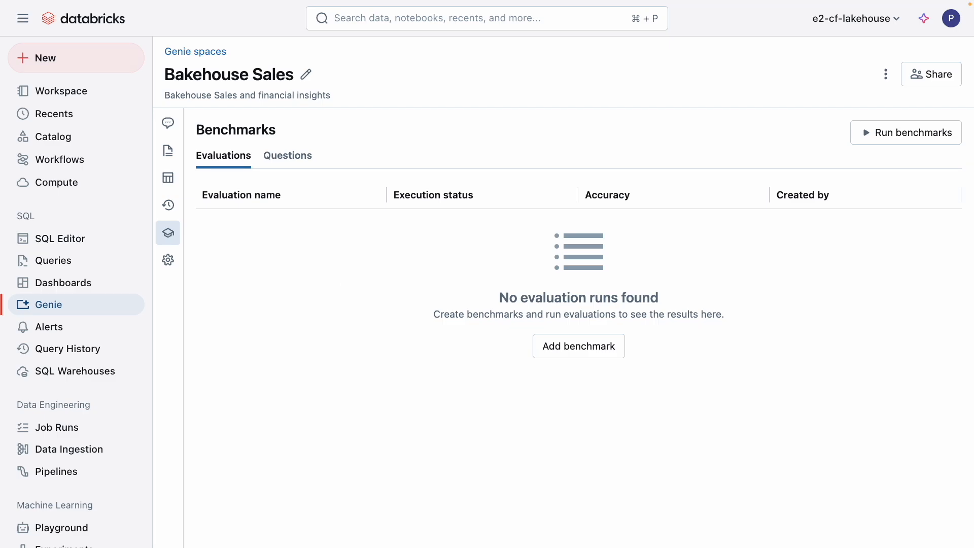
- List the stored benchmark questions such as 'Which is our top performing product?' with SQL answers
{"action": "left_click", "coordinate": [287, 155]}
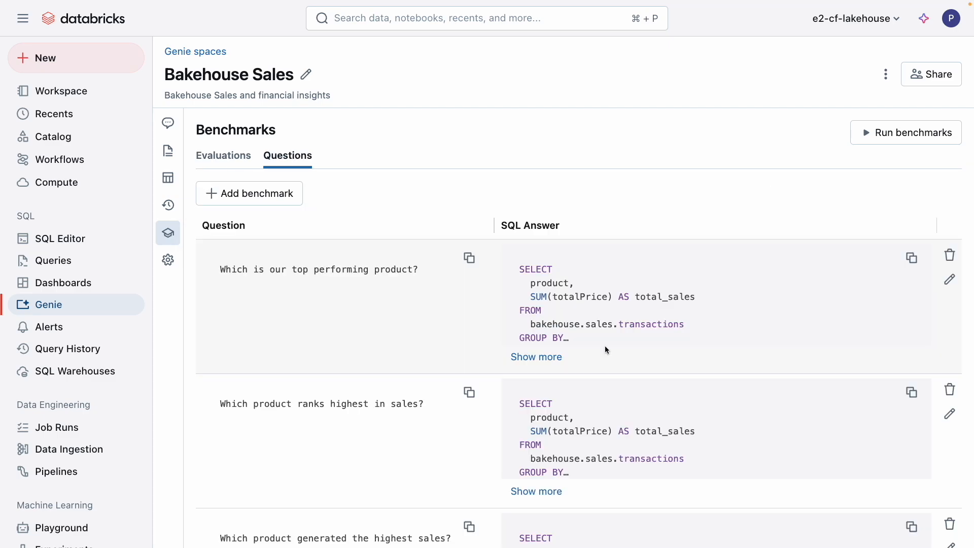
{"action": "mouse_move", "coordinate": [366, 289]}
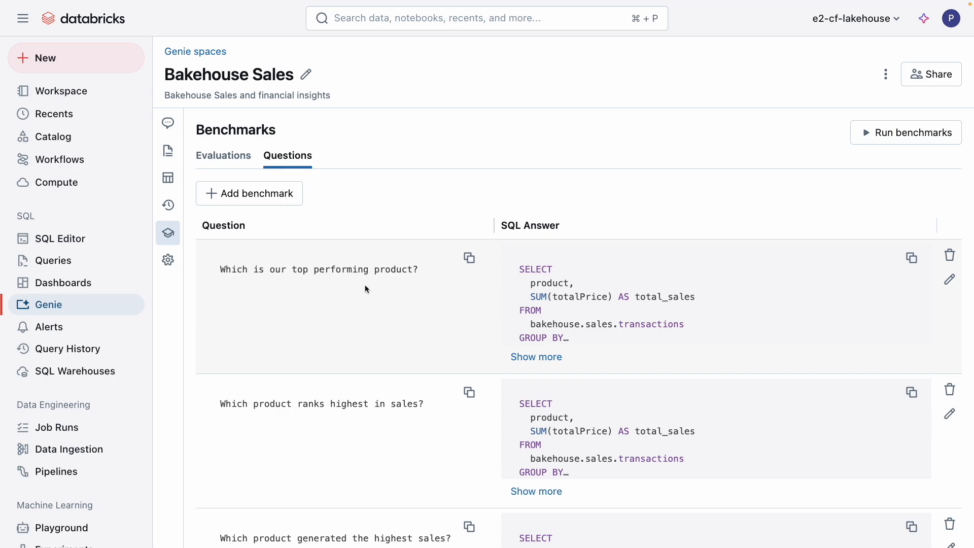
{"action": "mouse_move", "coordinate": [305, 302]}
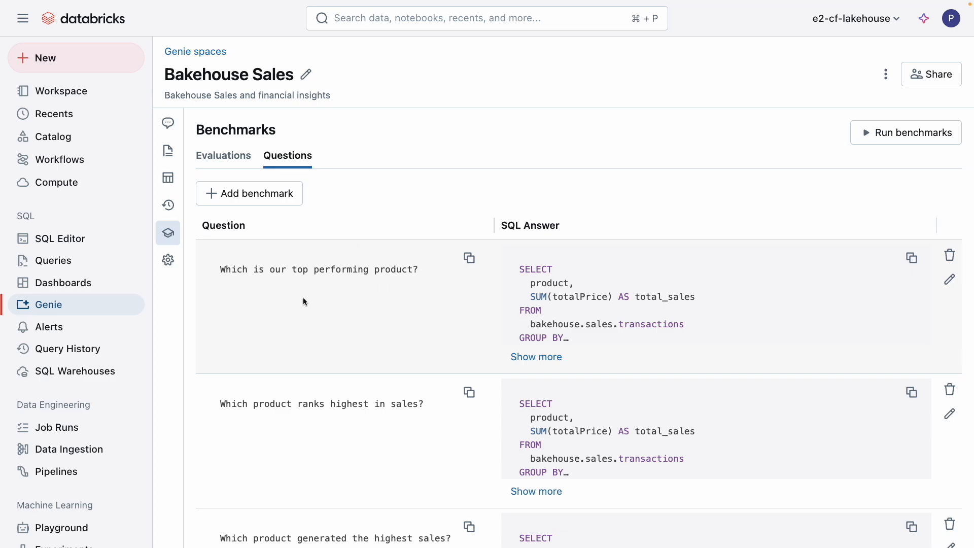
{"action": "mouse_move", "coordinate": [380, 291]}
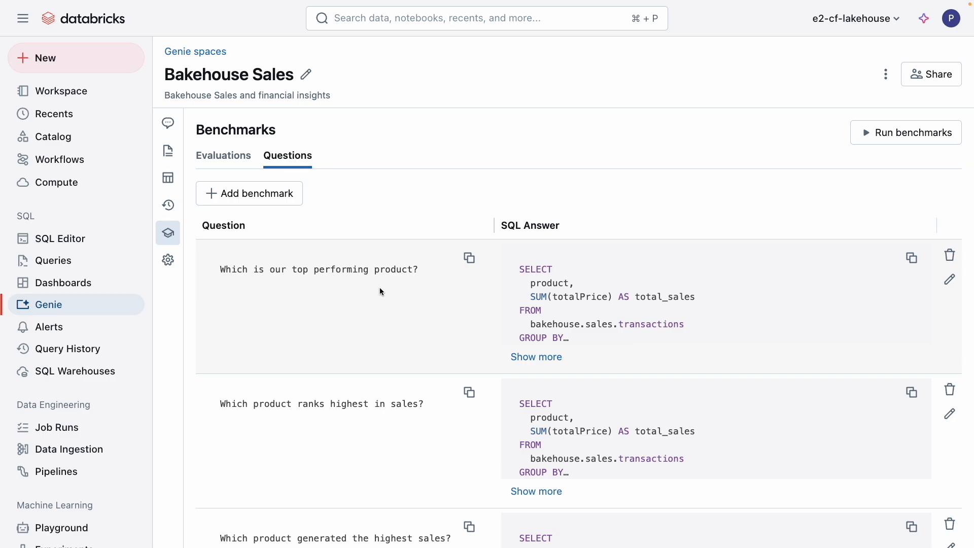
{"action": "scroll", "scroll_direction": "down", "scroll_amount": 3}
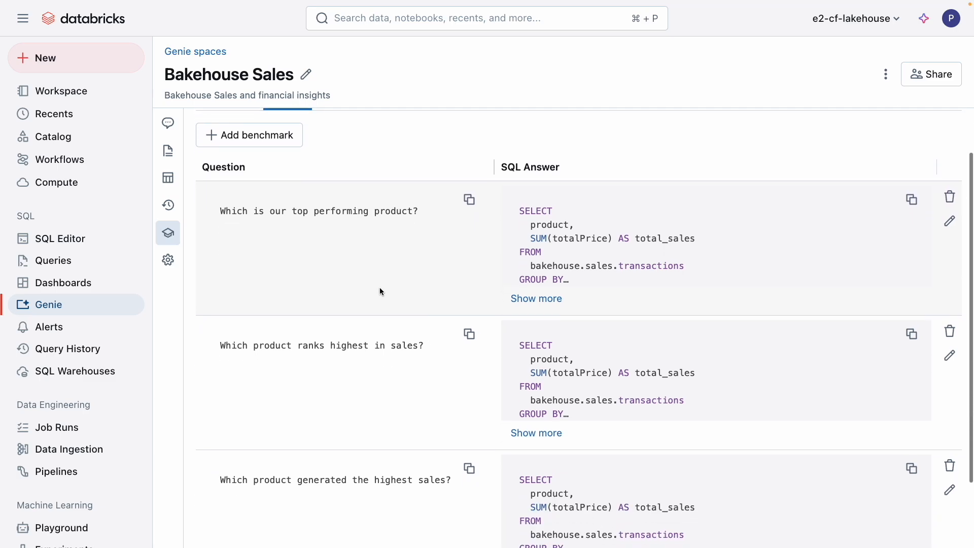
{"action": "scroll", "scroll_direction": "down", "scroll_amount": 3}
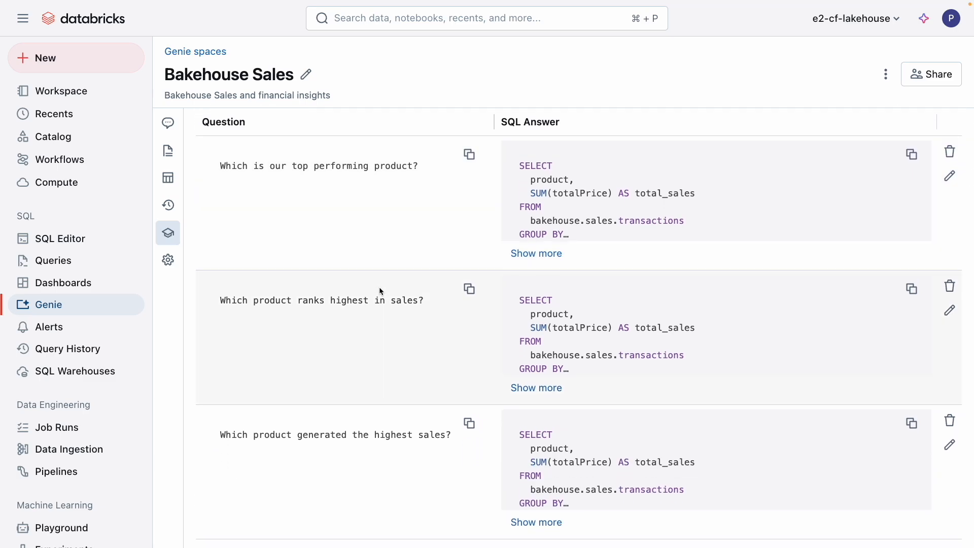
{"action": "mouse_move", "coordinate": [385, 311]}
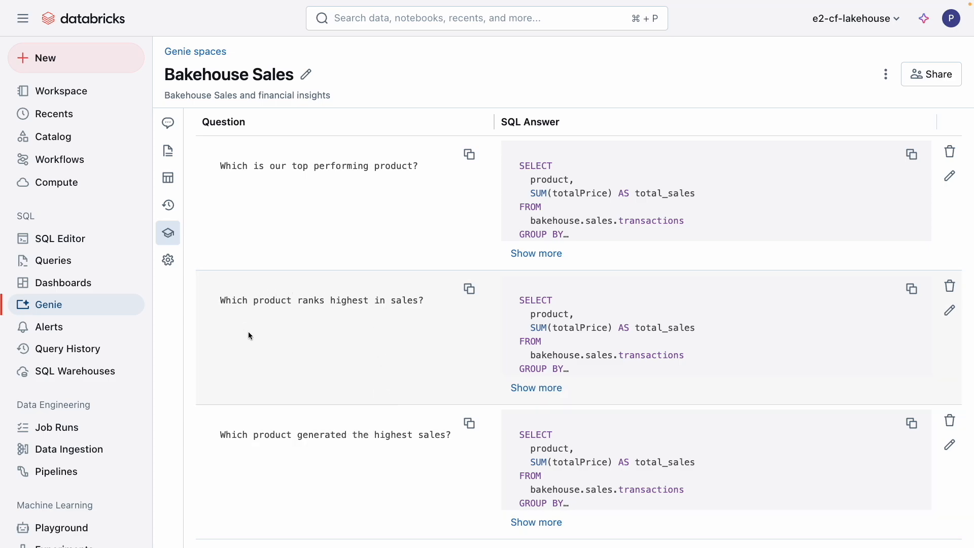
- Add benchmark 'Which product generates the highest sales volume?' with ground-truth SQL, previewed and saved
{"action": "left_click", "coordinate": [911, 155]}
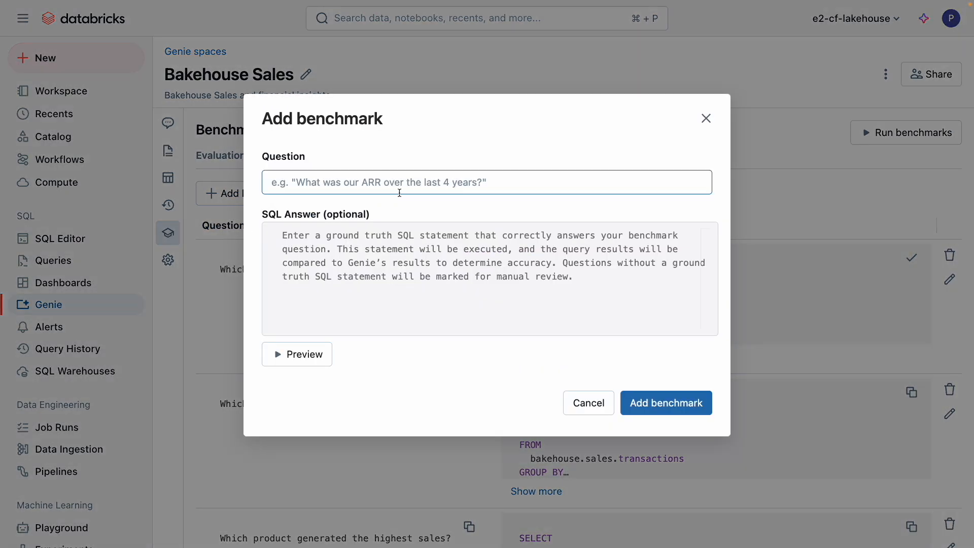
{"action": "type", "text": "Which prod"}
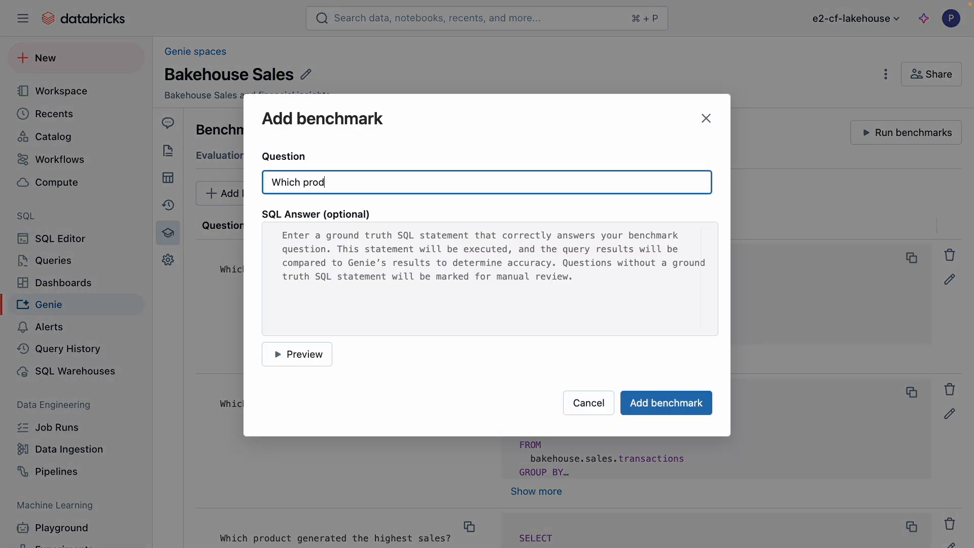
{"action": "type", "text": "uct generates the h"}
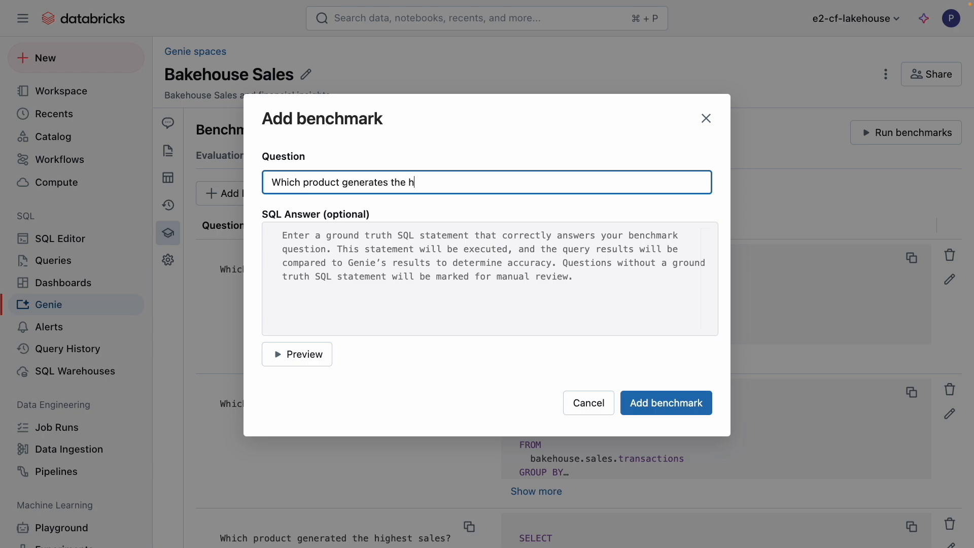
{"action": "type", "text": "ighest sales volume?"}
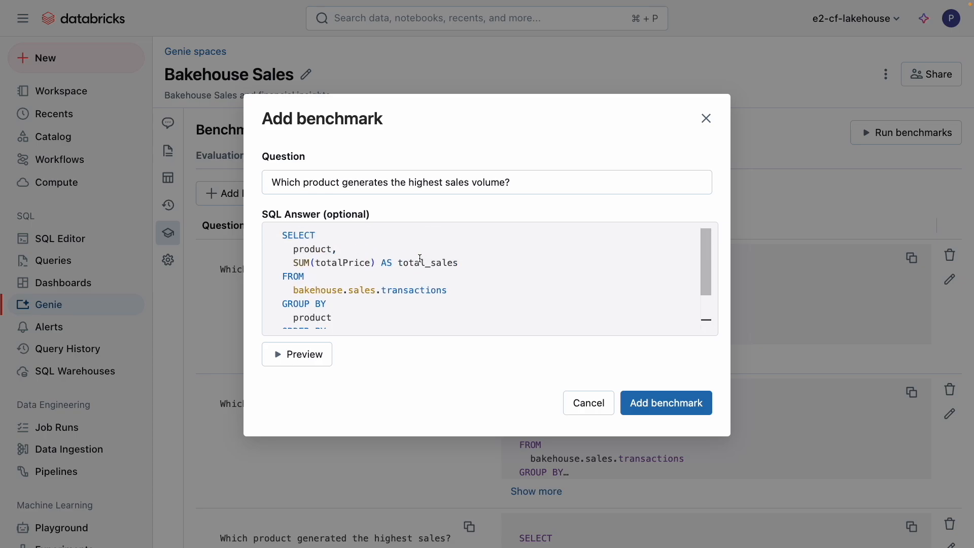
{"action": "scroll", "scroll_direction": "down", "scroll_amount": 3}
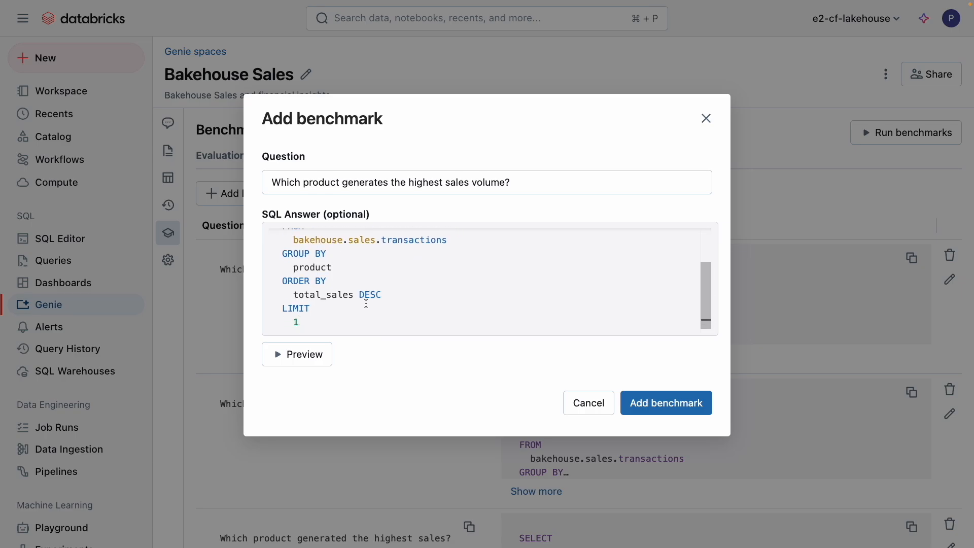
{"action": "left_click", "coordinate": [296, 354]}
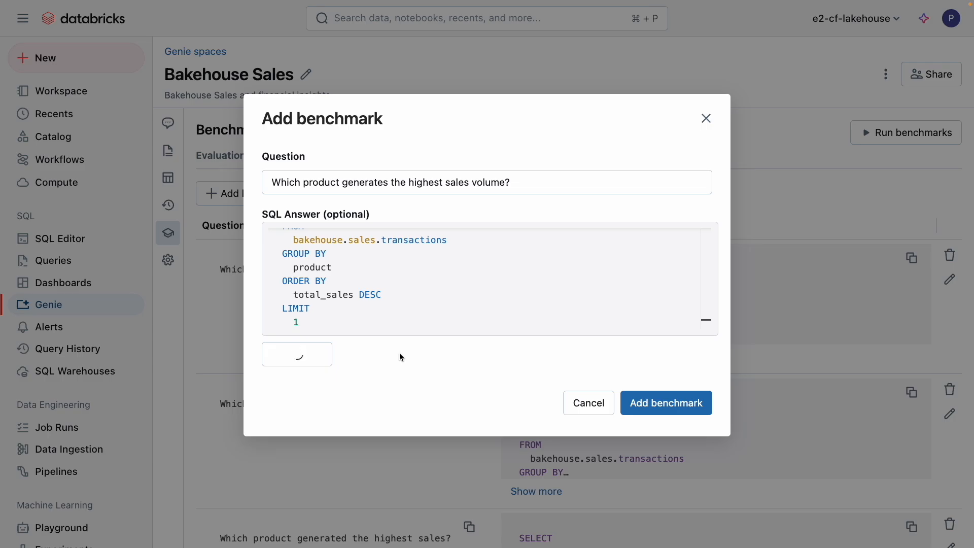
{"action": "left_click", "coordinate": [296, 354]}
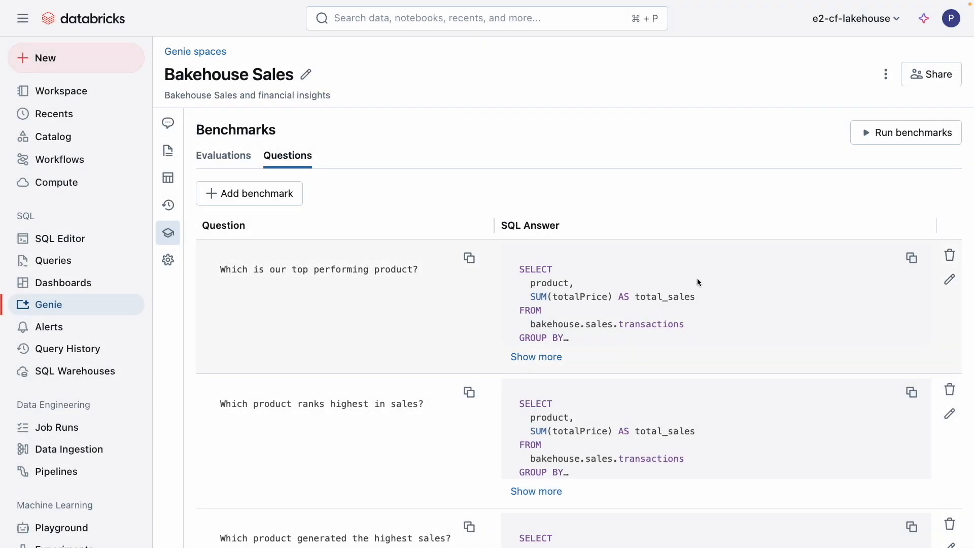
- Run all four benchmarks and inspect the sales volume result: quantity 3252 versus sales 9756
{"action": "left_click", "coordinate": [905, 131]}
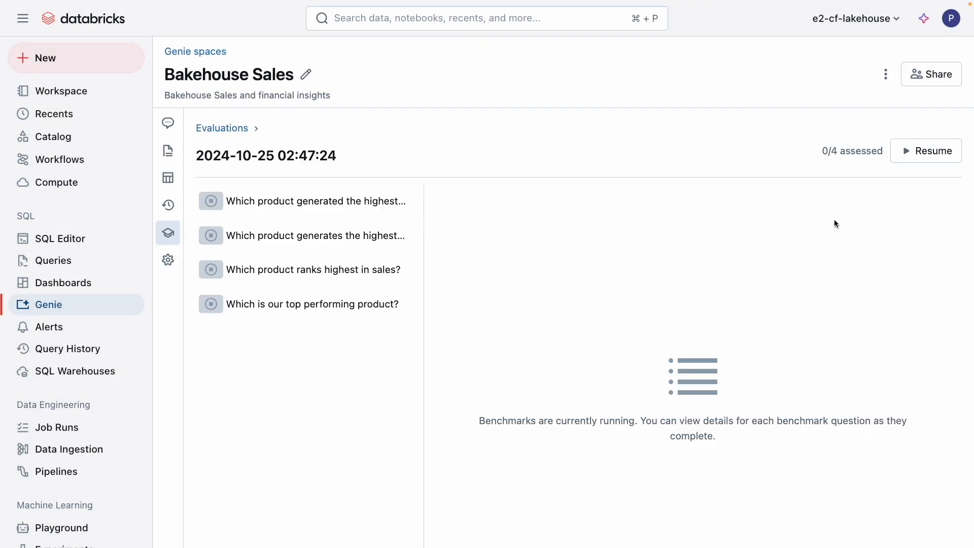
{"action": "left_click", "coordinate": [926, 150]}
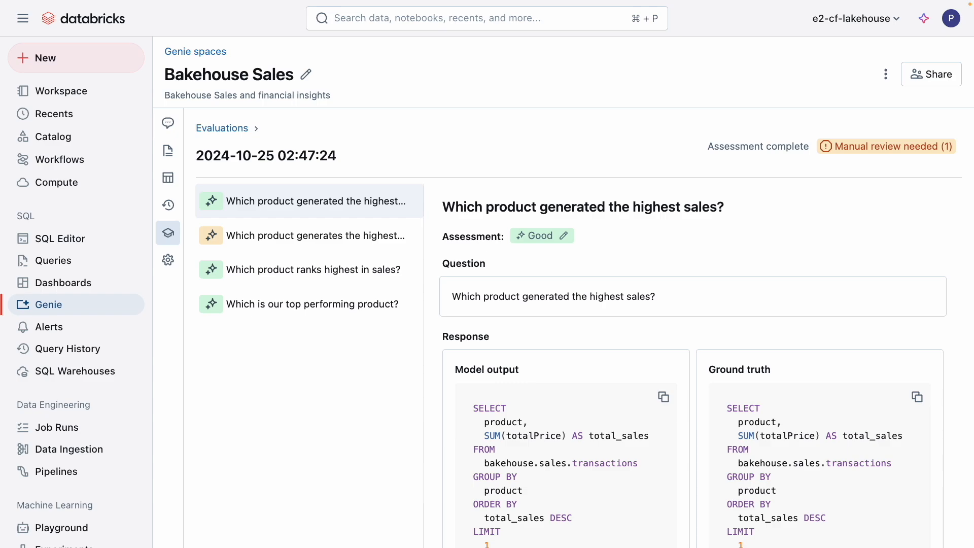
{"action": "mouse_move", "coordinate": [700, 373]}
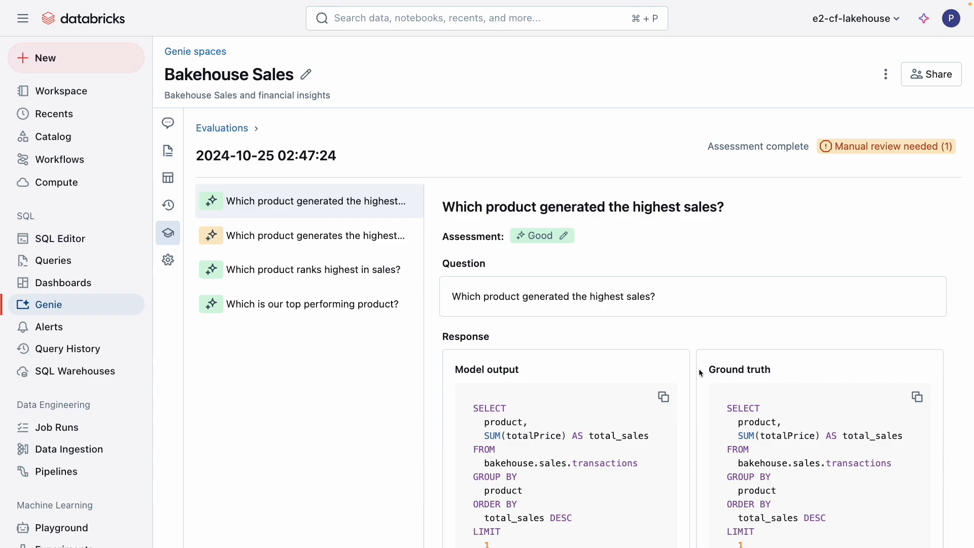
{"action": "mouse_move", "coordinate": [442, 299]}
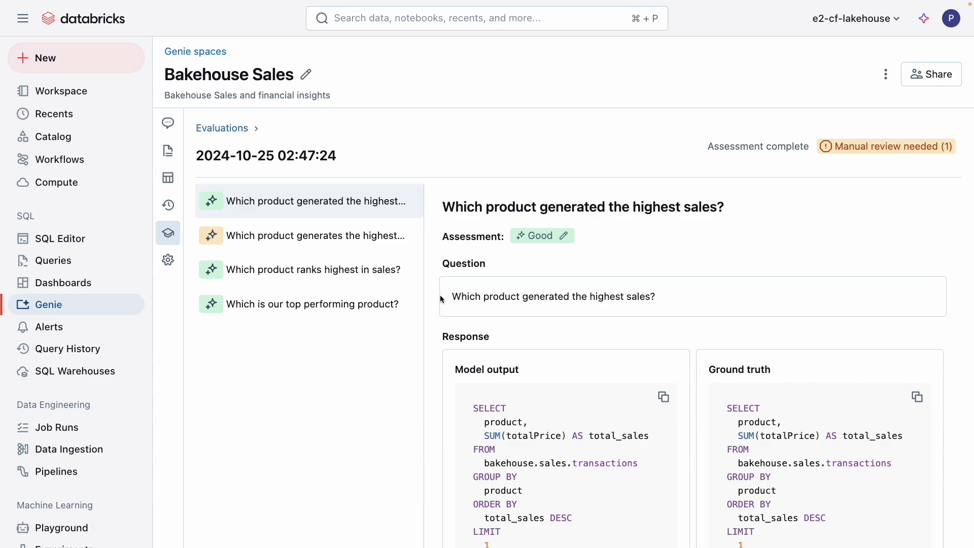
{"action": "mouse_move", "coordinate": [444, 306]}
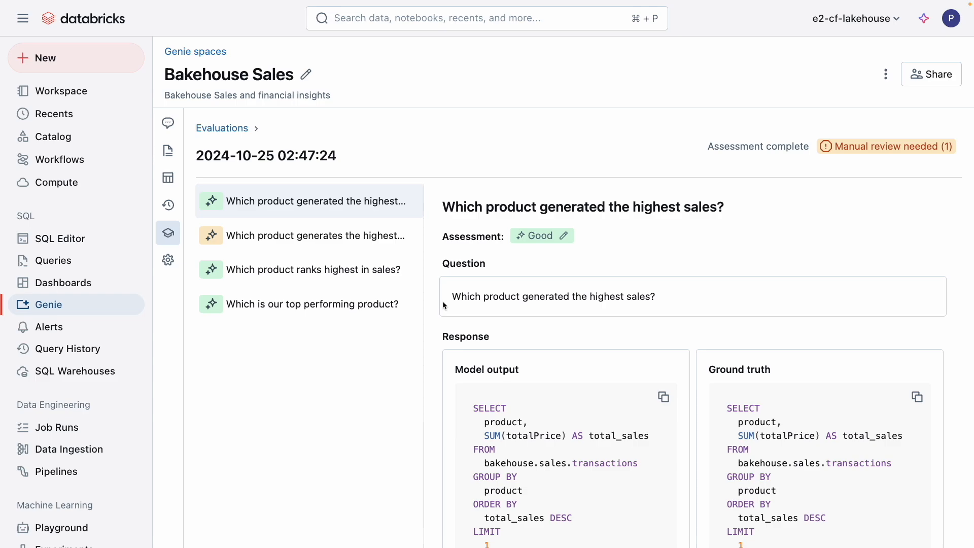
{"action": "scroll", "scroll_direction": "down", "scroll_amount": 3}
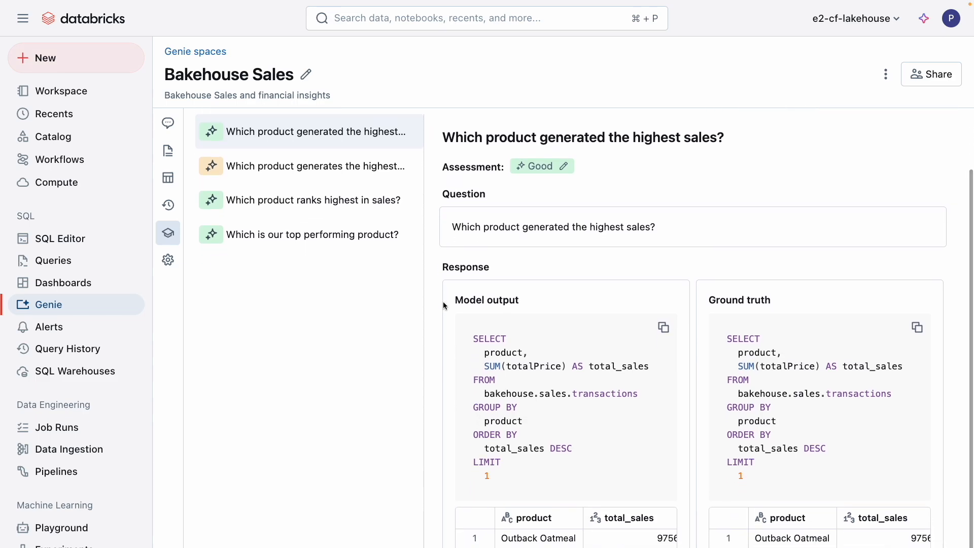
{"action": "mouse_move", "coordinate": [569, 531]}
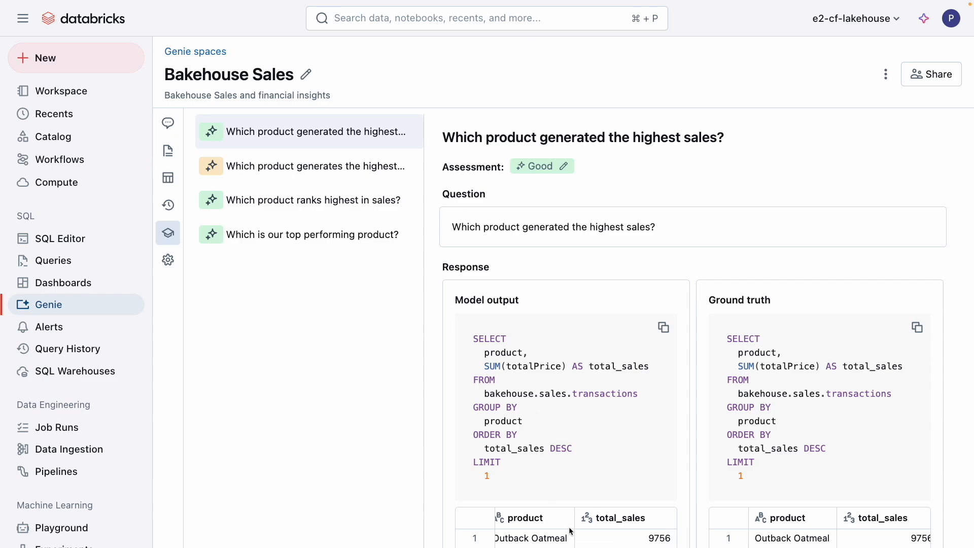
{"action": "mouse_move", "coordinate": [631, 546]}
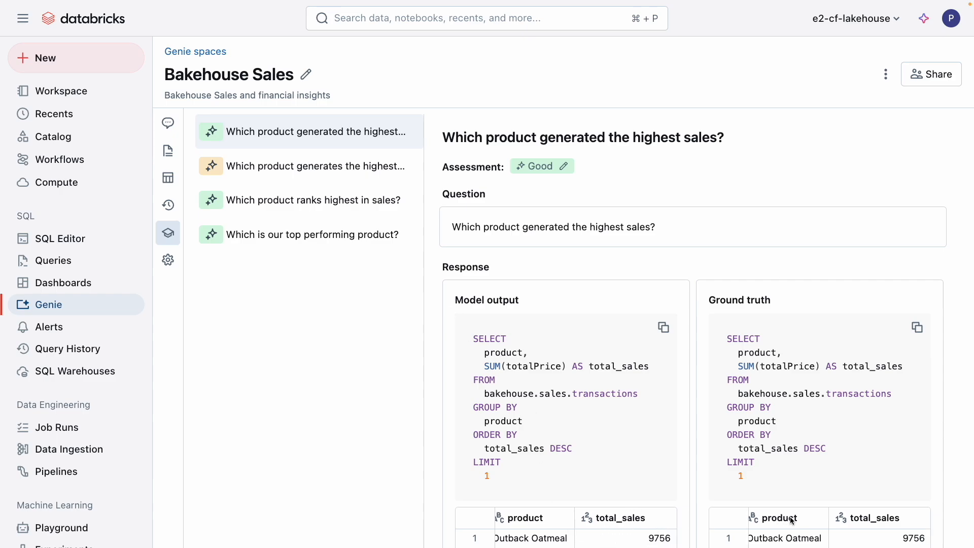
{"action": "mouse_move", "coordinate": [897, 520]}
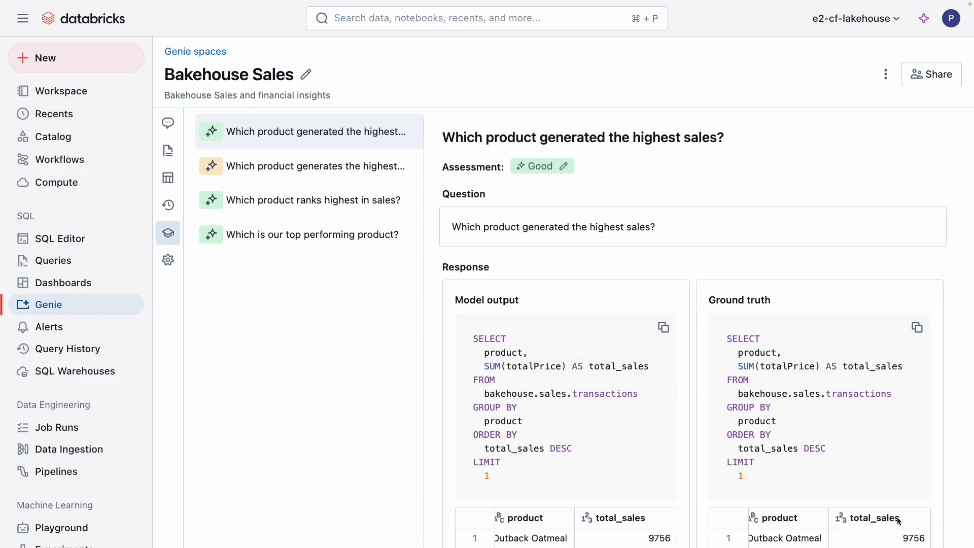
{"action": "mouse_move", "coordinate": [886, 522]}
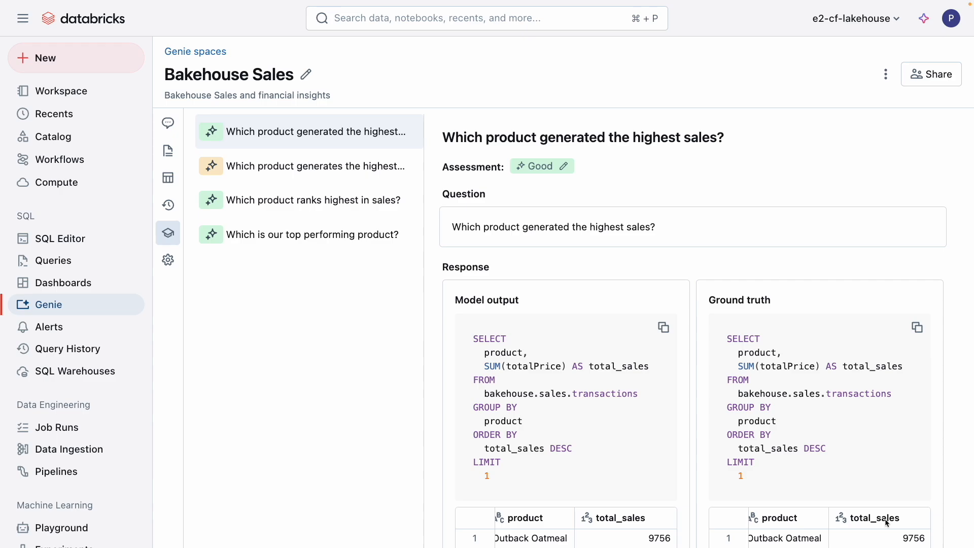
{"action": "mouse_move", "coordinate": [445, 278]}
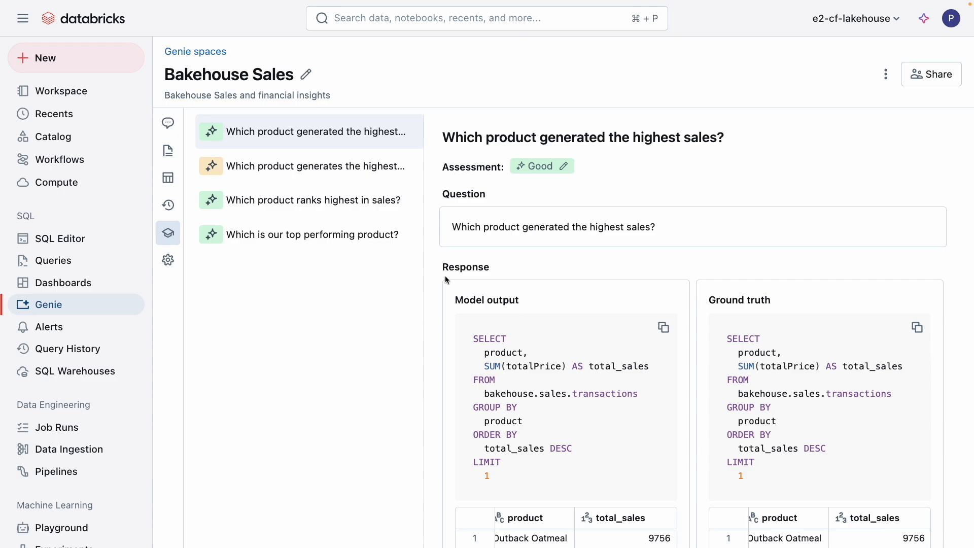
{"action": "left_click", "coordinate": [308, 166]}
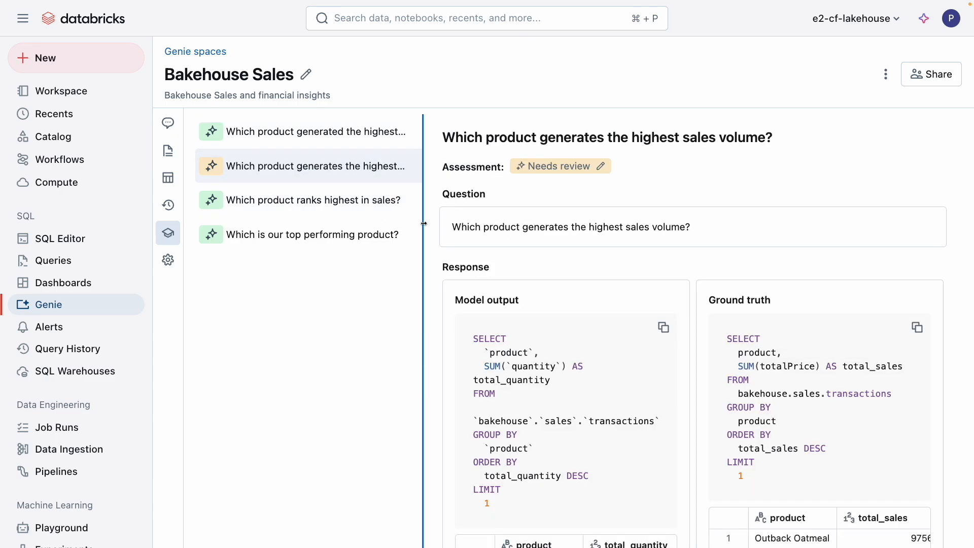
{"action": "scroll", "scroll_direction": "down", "scroll_amount": 3}
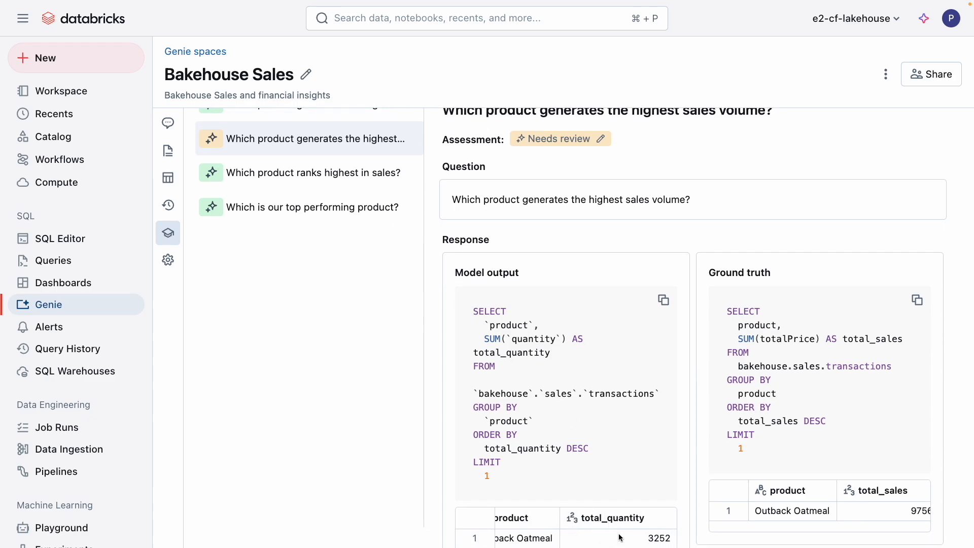
{"action": "mouse_move", "coordinate": [872, 507]}
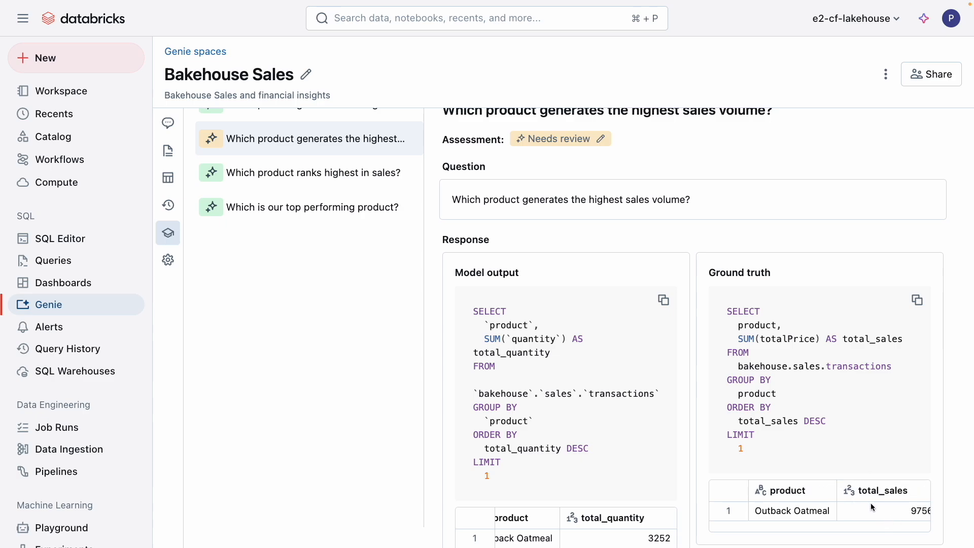
{"action": "mouse_move", "coordinate": [518, 369]}
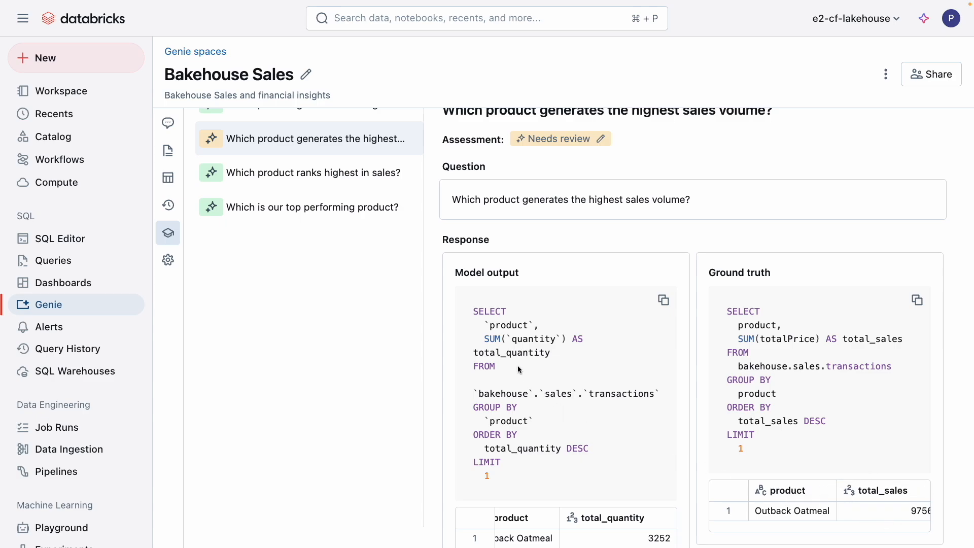
{"action": "mouse_move", "coordinate": [807, 344]}
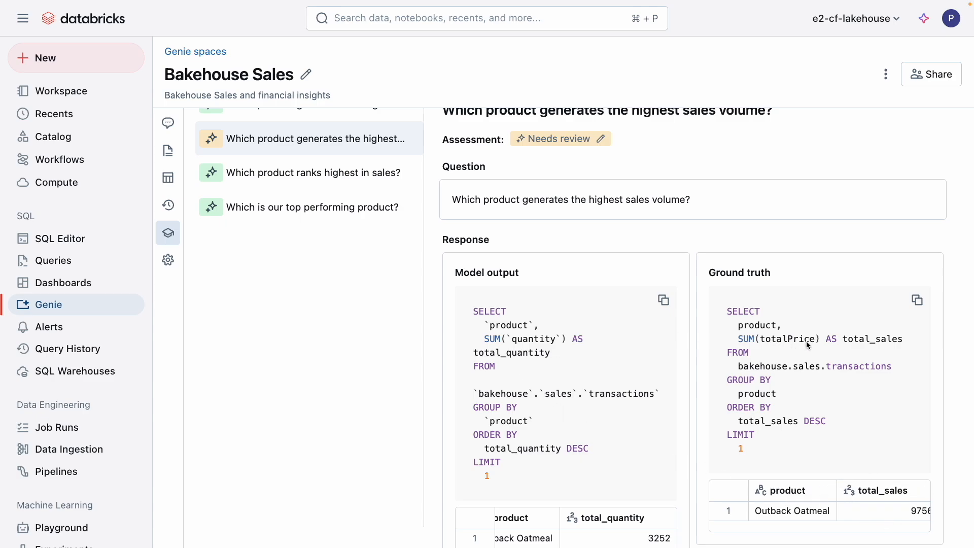
{"action": "mouse_move", "coordinate": [600, 155]}
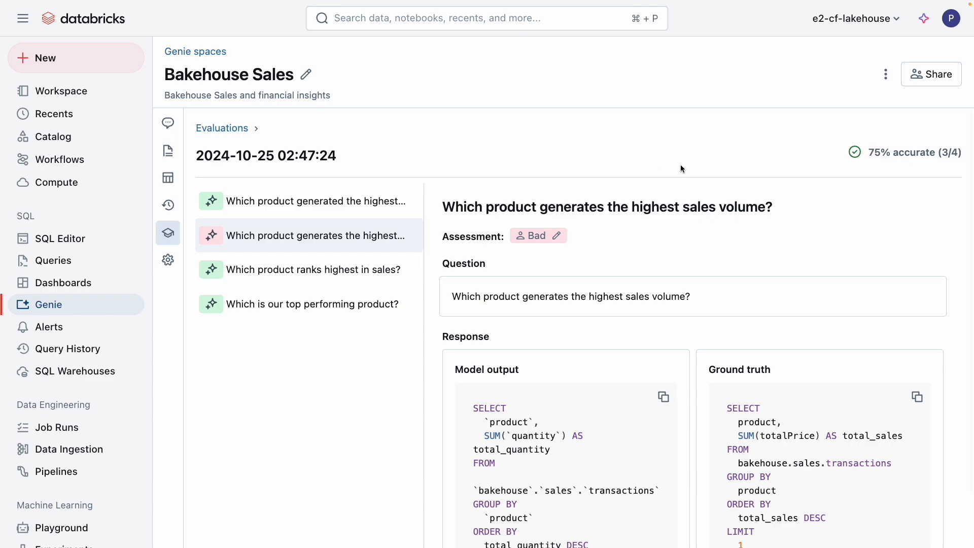
{"action": "mouse_move", "coordinate": [946, 168]}
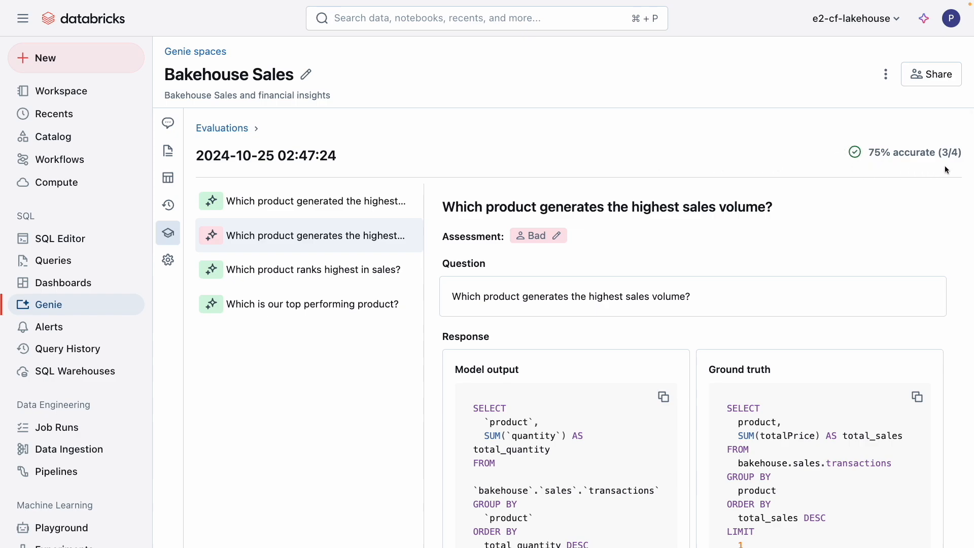
{"action": "mouse_move", "coordinate": [844, 163]}
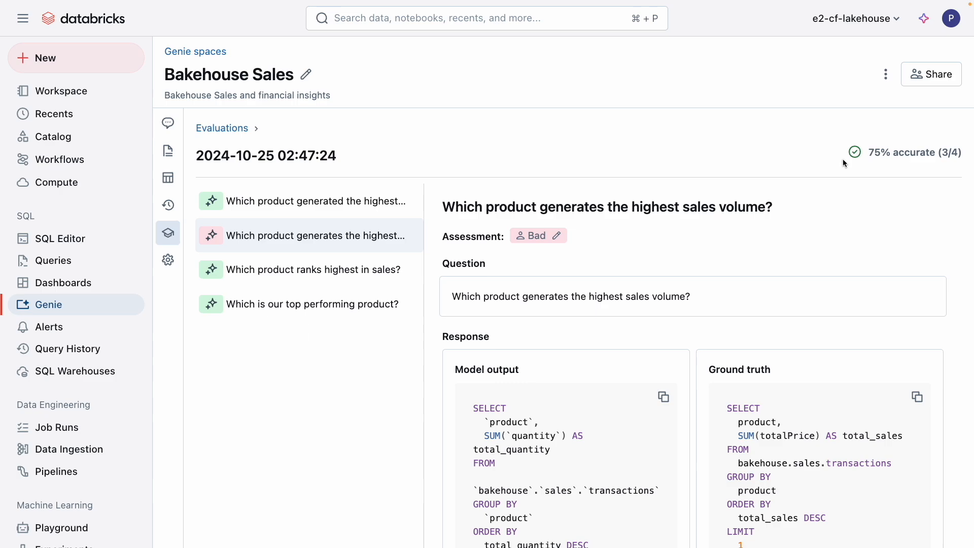
{"action": "mouse_move", "coordinate": [625, 339]}
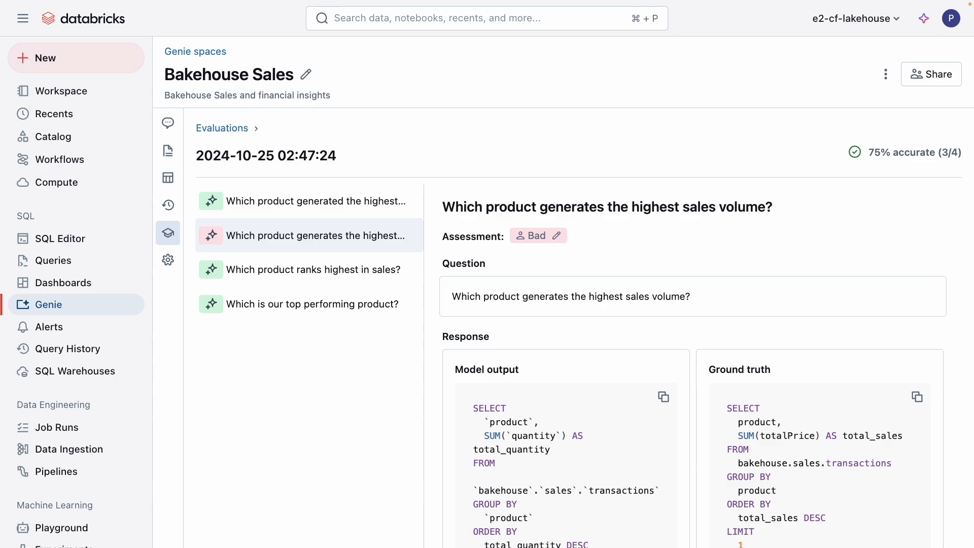
{"action": "mouse_move", "coordinate": [211, 157]}
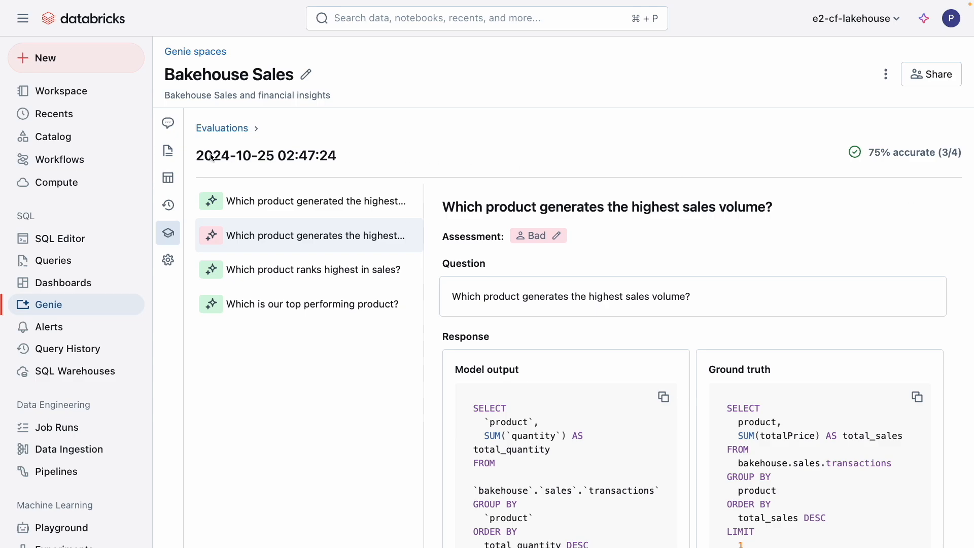
- Save a general instruction: when calculating total sales use the total price column
{"action": "left_click", "coordinate": [168, 150]}
{"action": "type", "text": "- when c"}
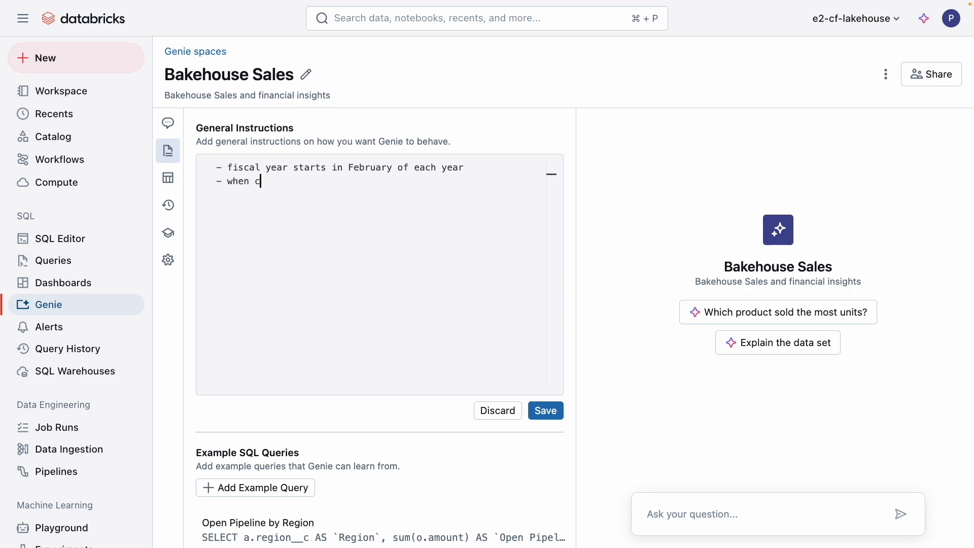
{"action": "type", "text": "alculating total sal"}
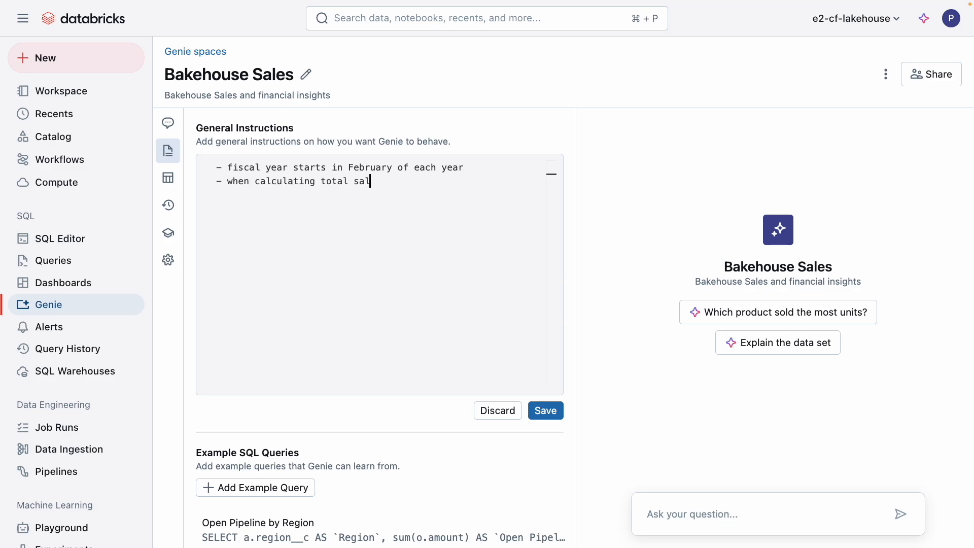
{"action": "type", "text": "es use the total"}
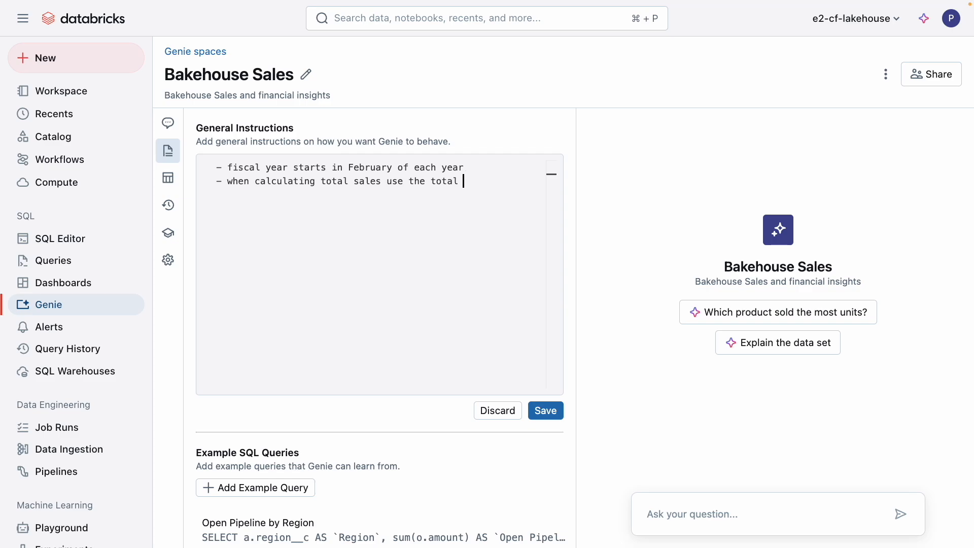
{"action": "type", "text": "price column"}
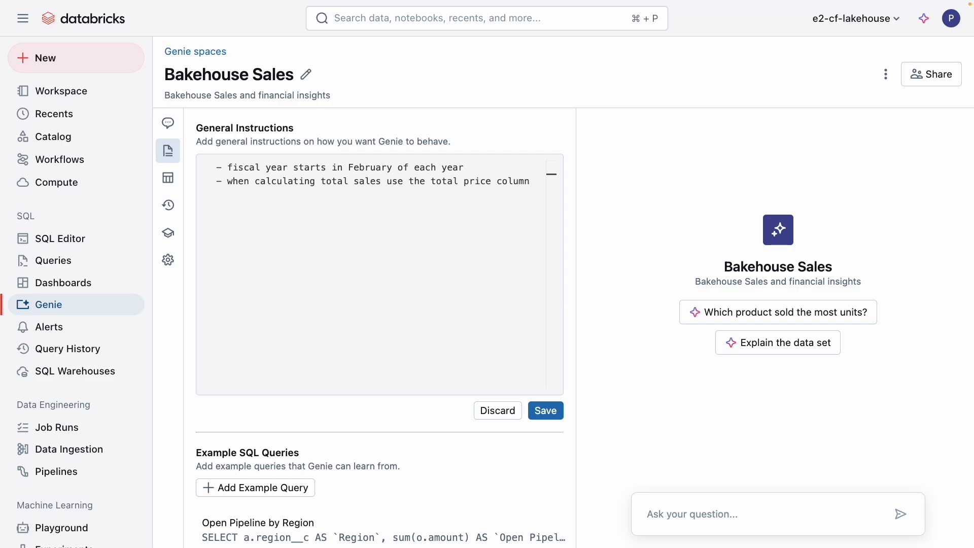
{"action": "left_click", "coordinate": [544, 410]}
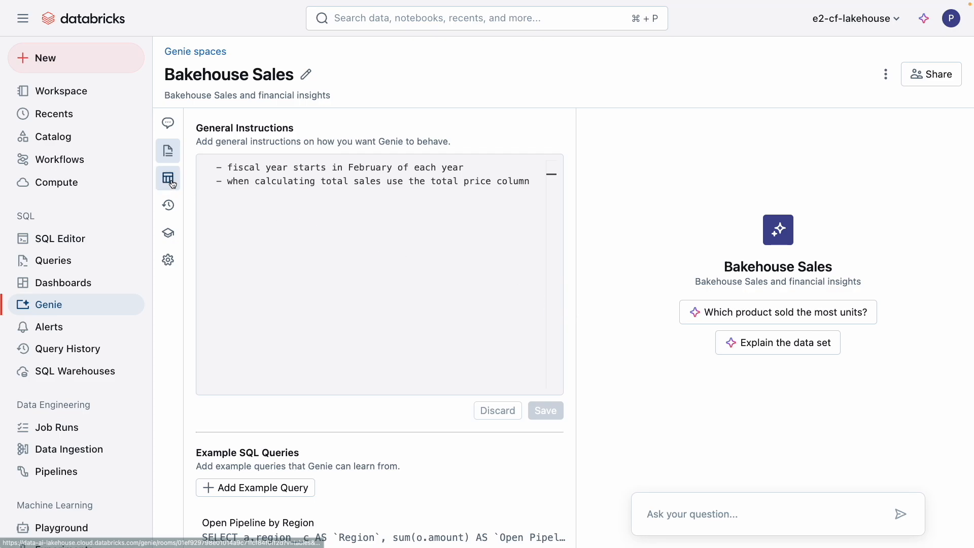
- Expand the transactions table in the Data panel and review columns like totalPrice
{"action": "left_click", "coordinate": [167, 178]}
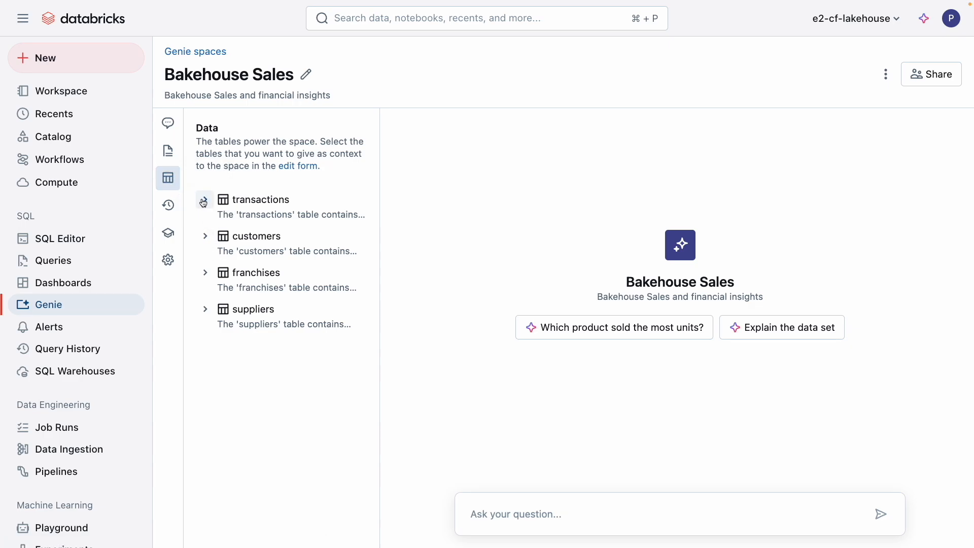
{"action": "left_click", "coordinate": [203, 200]}
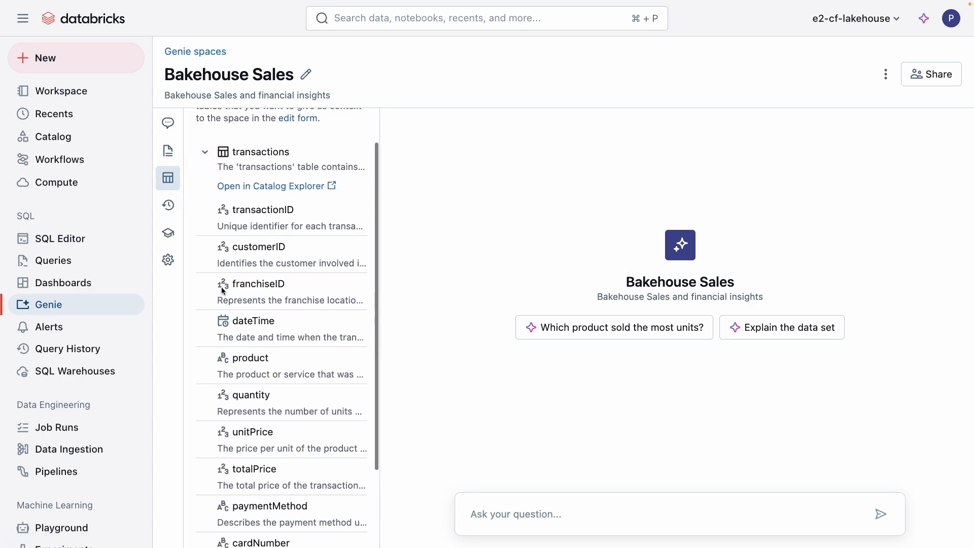
{"action": "scroll", "scroll_direction": "down", "scroll_amount": 3}
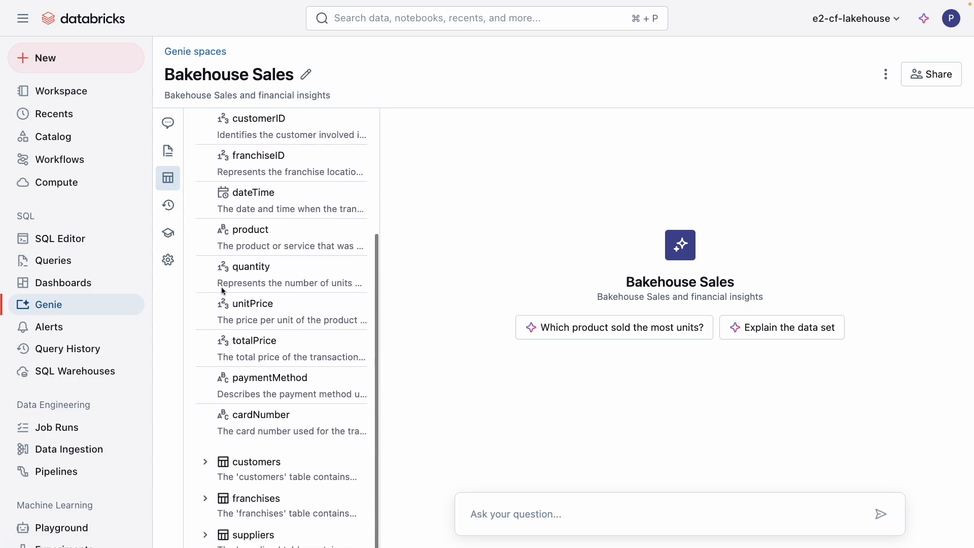
{"action": "scroll", "scroll_direction": "down", "scroll_amount": 3}
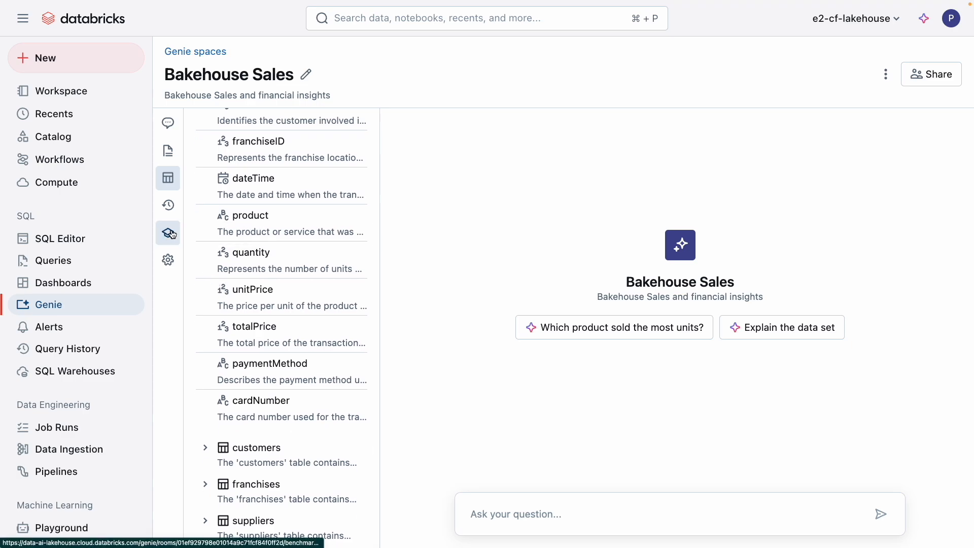
- Rerun the benchmarks from the Questions list and view the first result, scoring 4/4 Good
{"action": "left_click", "coordinate": [168, 234]}
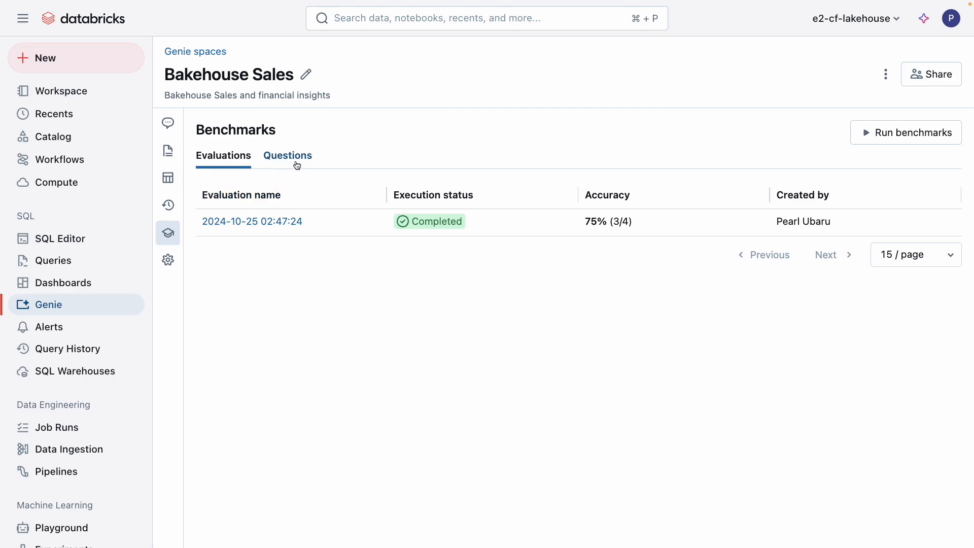
{"action": "left_click", "coordinate": [288, 155]}
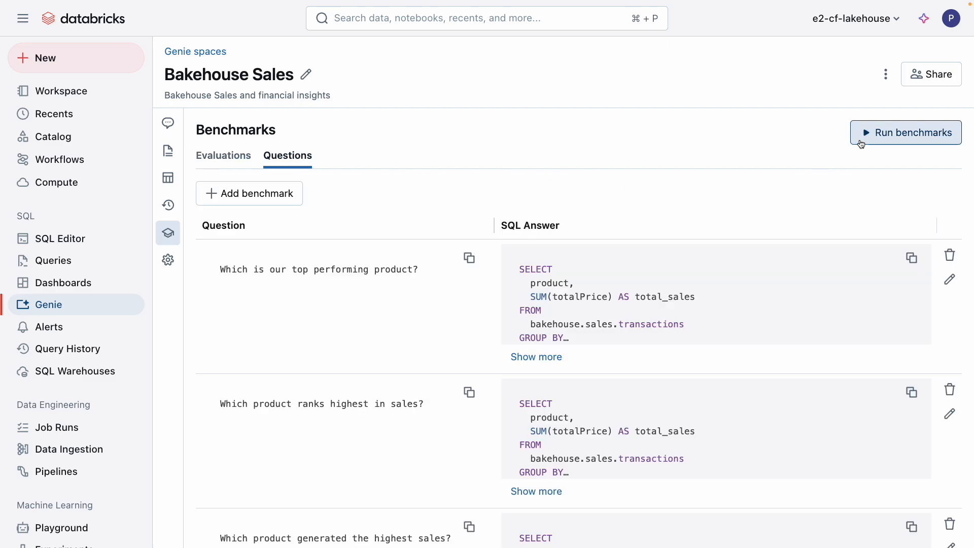
{"action": "left_click", "coordinate": [905, 132]}
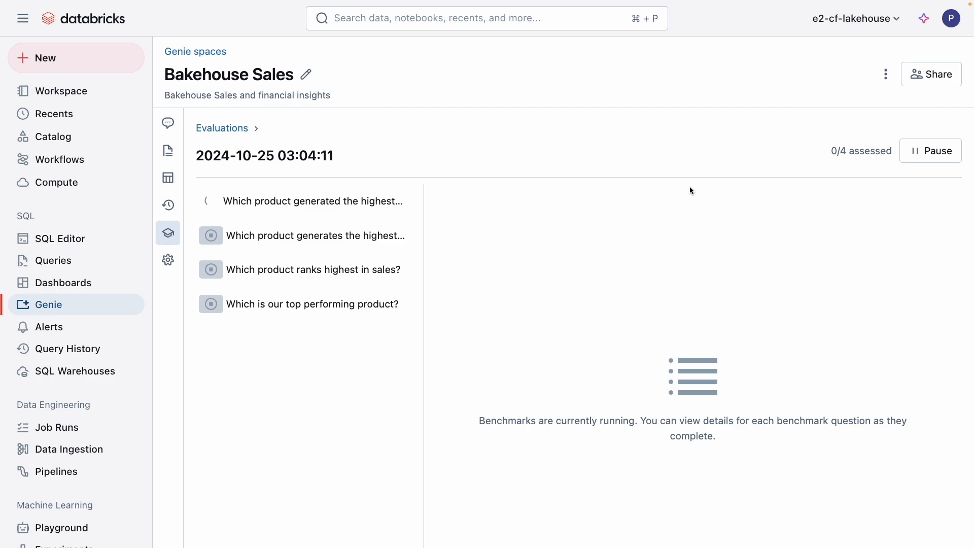
{"action": "left_click", "coordinate": [312, 201]}
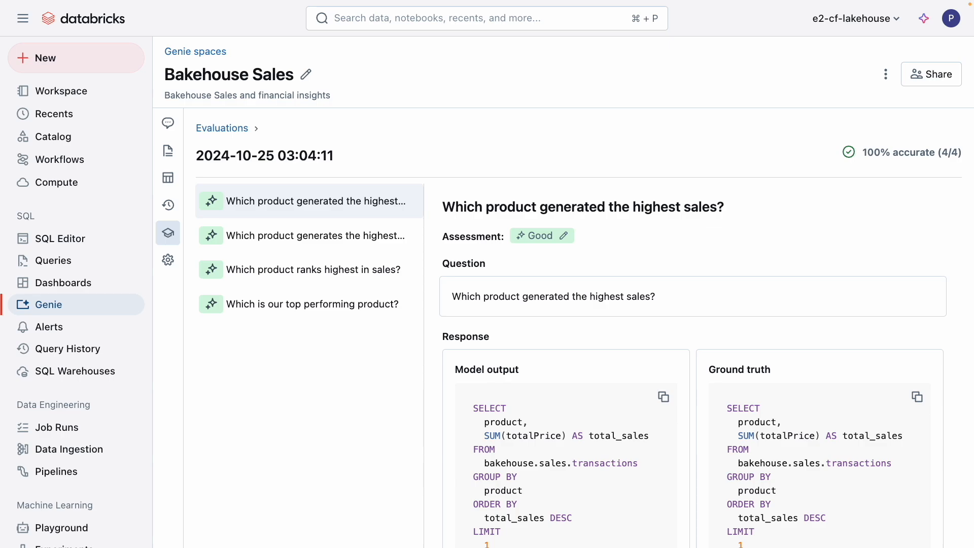
{"action": "mouse_move", "coordinate": [919, 122]}
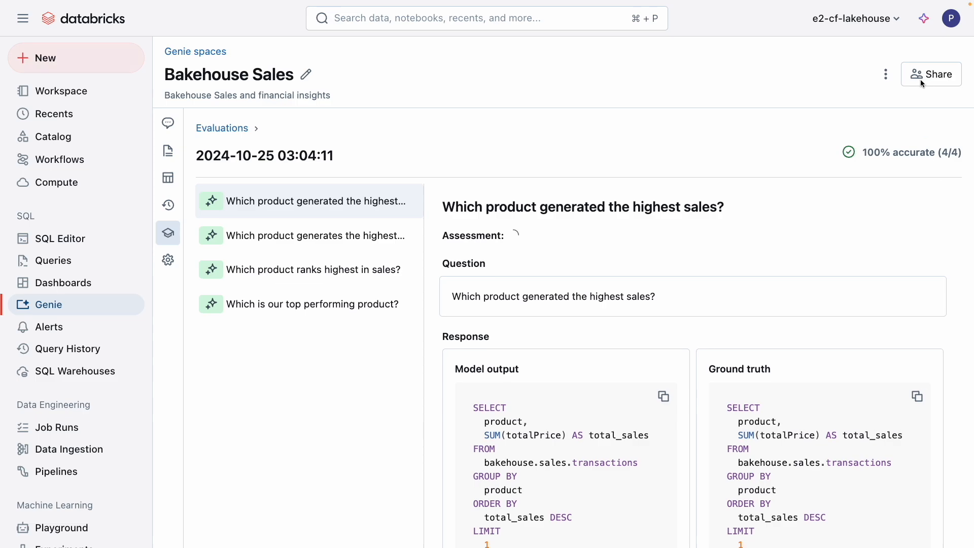
{"action": "left_click", "coordinate": [931, 74]}
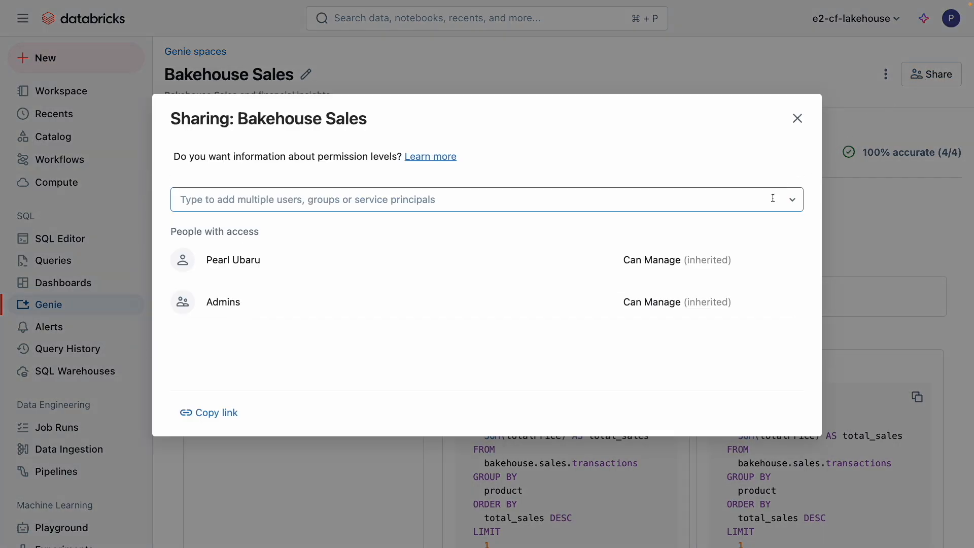
{"action": "type", "text": "j"}
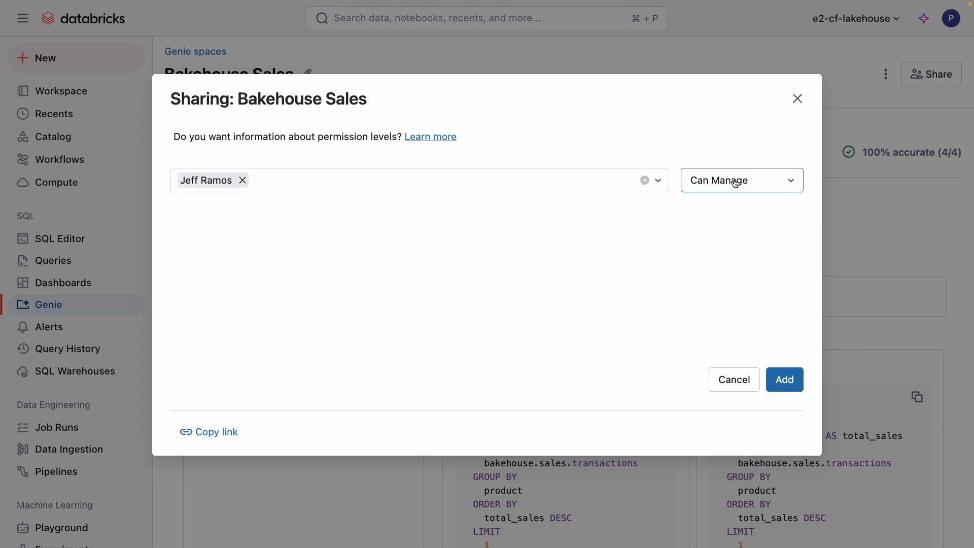
{"action": "left_click", "coordinate": [742, 181]}
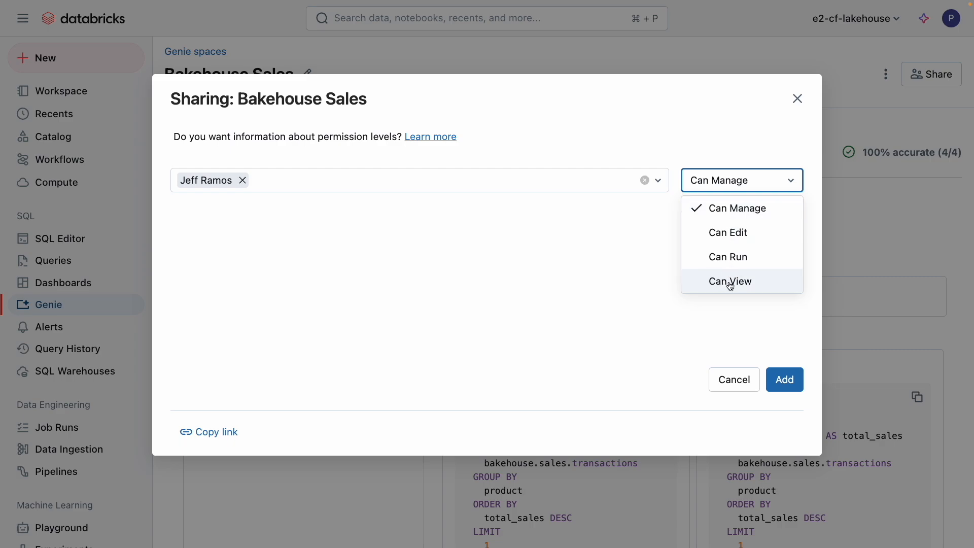
{"action": "left_click", "coordinate": [730, 281]}
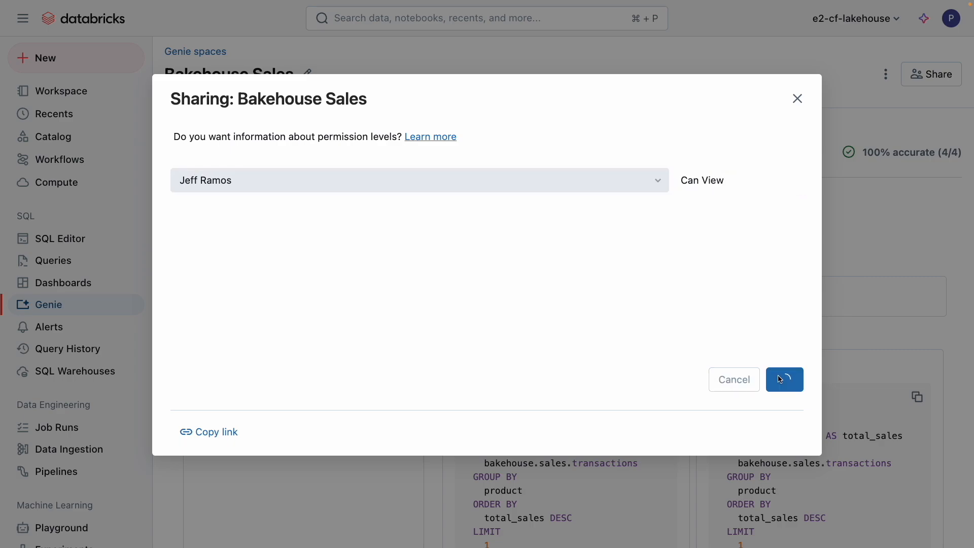
{"action": "left_click", "coordinate": [784, 379]}
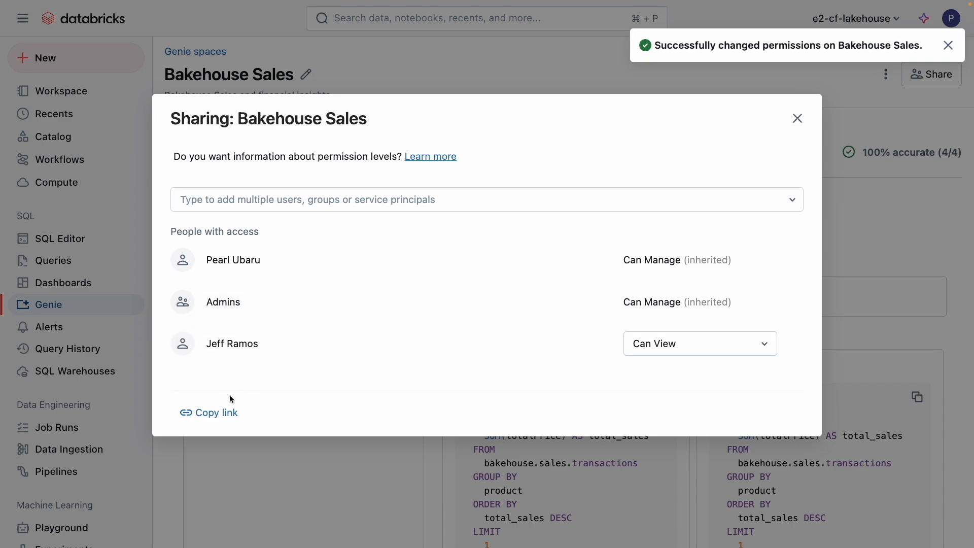
- Copy the space's link and close the sharing dialog
{"action": "left_click", "coordinate": [209, 412]}
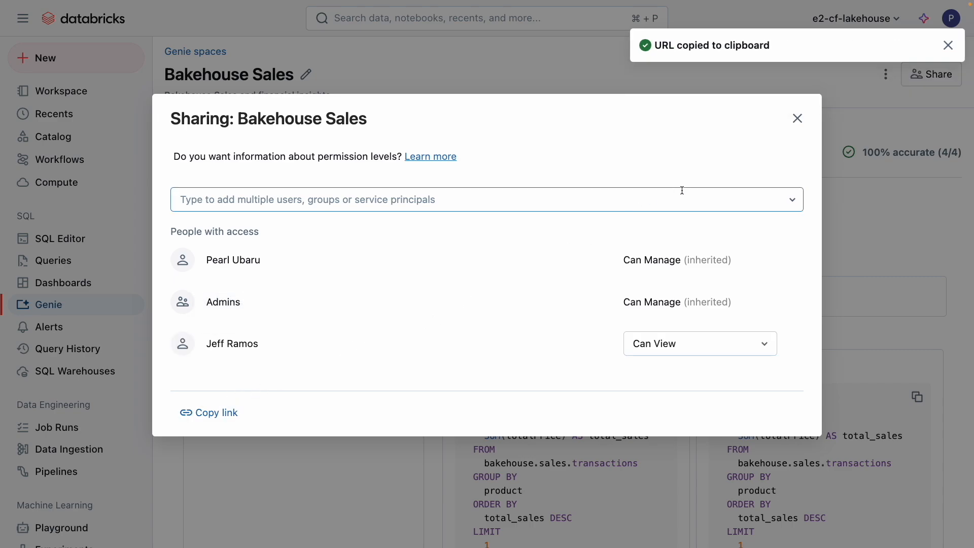
{"action": "left_click", "coordinate": [947, 45]}
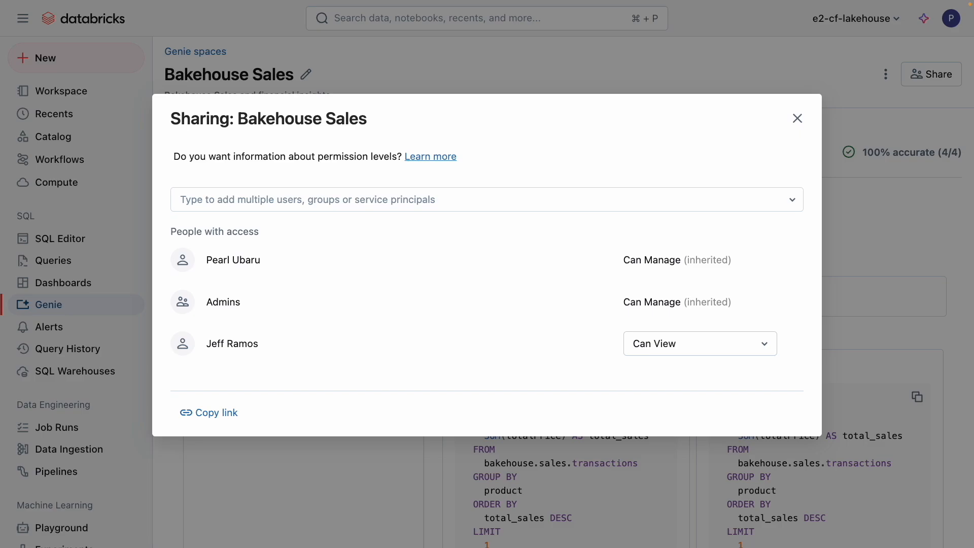
{"action": "left_click", "coordinate": [797, 117]}
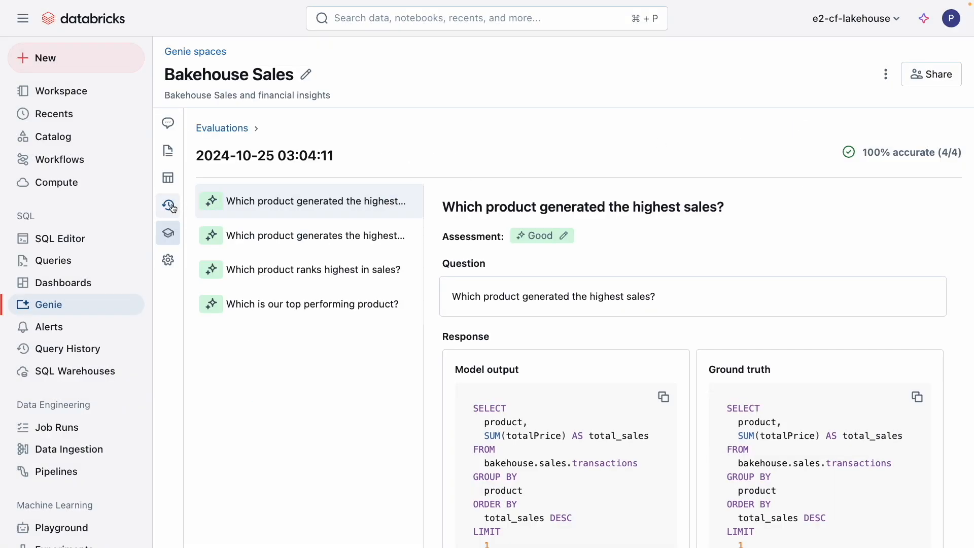
- Show the Bakehouse Sales question history with Pearl Ubaru's six rated questions
{"action": "left_click", "coordinate": [168, 205]}
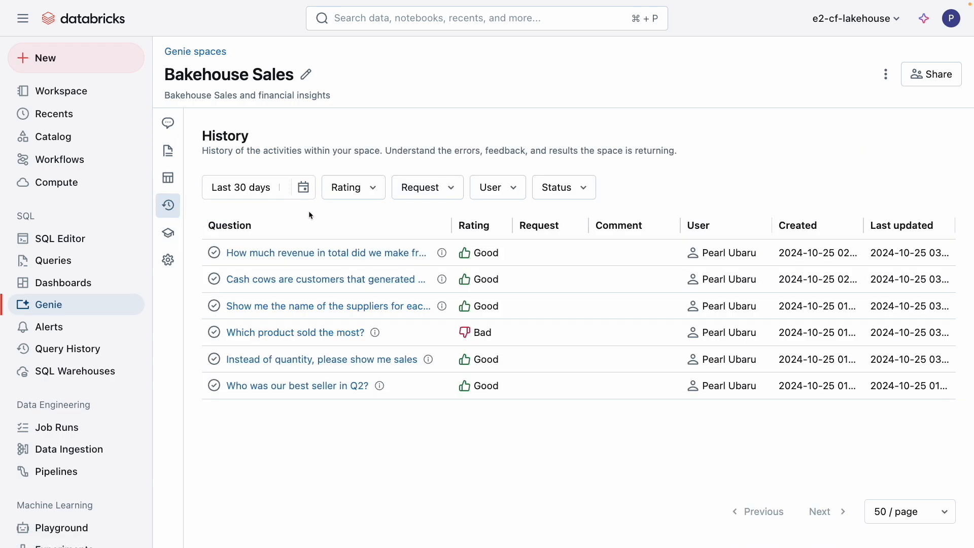
{"action": "mouse_move", "coordinate": [462, 319]}
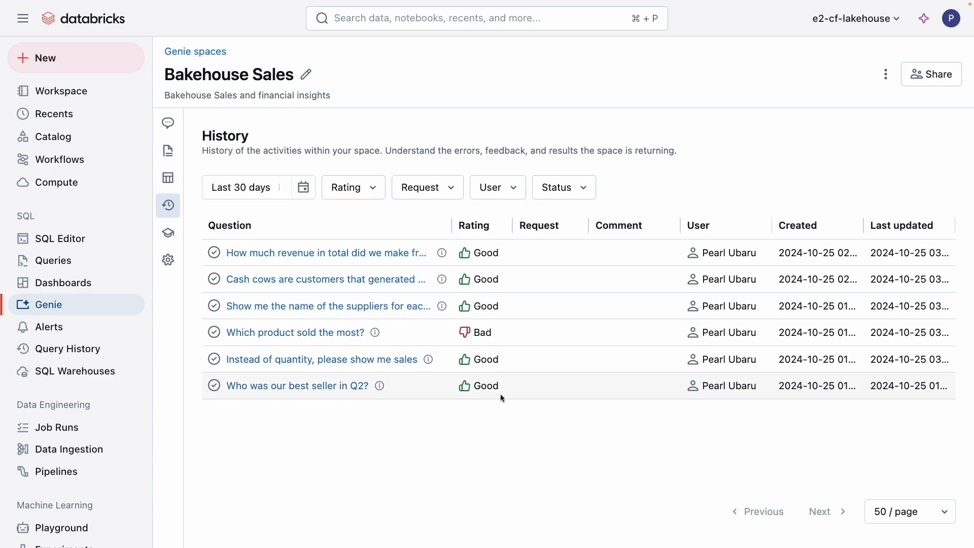
{"action": "mouse_move", "coordinate": [509, 416]}
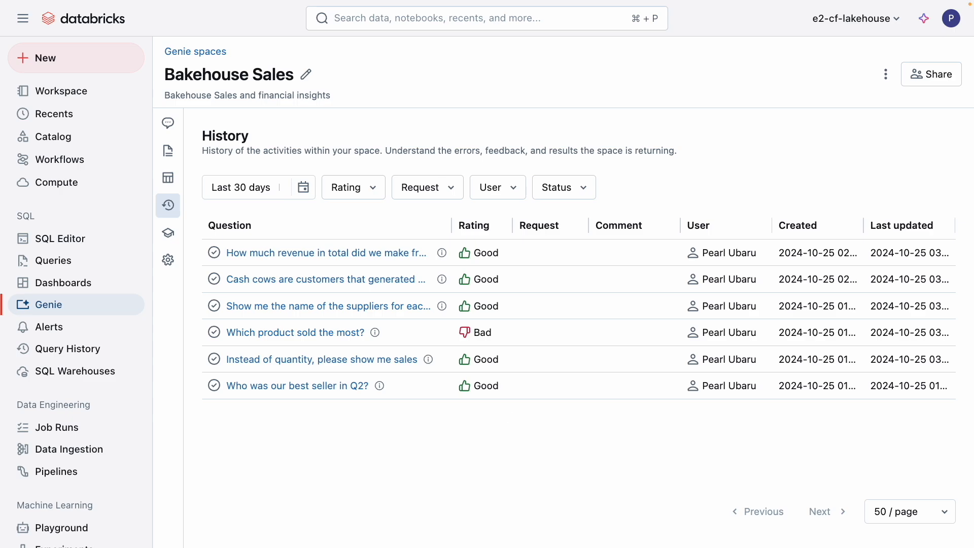
{"action": "mouse_move", "coordinate": [509, 416]}
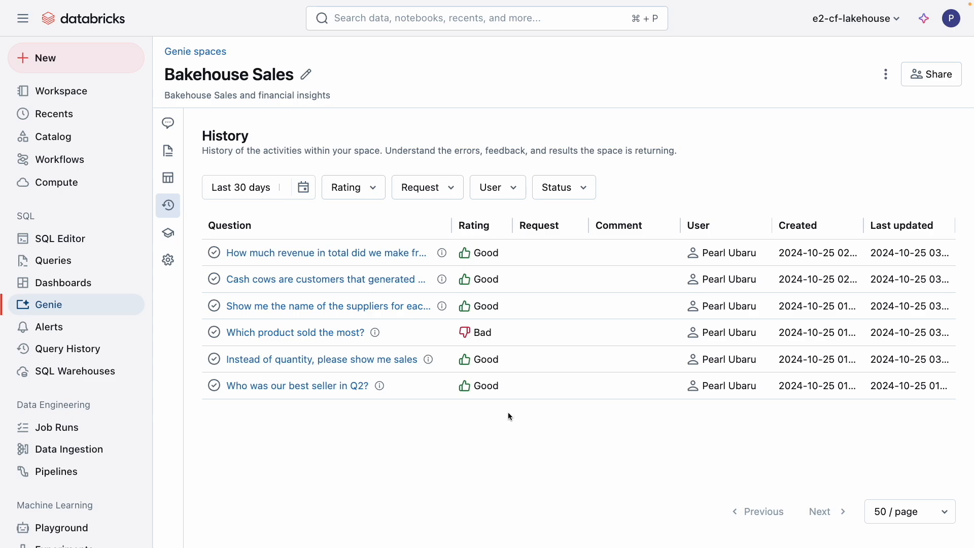